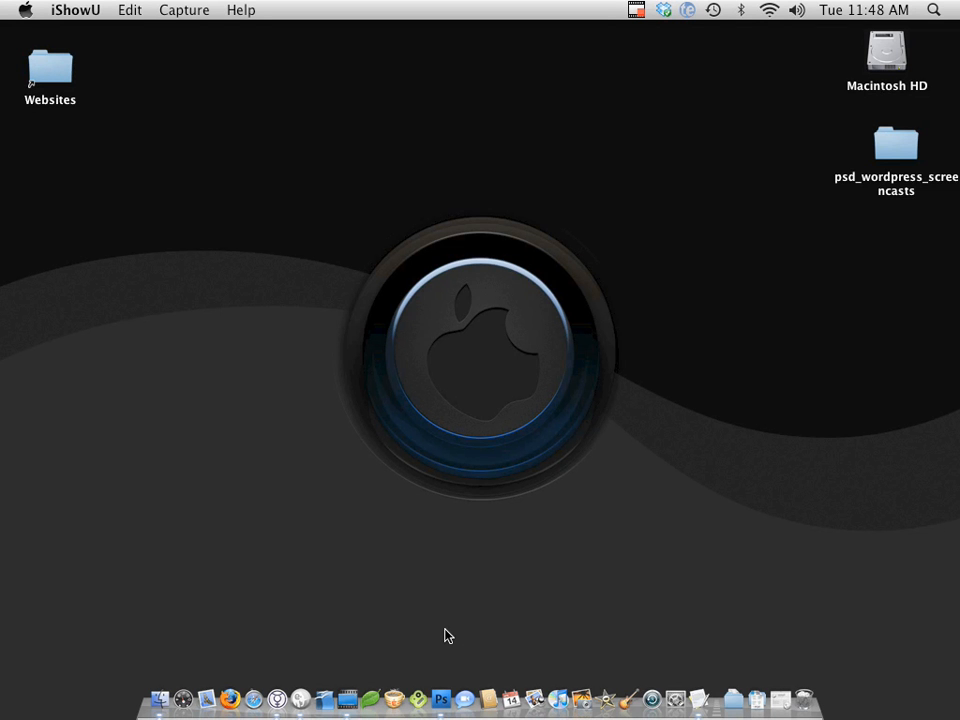
mouse_move(513, 354)
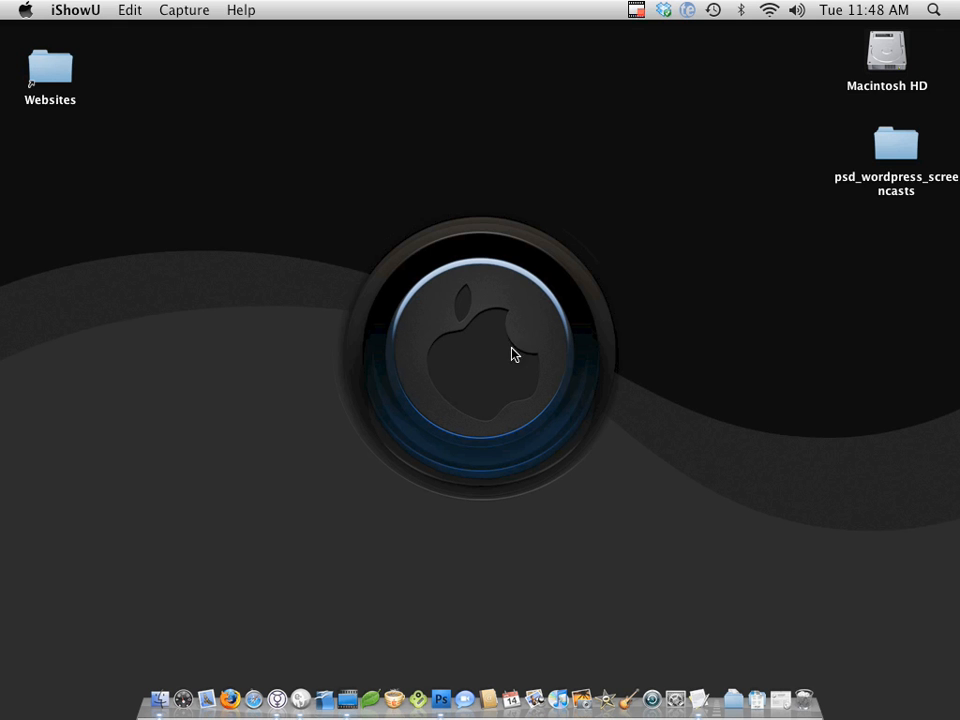
Create a psd_wordpress_tutorial desktop folder containing an empty img subfolder
click(253, 165)
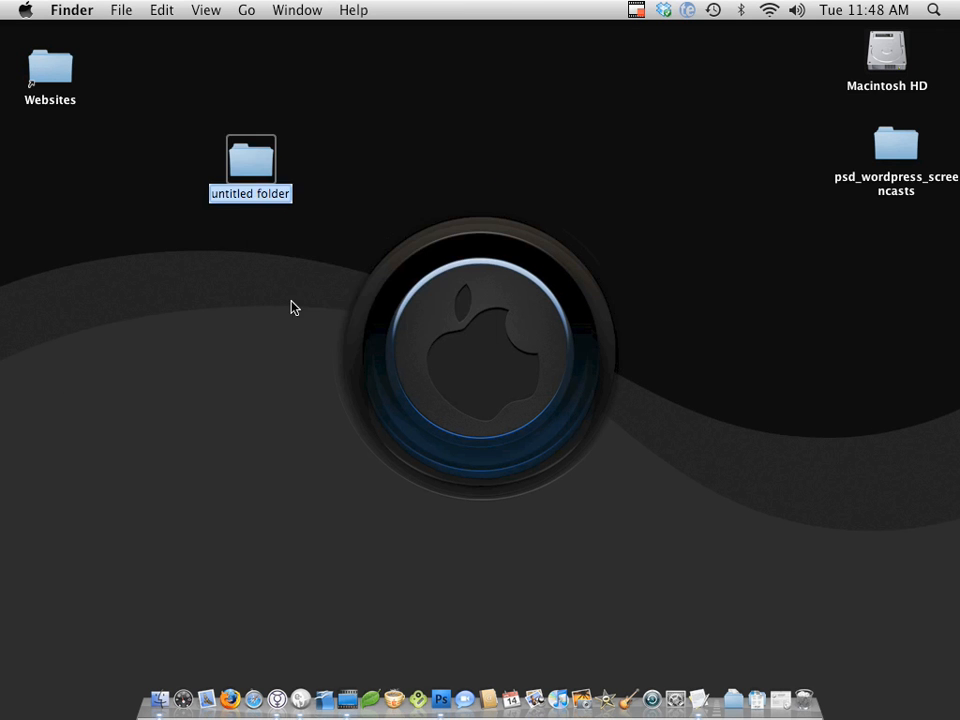
text(psd_wordpress_tutorial)
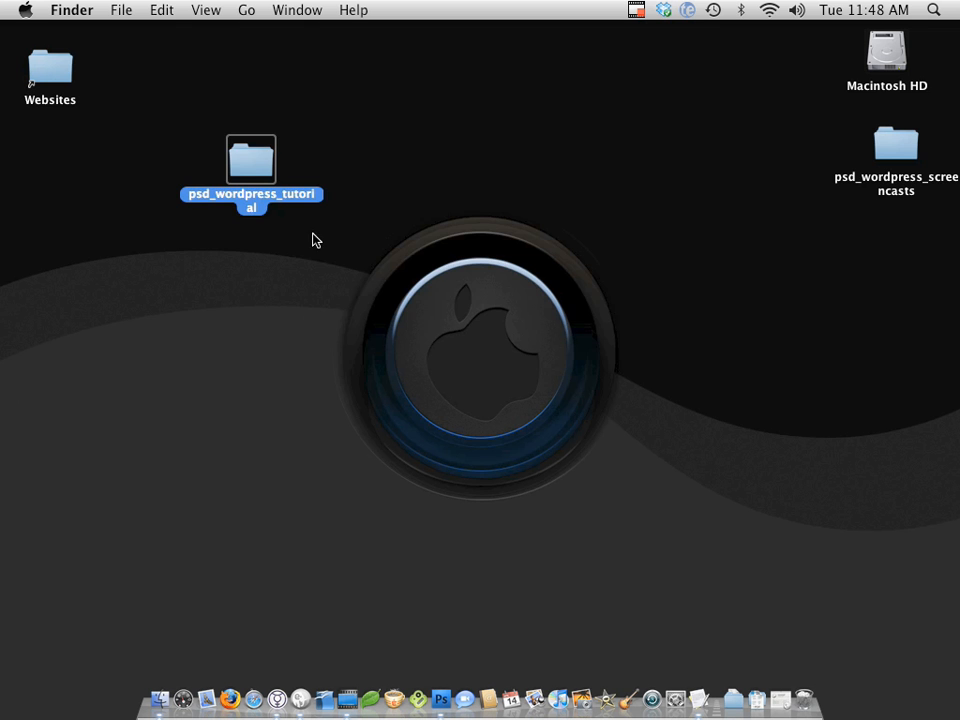
double_click(251, 160)
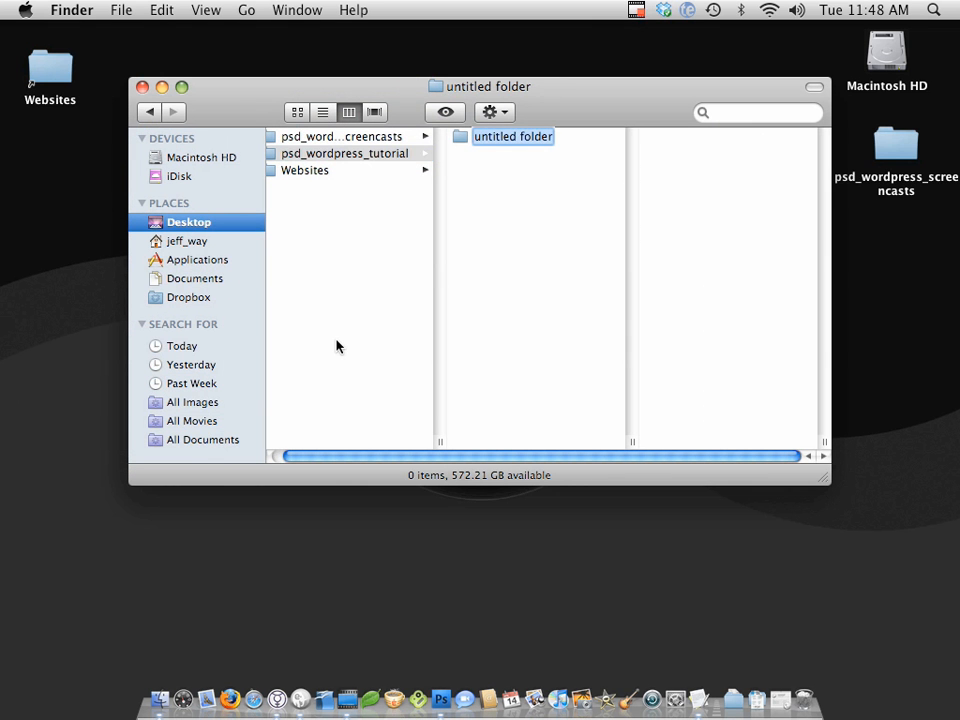
text(img)
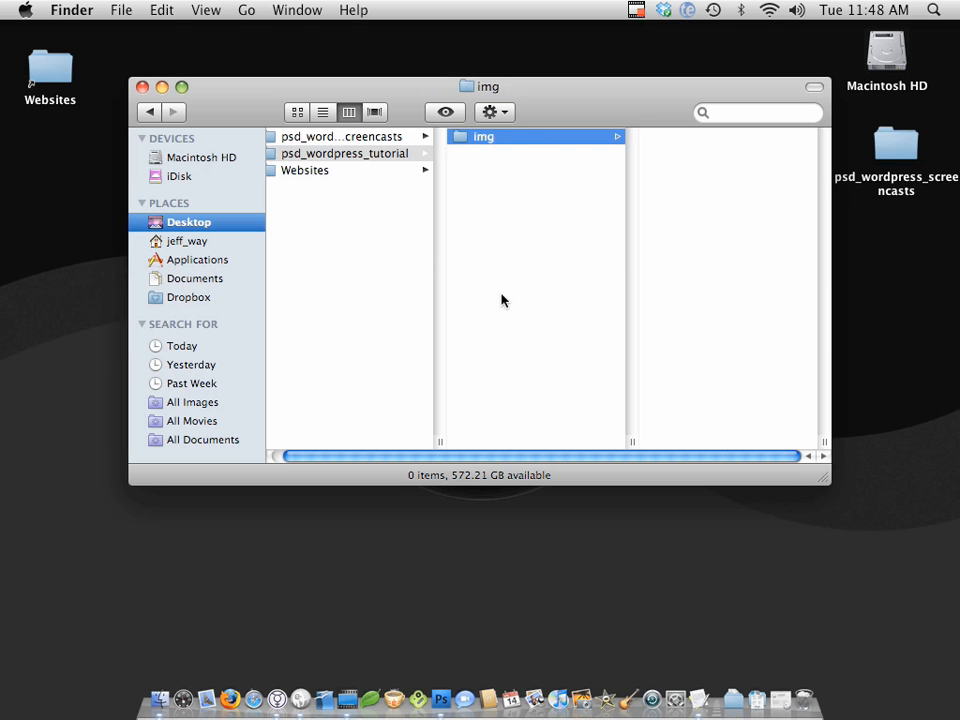
mouse_move(592, 77)
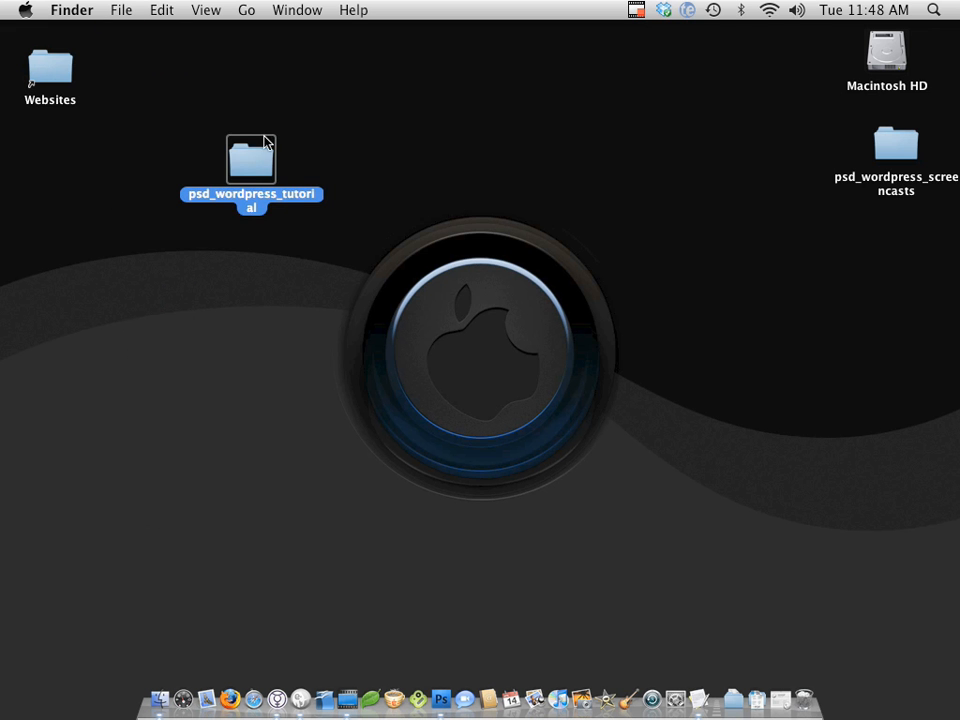
Open the blog mockup PSD in Photoshop and show its full layer list
drag(251, 160, 86, 207)
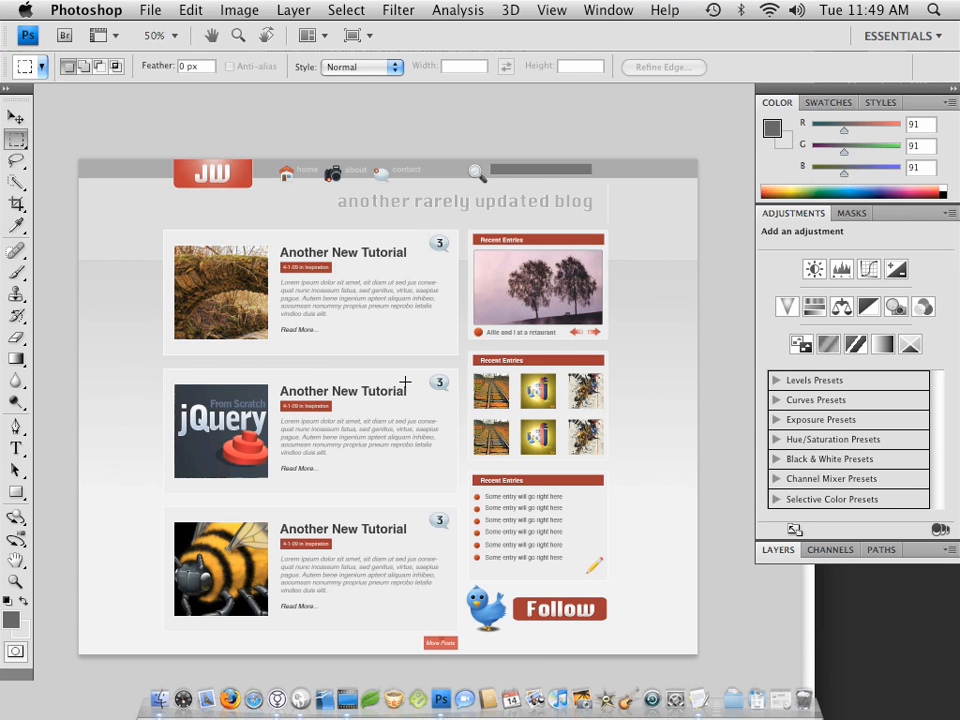
mouse_move(765, 567)
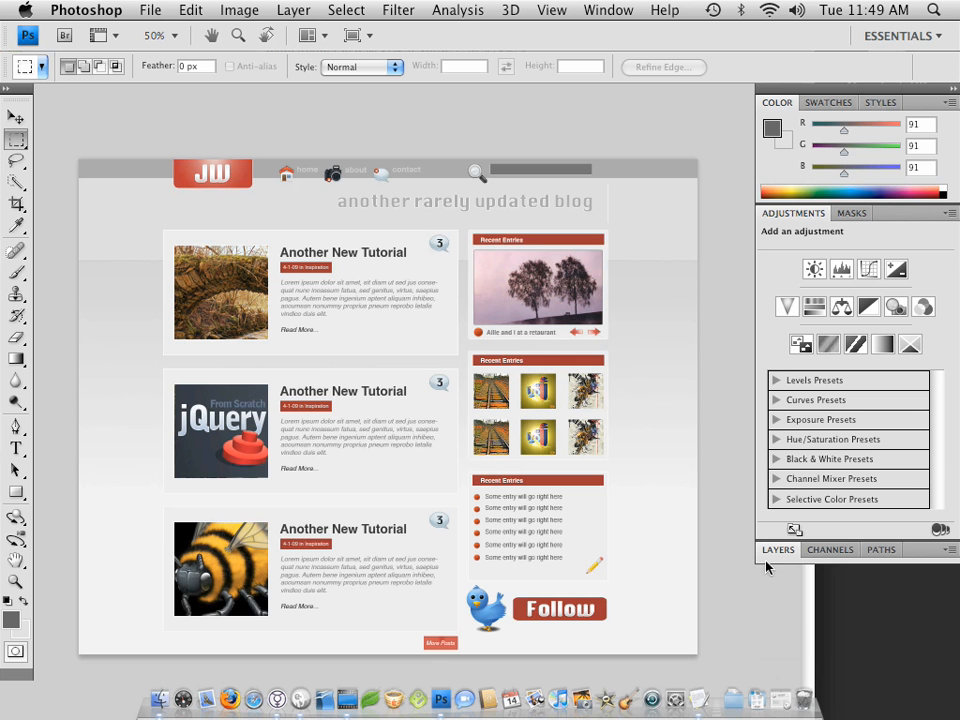
click(778, 549)
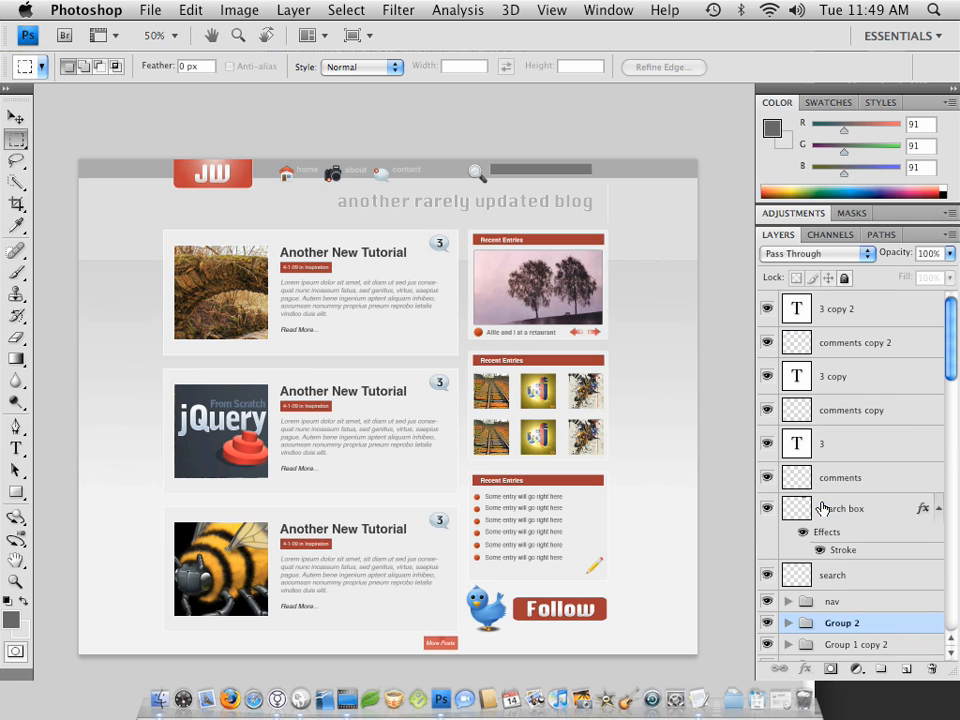
mouse_move(898, 512)
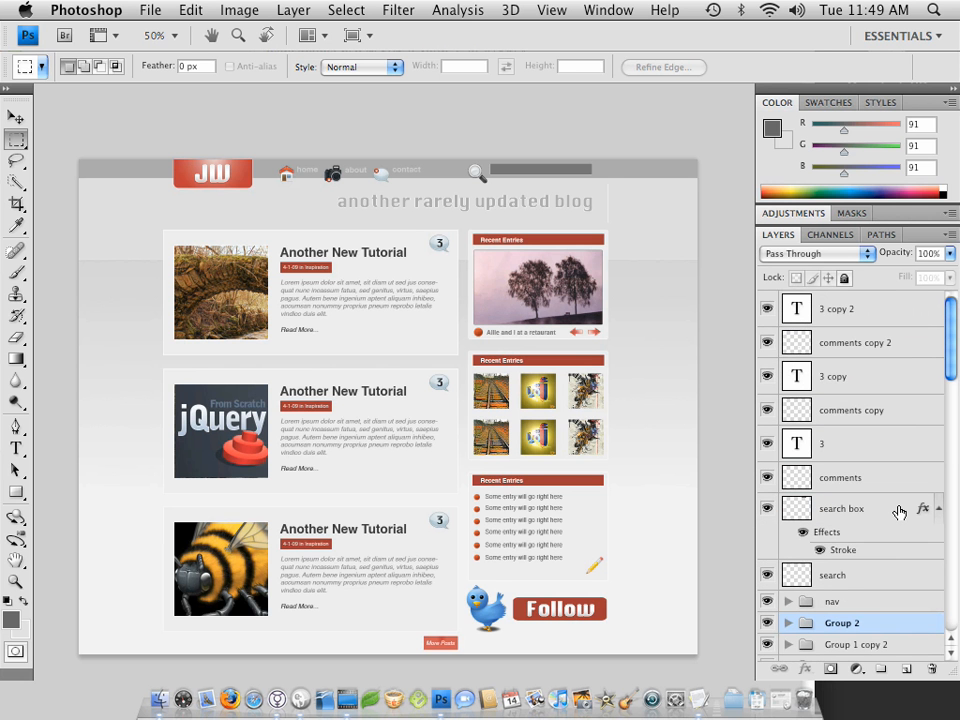
scroll(down, 3)
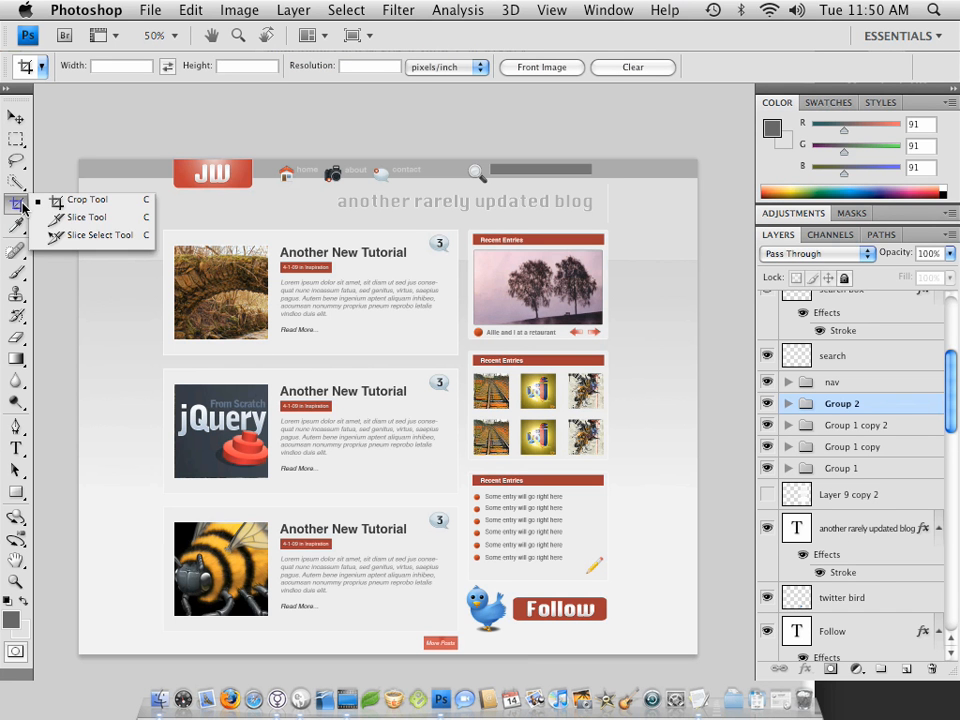
mouse_move(88, 217)
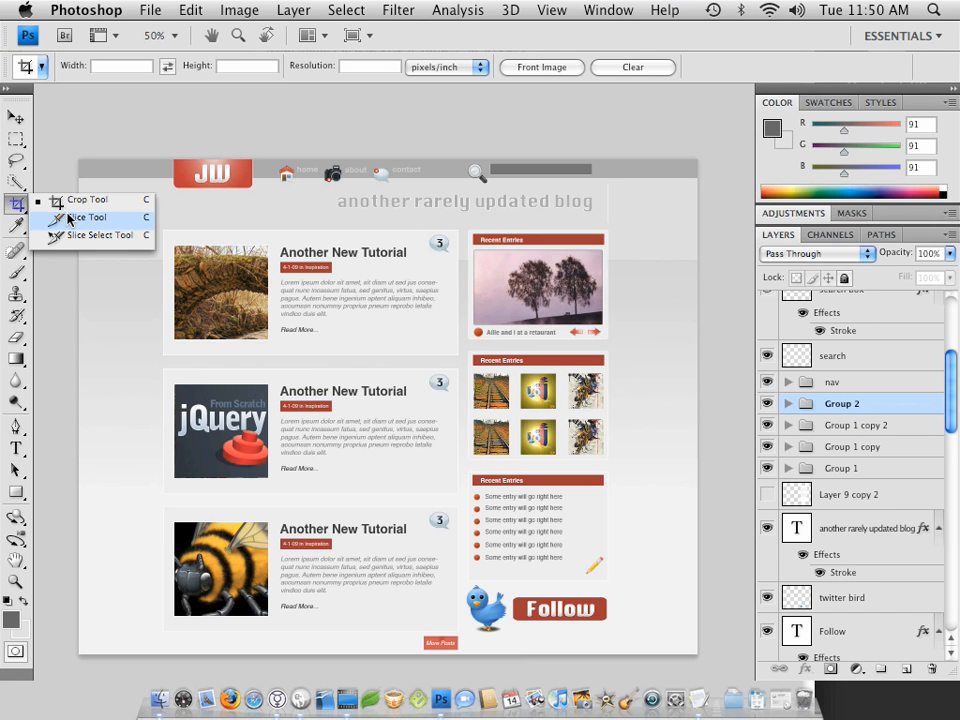
Use the Slice Tool to mark slice 01, then return to the Move Tool
click(88, 217)
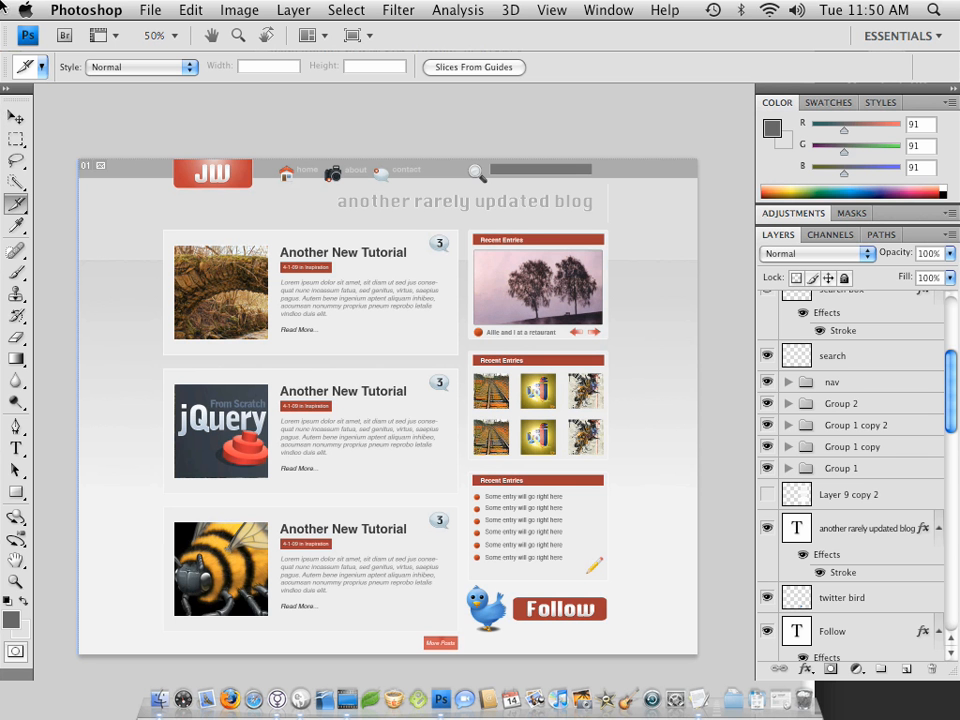
click(16, 117)
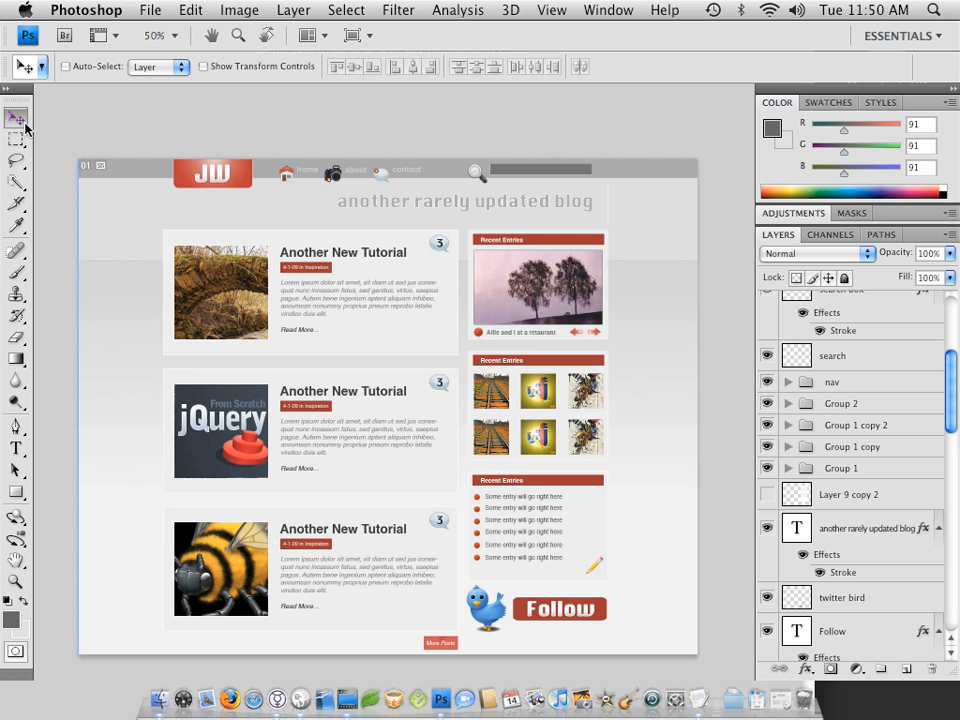
mouse_move(224, 460)
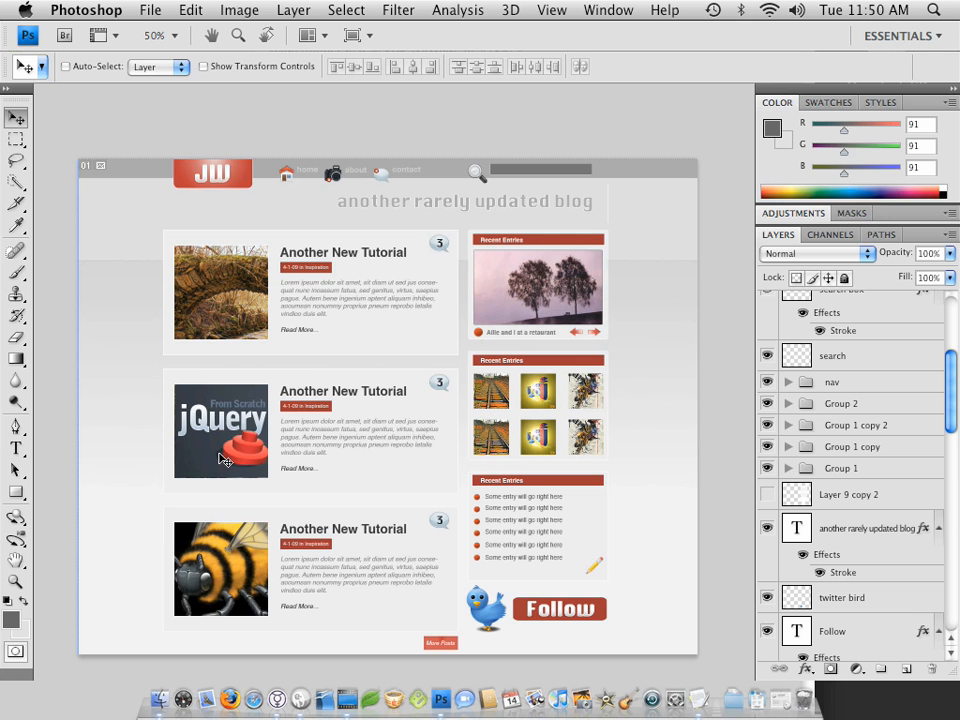
mouse_move(25, 275)
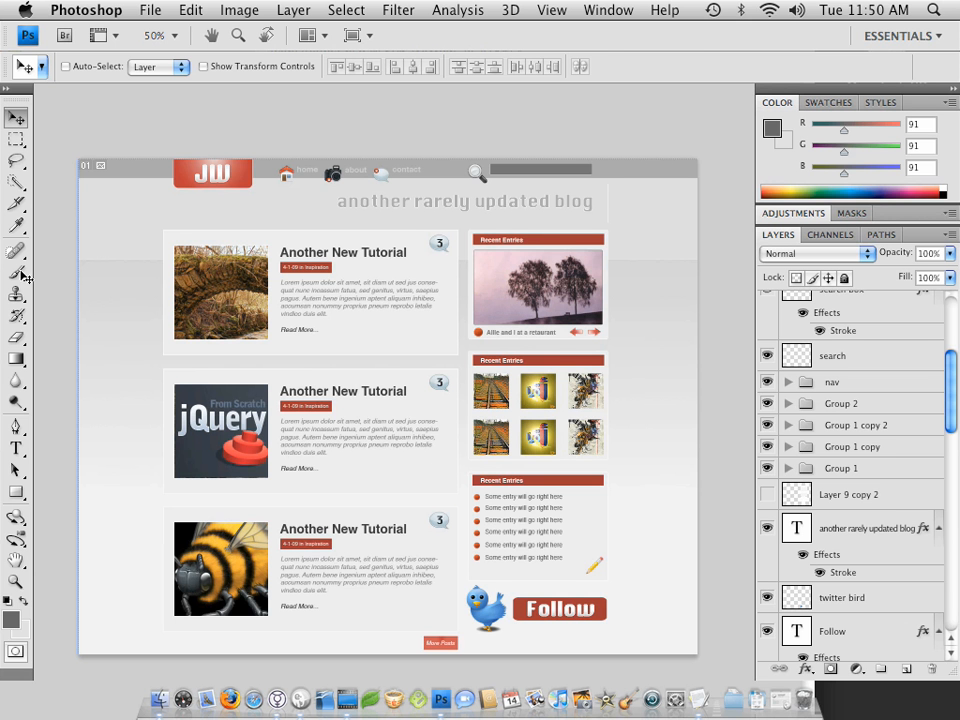
click(15, 116)
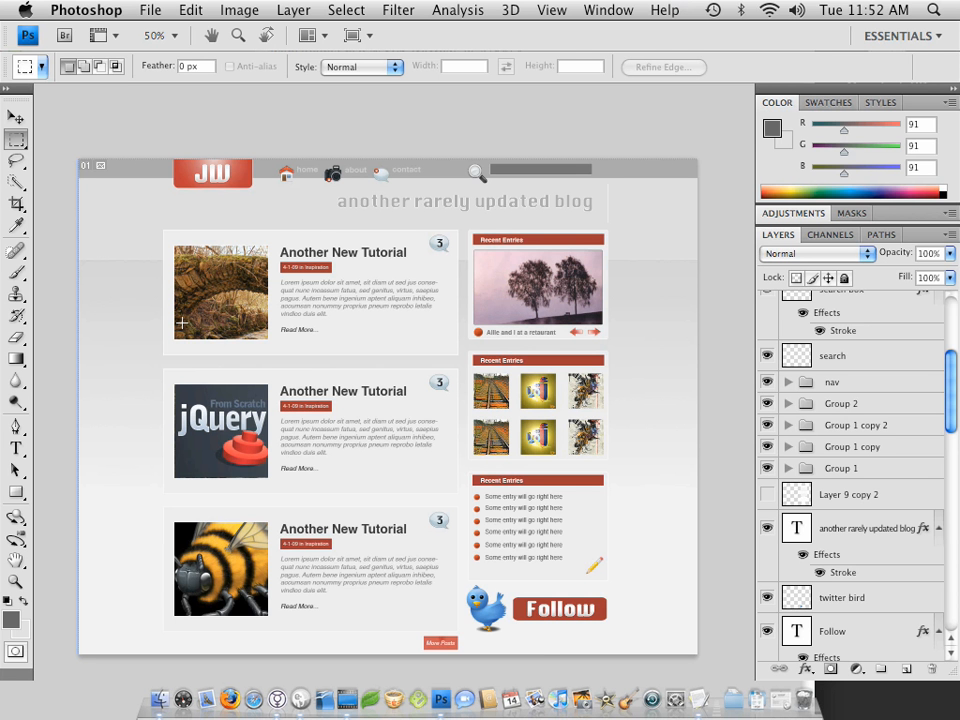
mouse_move(130, 299)
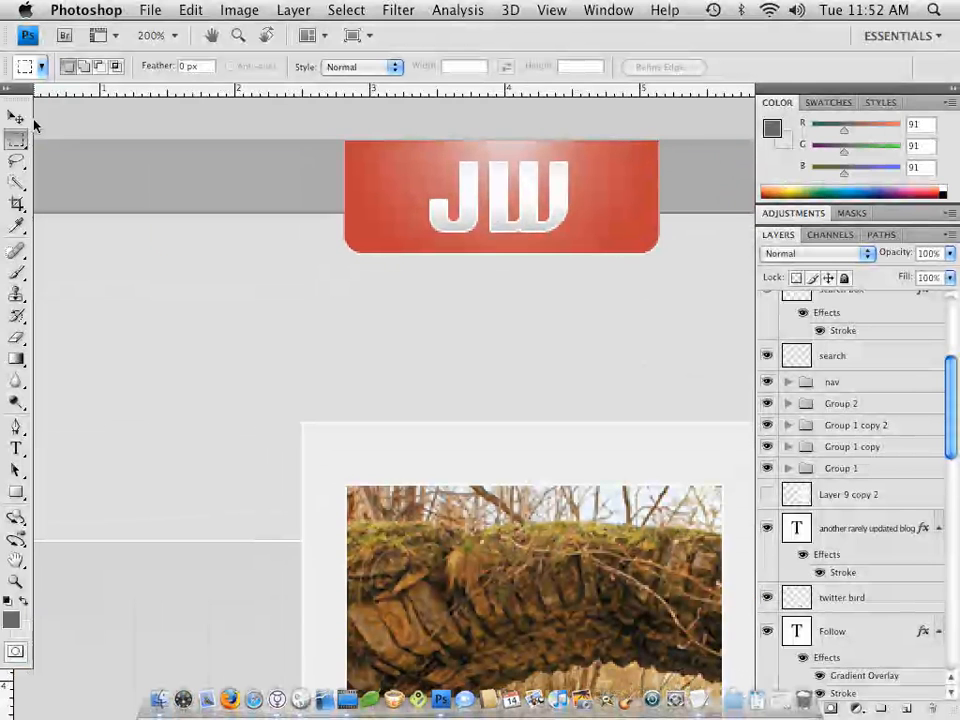
Check layer visibility and select the JW lettering and red badge layers together
click(16, 118)
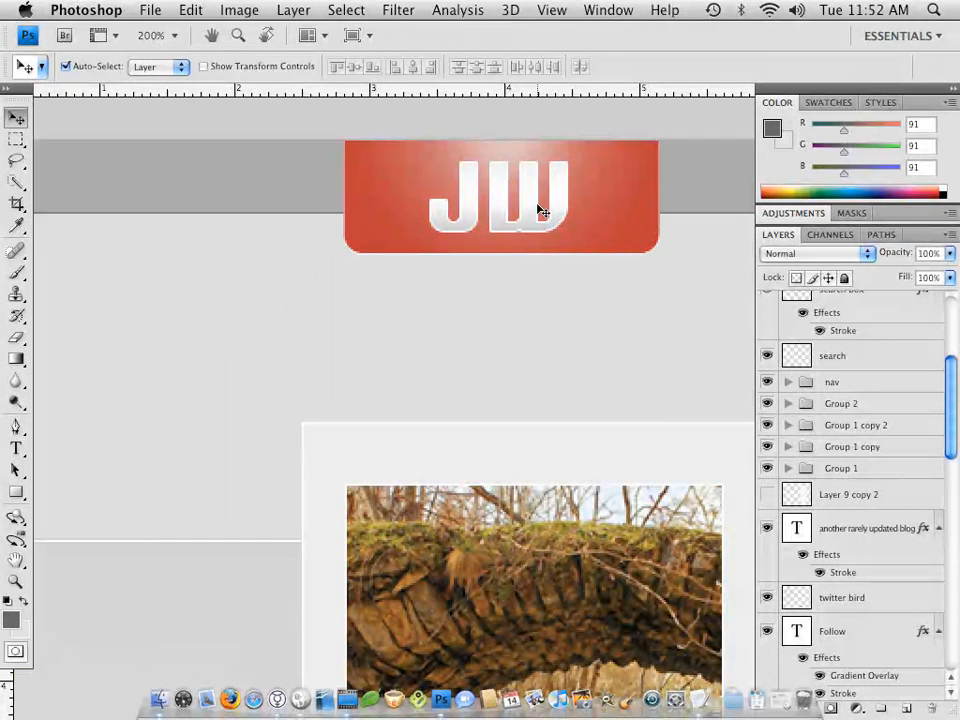
scroll(down, 3)
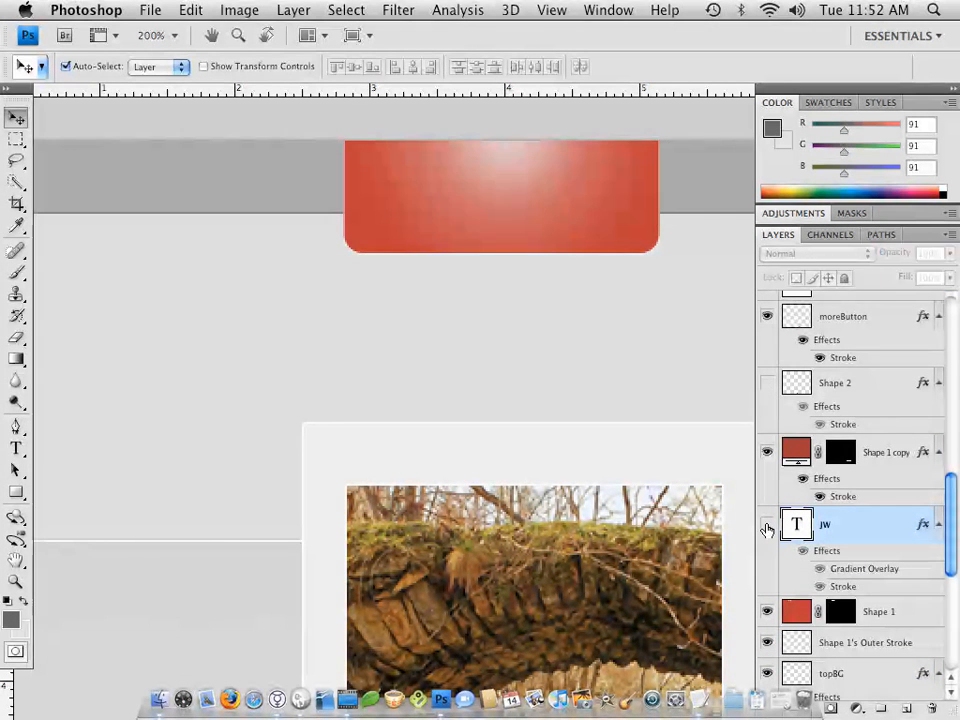
click(767, 524)
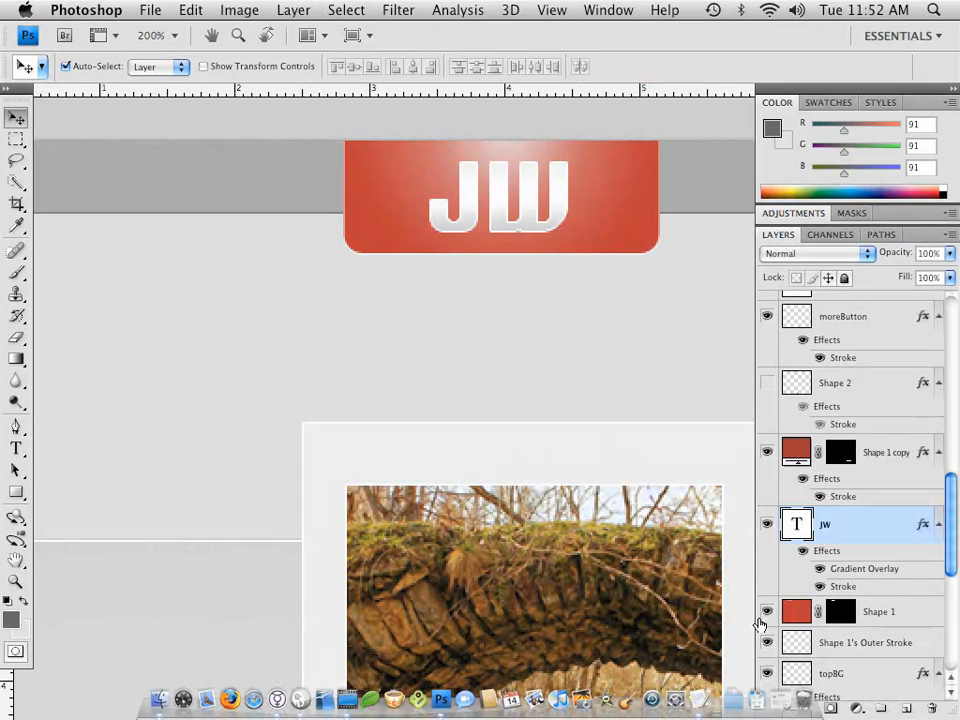
click(767, 611)
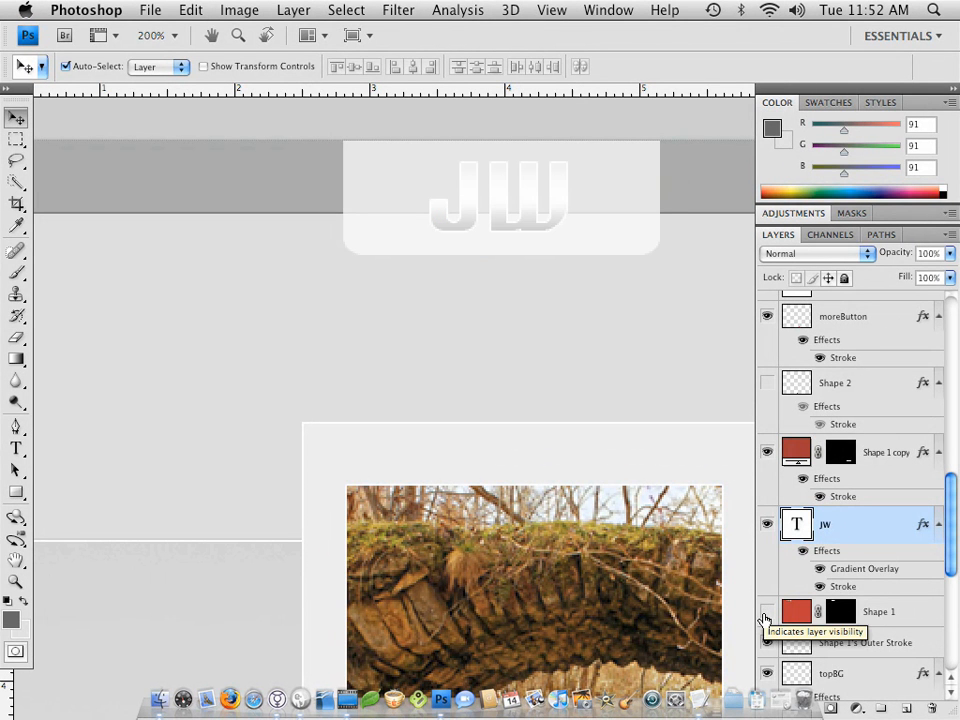
click(767, 611)
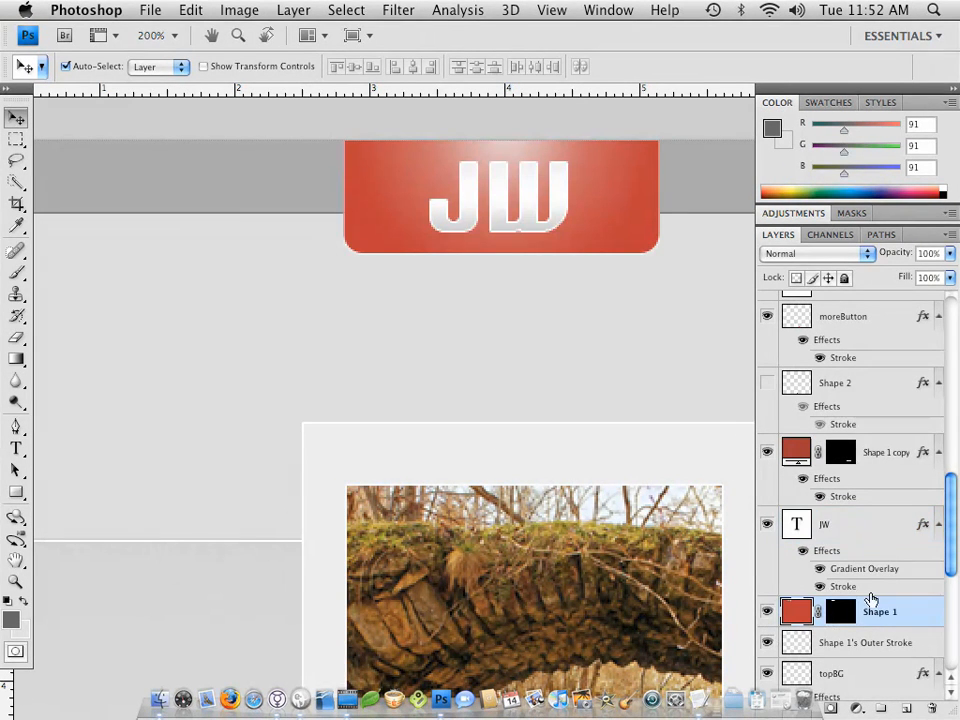
click(865, 524)
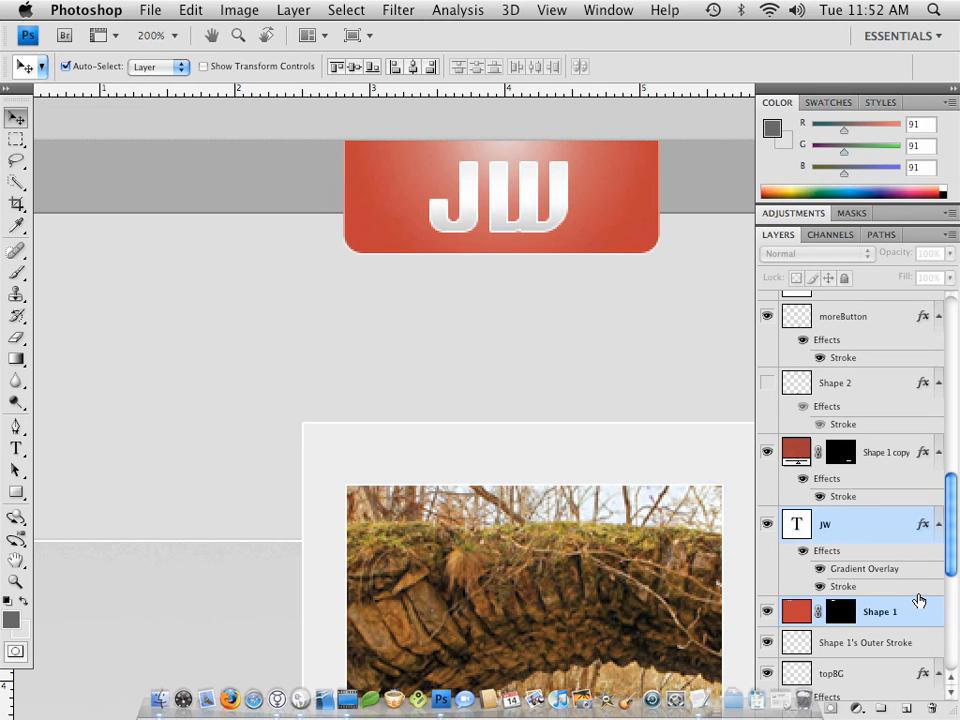
mouse_move(913, 600)
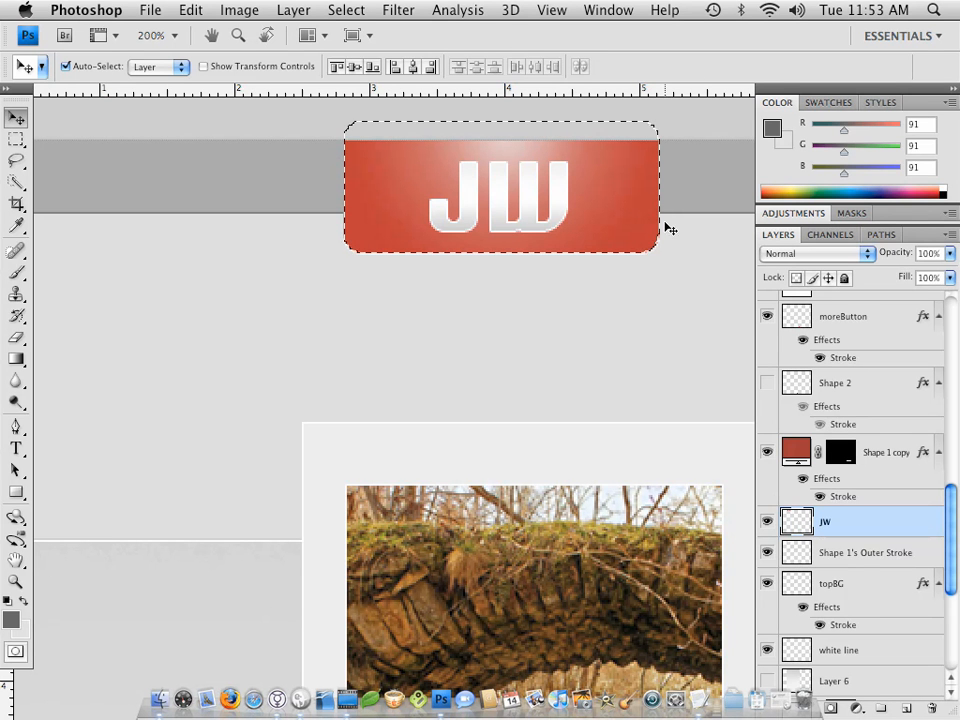
mouse_move(875, 545)
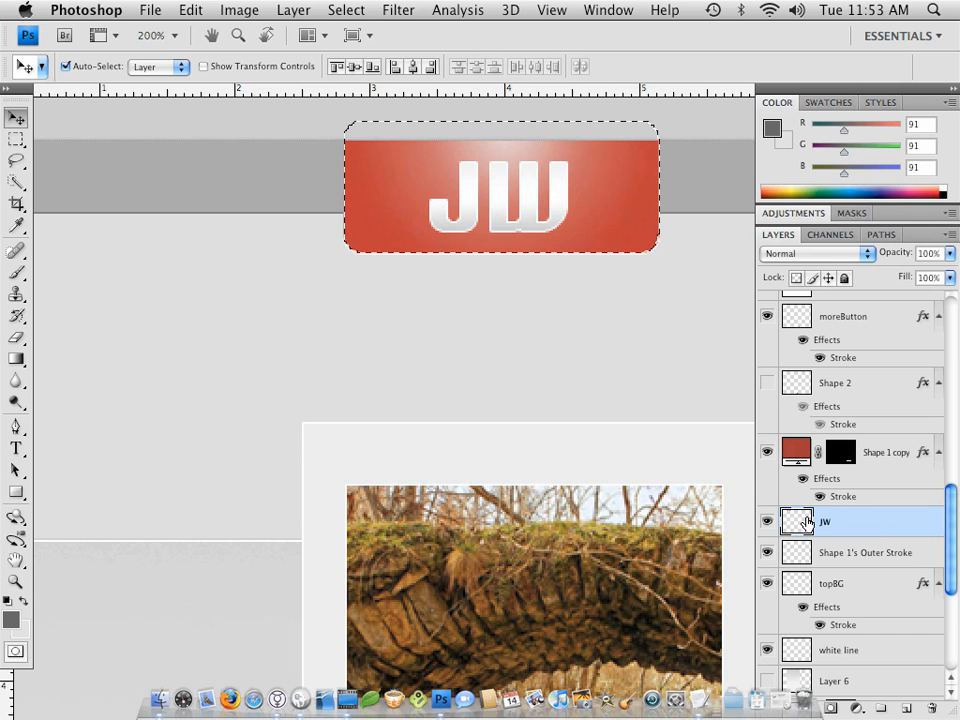
mouse_move(797, 521)
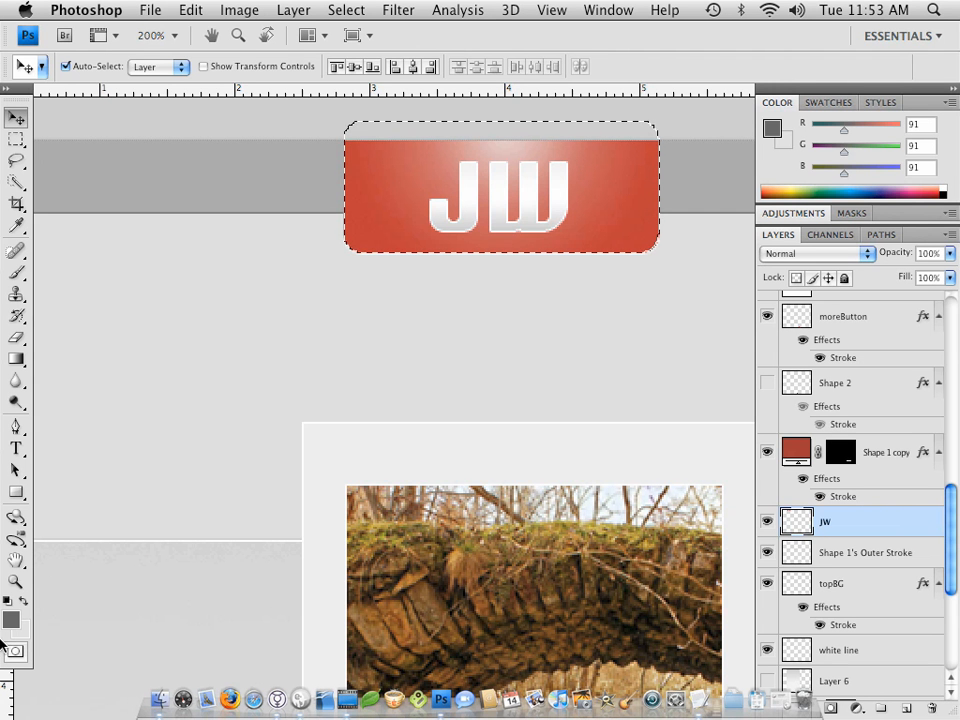
mouse_move(278, 337)
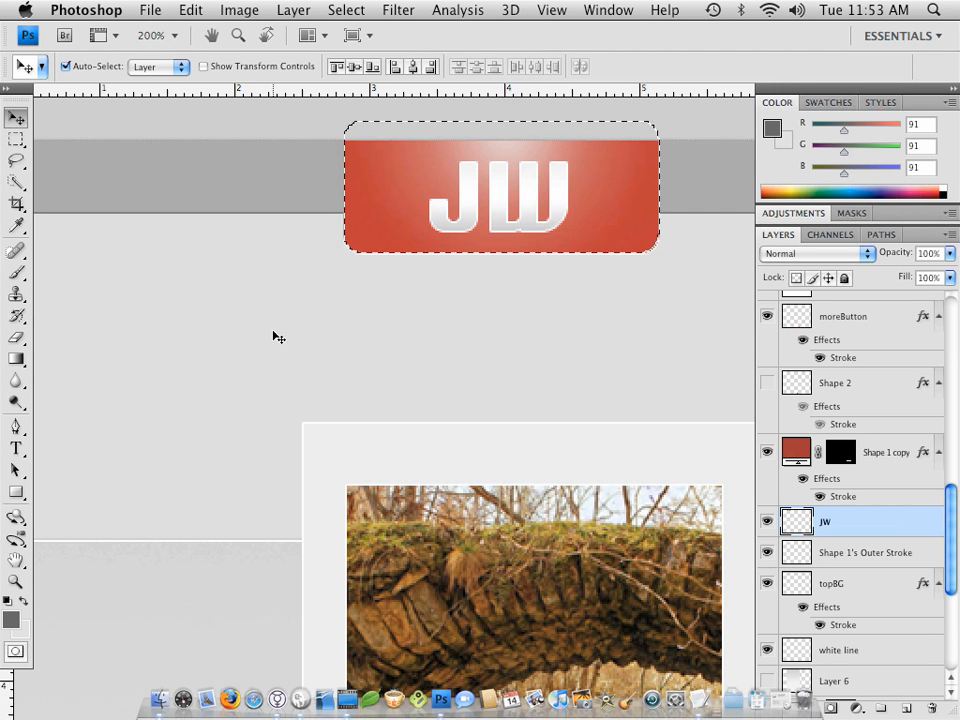
Paste the JW logo into a new 169×71 clipboard-sized document with the background hidden
click(151, 10)
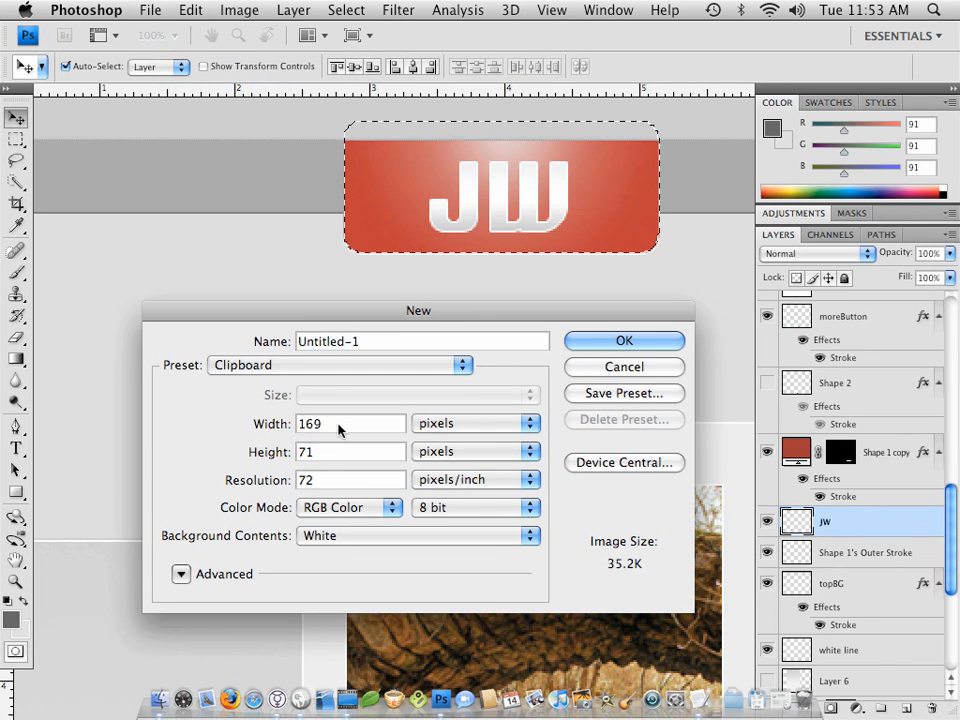
click(624, 340)
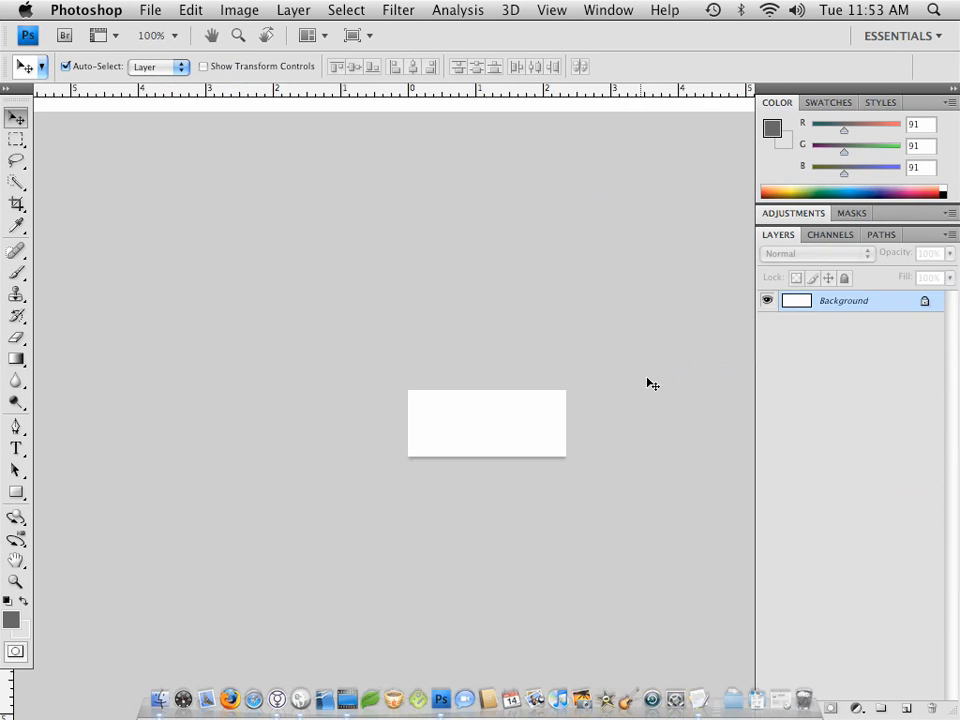
mouse_move(632, 515)
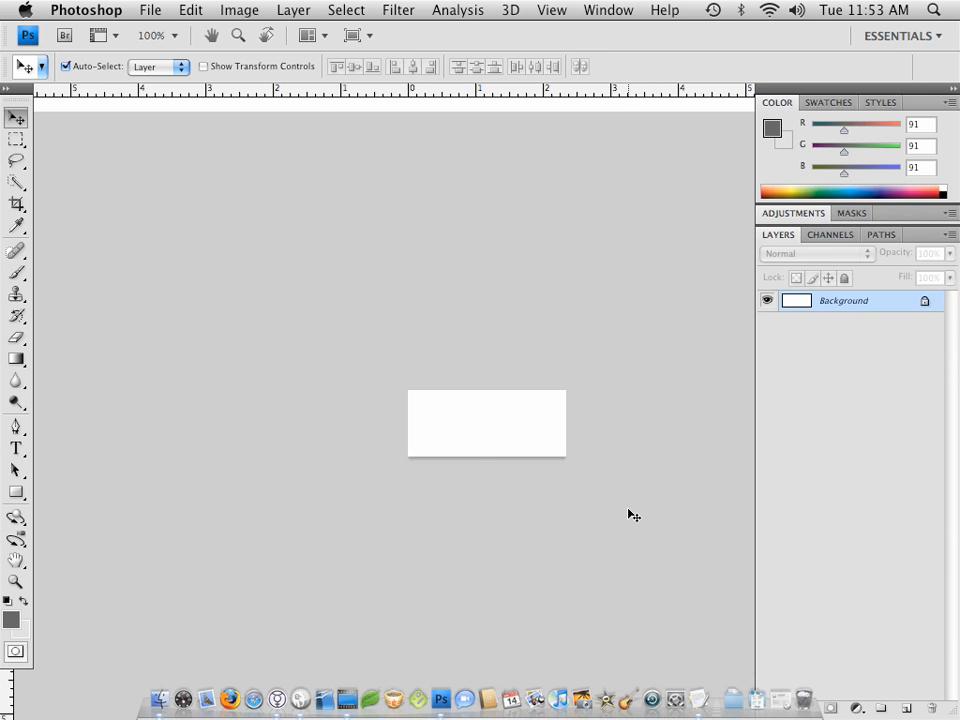
click(190, 10)
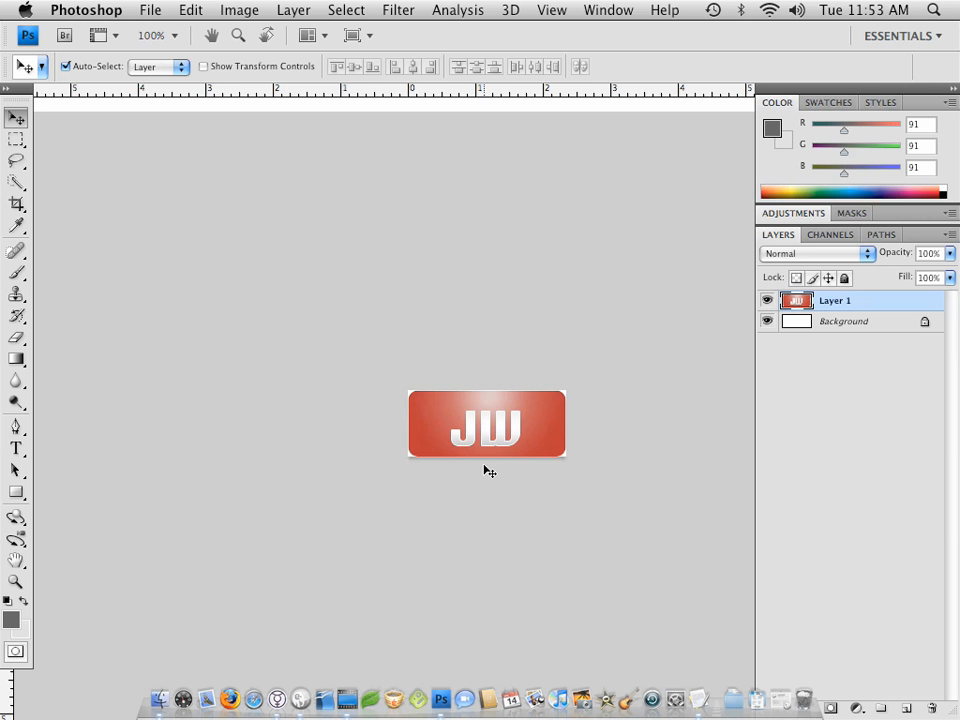
mouse_move(429, 402)
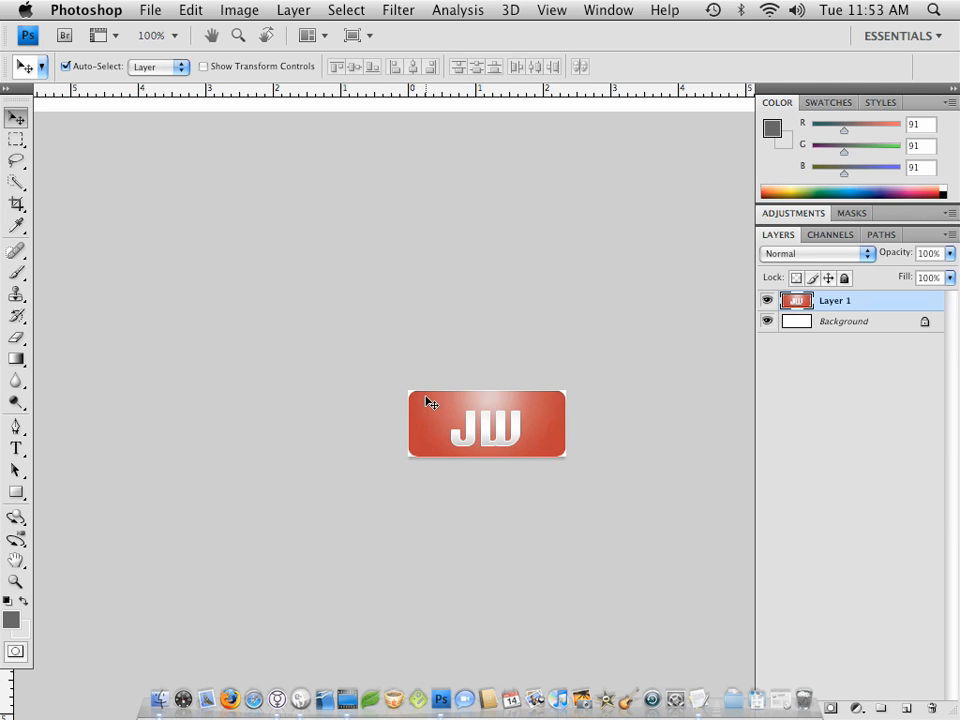
mouse_move(472, 443)
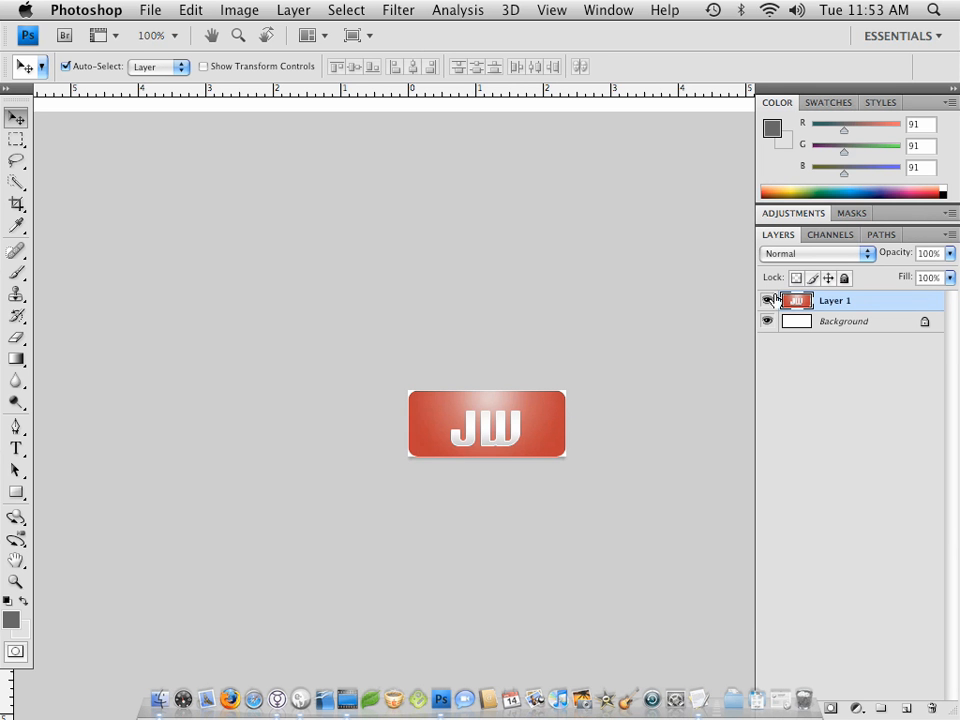
click(768, 321)
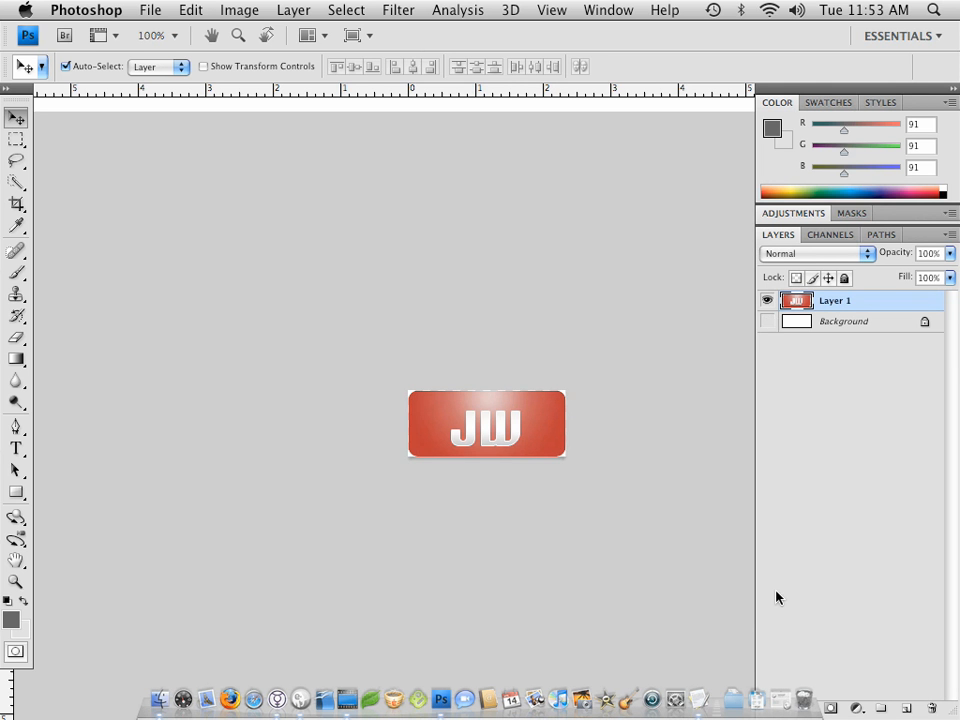
mouse_move(485, 388)
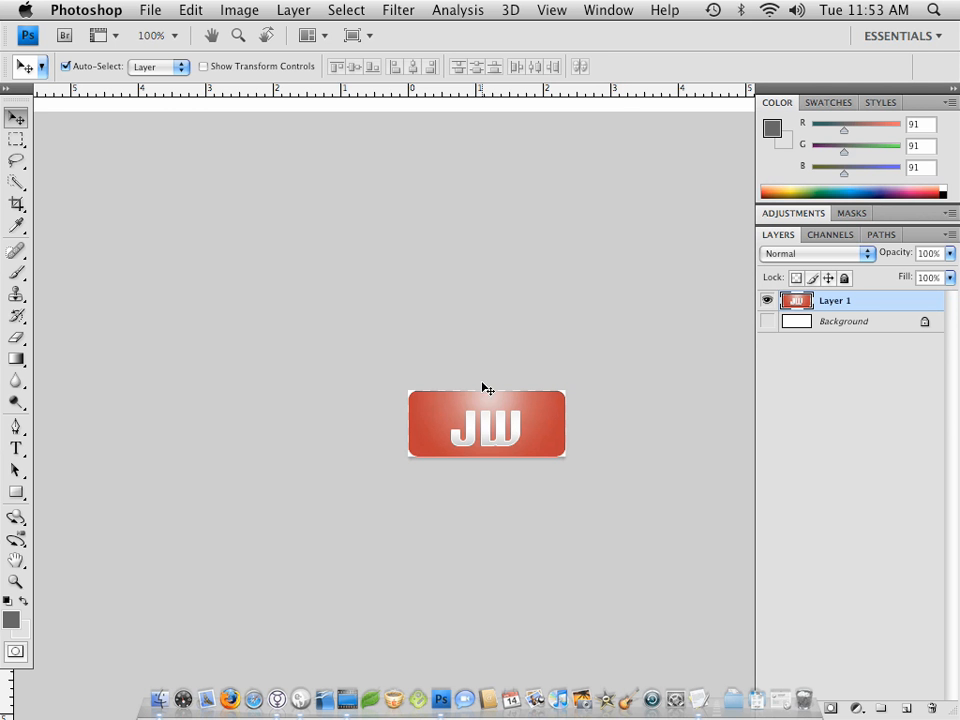
mouse_move(432, 417)
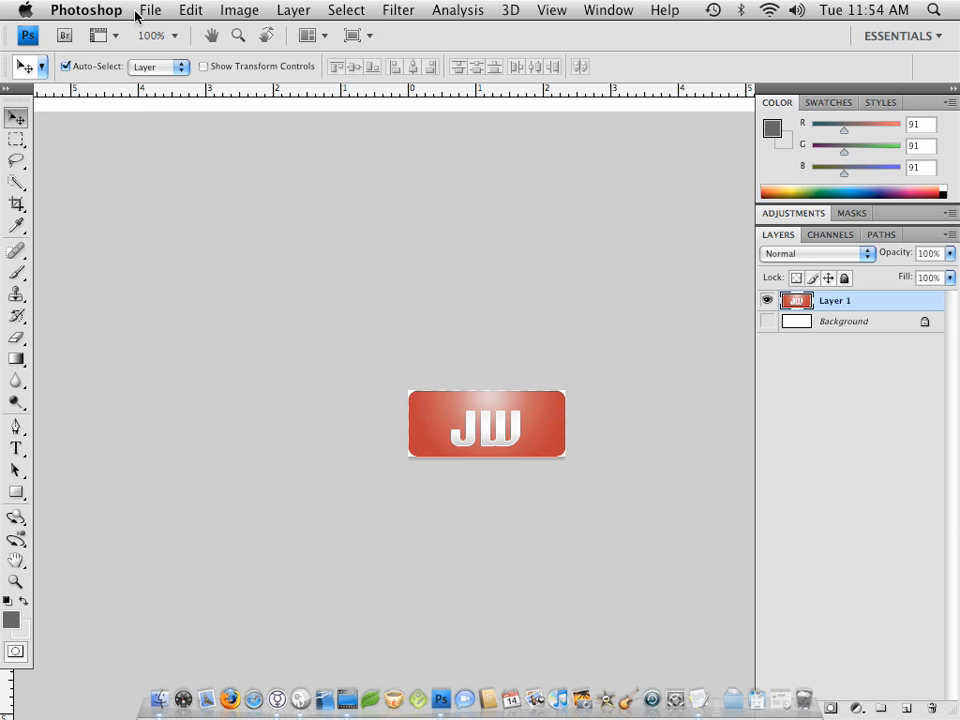
click(150, 10)
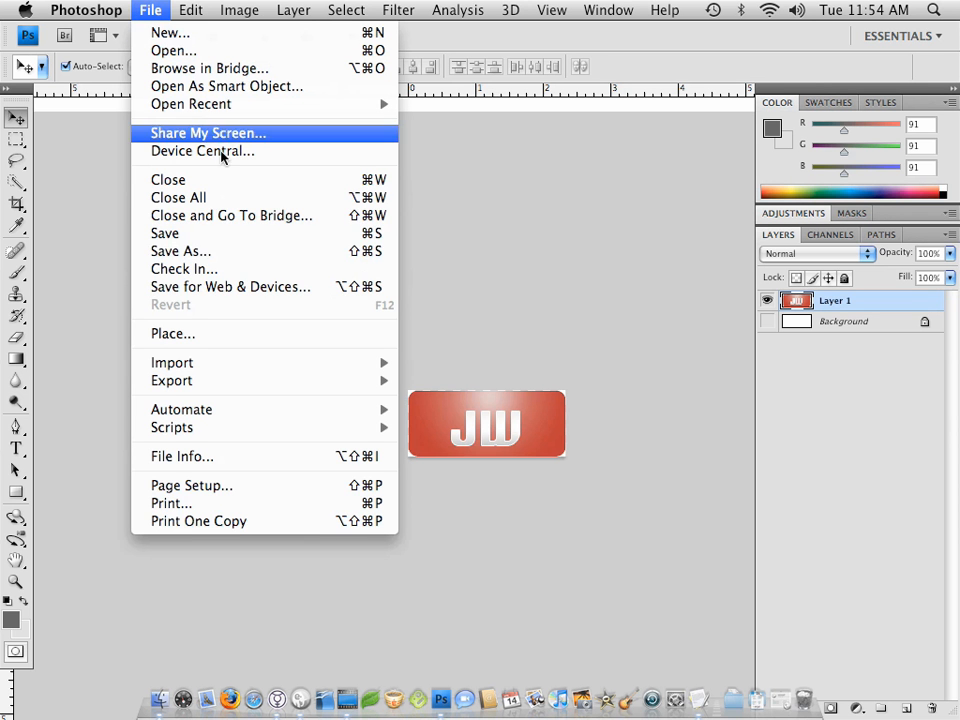
mouse_move(295, 287)
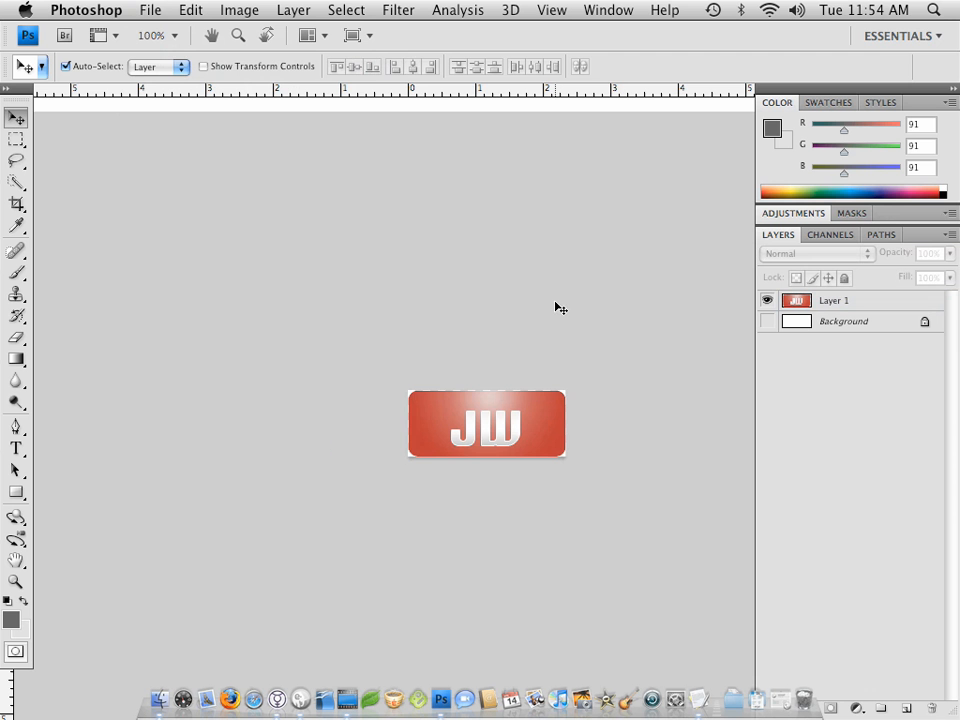
mouse_move(555, 308)
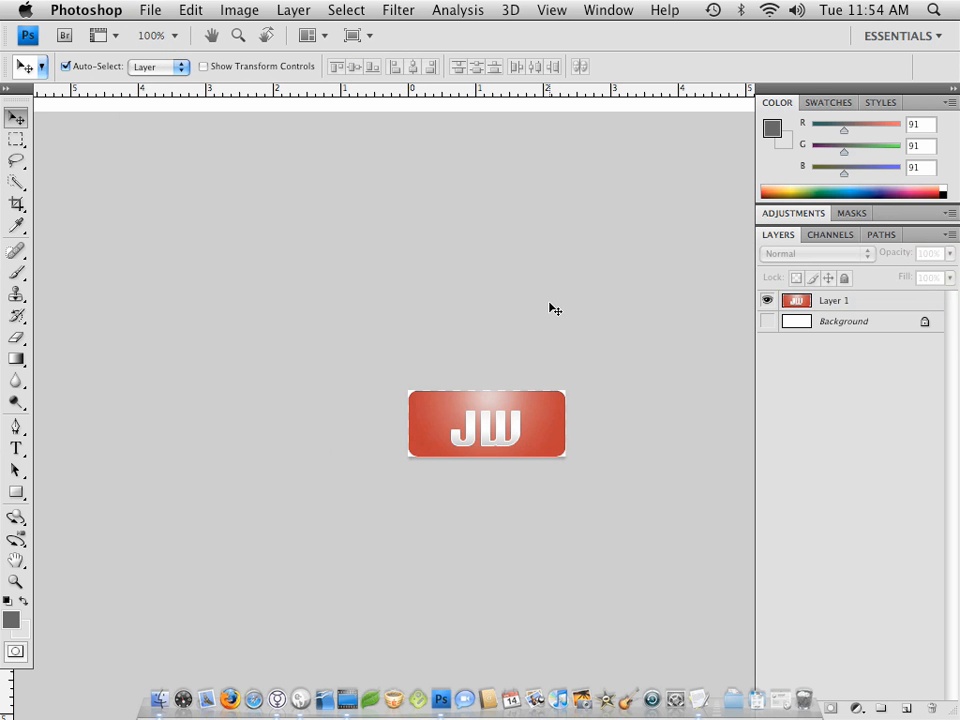
Set the Save for Web export of the logo to transparent PNG-24
click(150, 9)
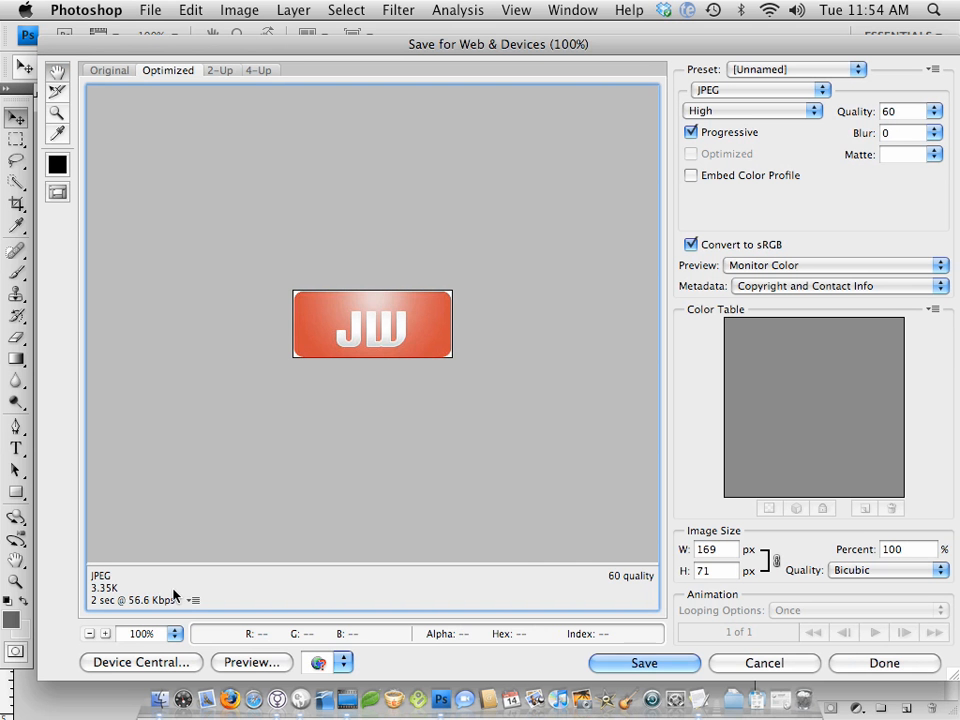
mouse_move(330, 360)
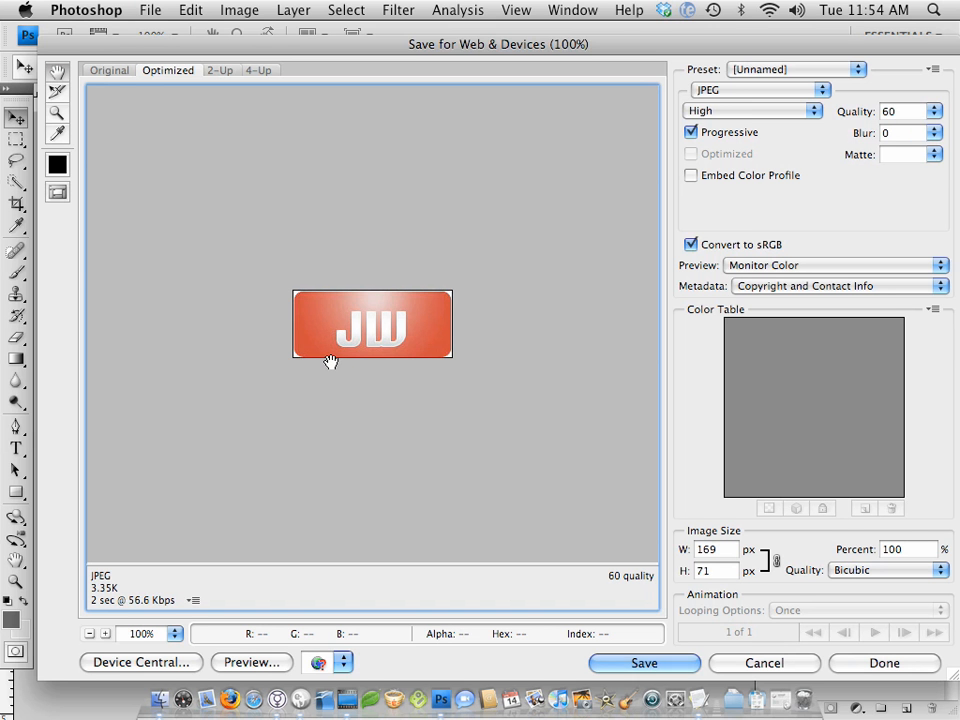
mouse_move(693, 110)
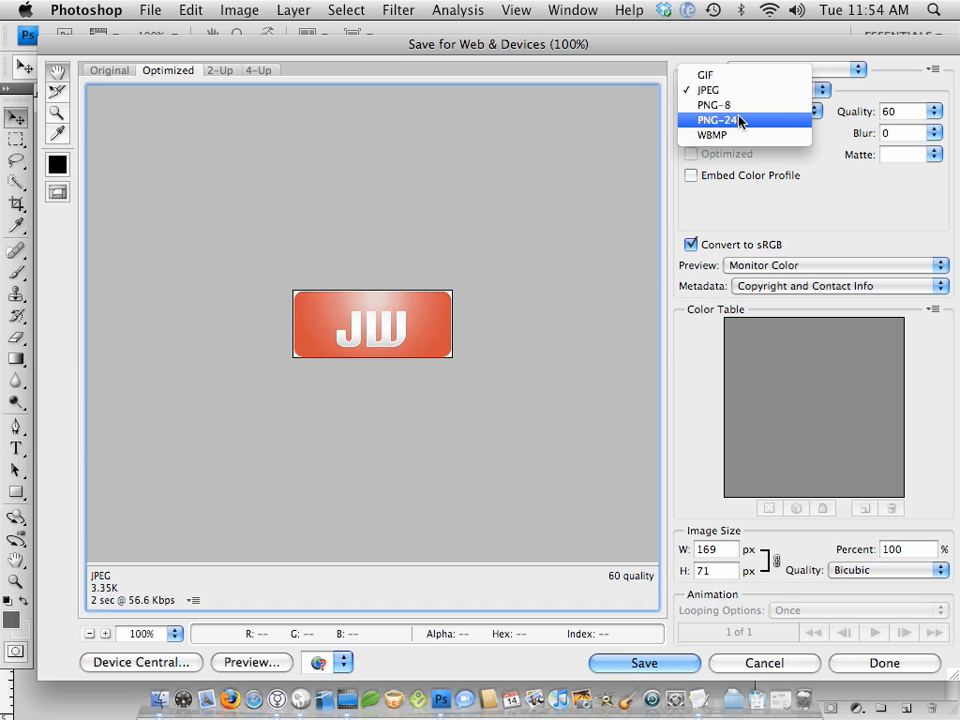
click(716, 120)
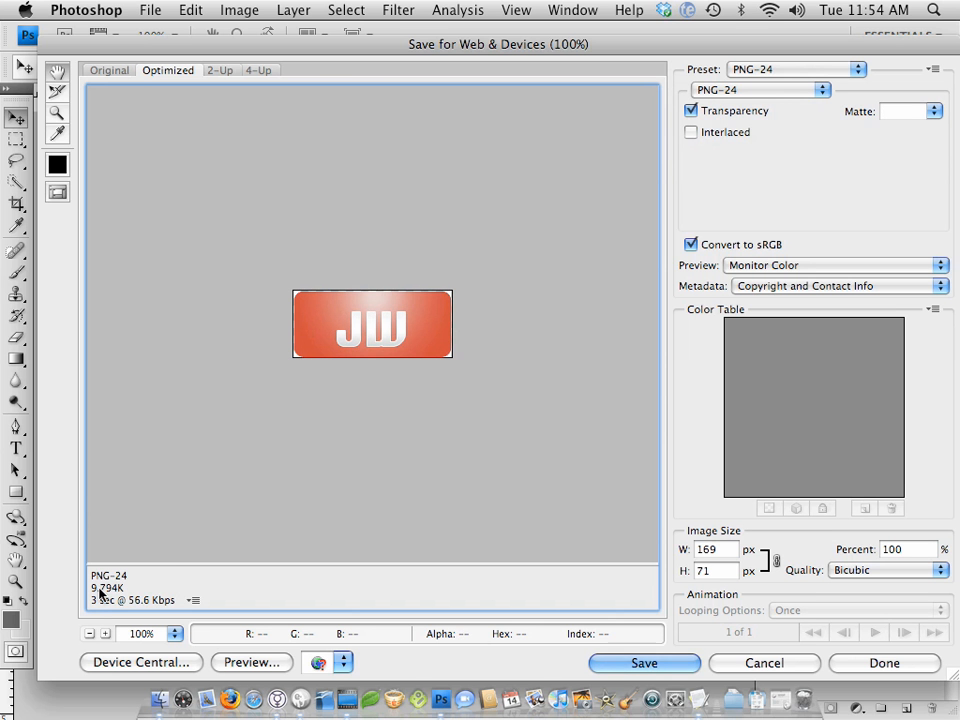
mouse_move(338, 313)
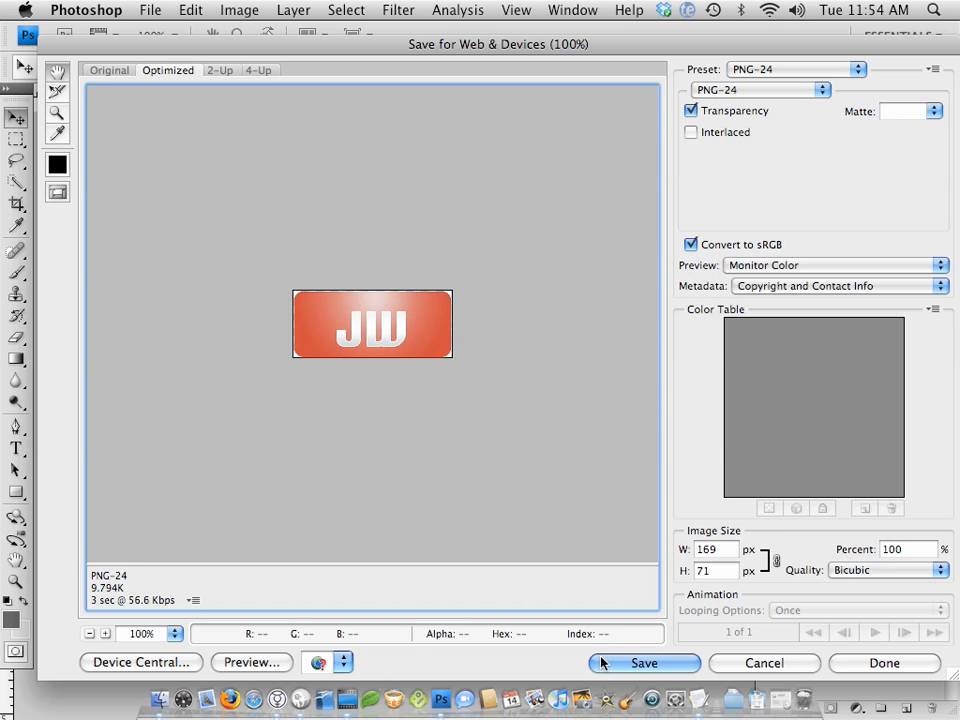
click(644, 663)
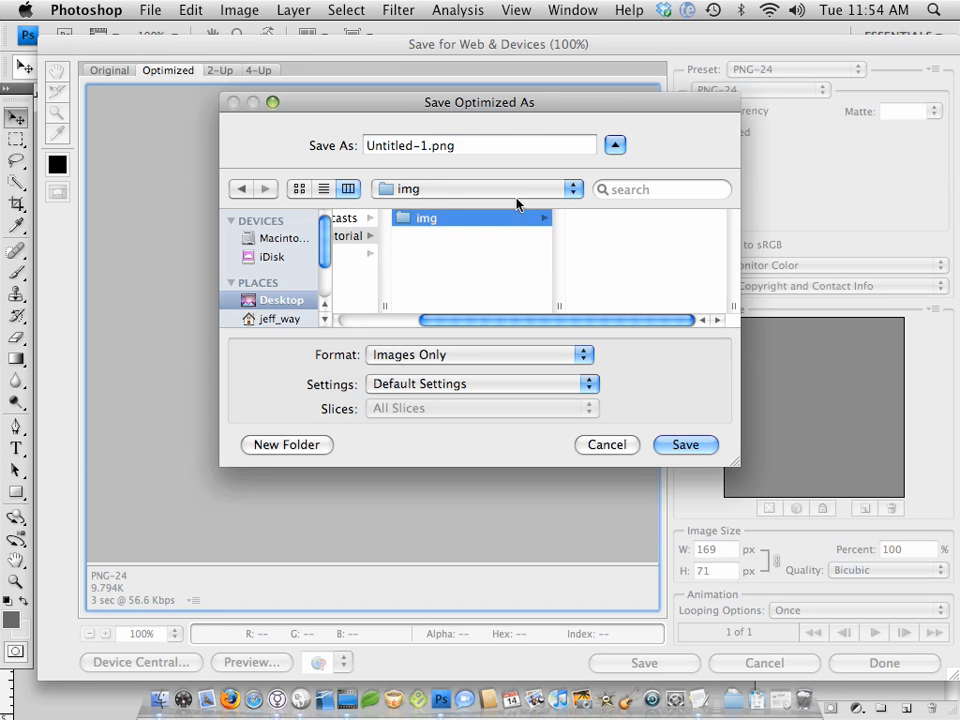
Save the exported image as logo.png in the img folder
click(480, 145)
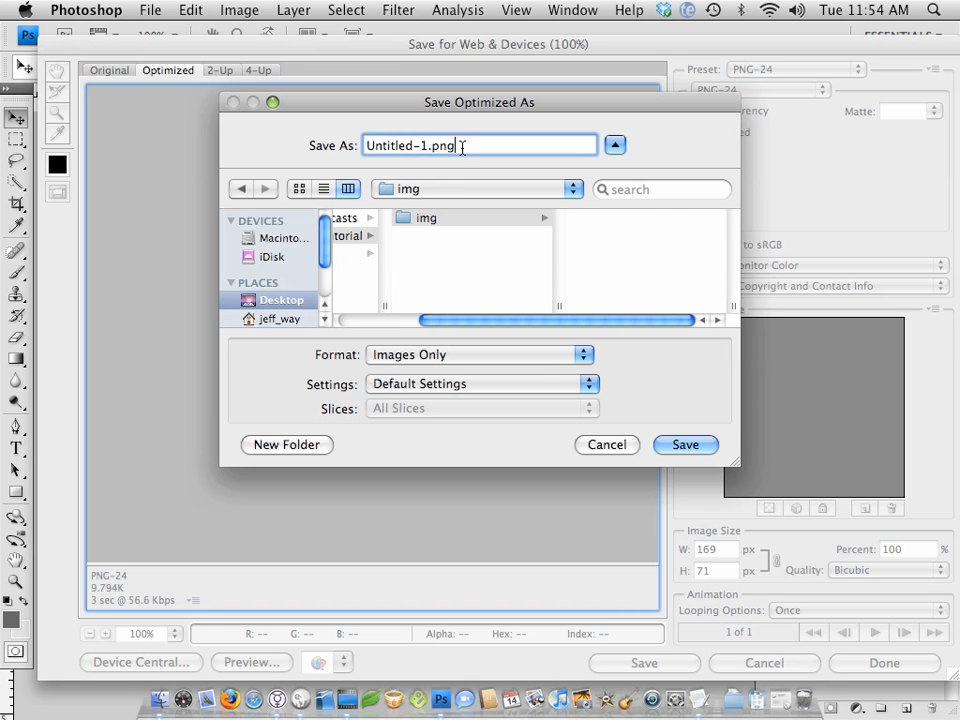
key(Backspace)
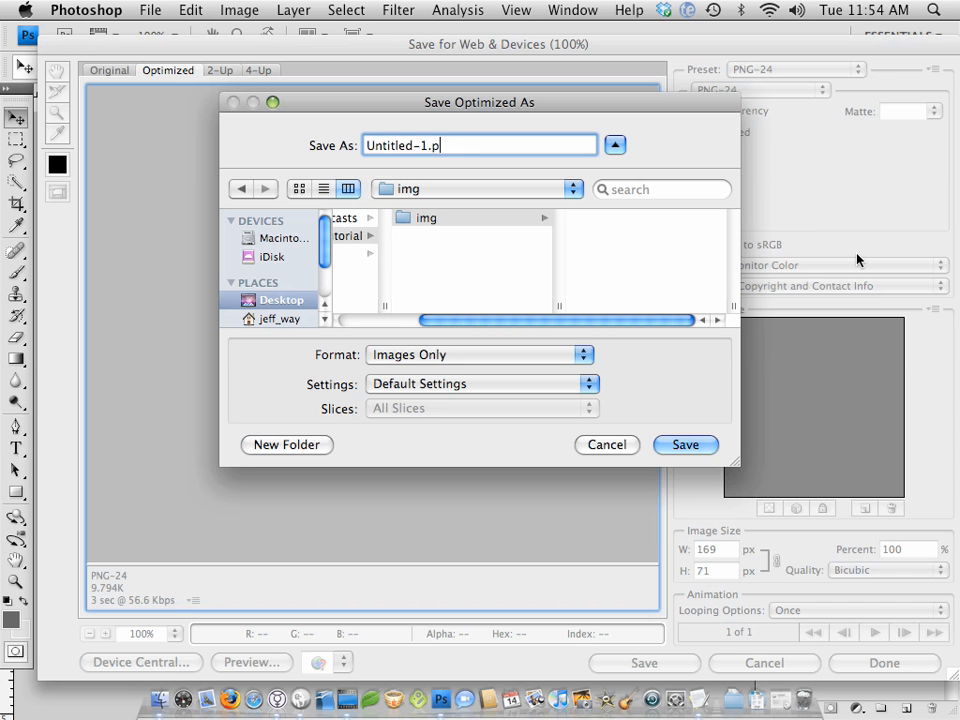
text(logo.)
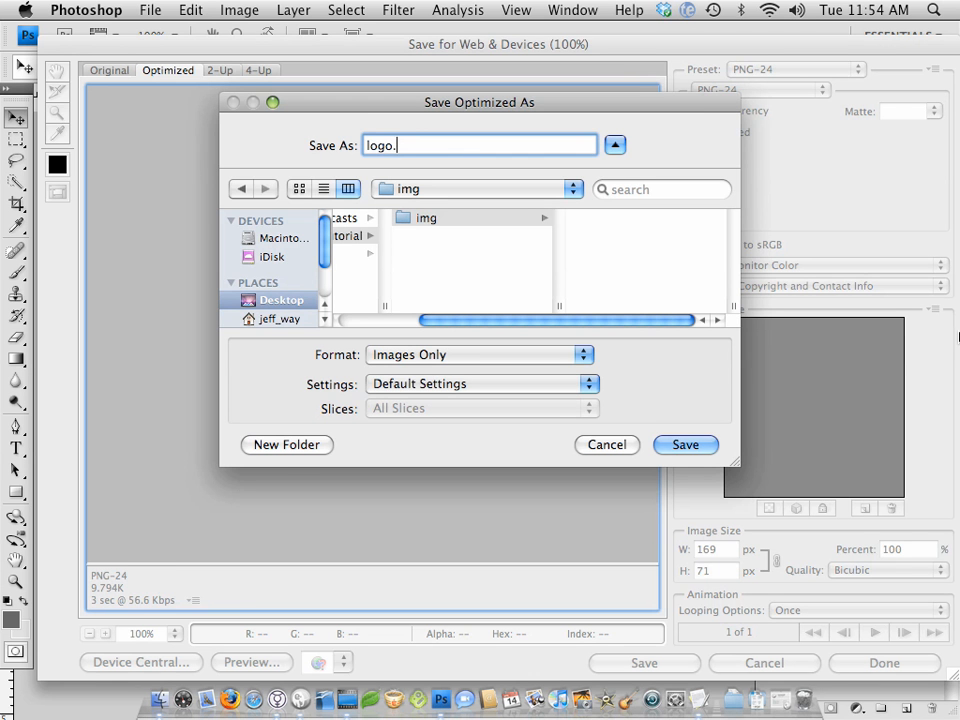
click(685, 444)
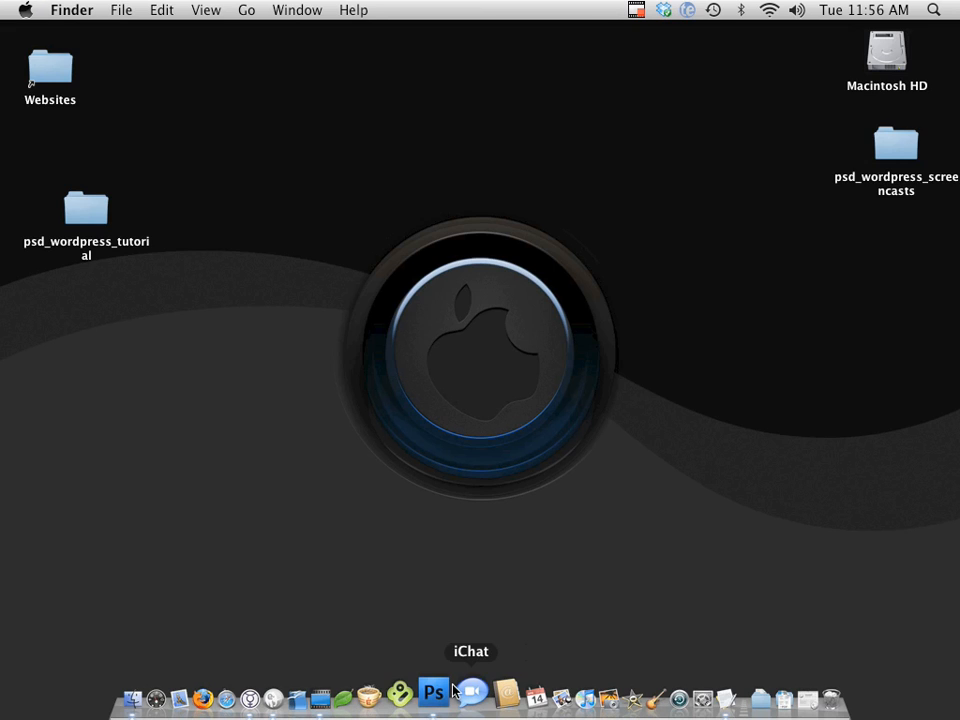
Close the temporary logo document without saving, returning to the blog mockup
click(433, 692)
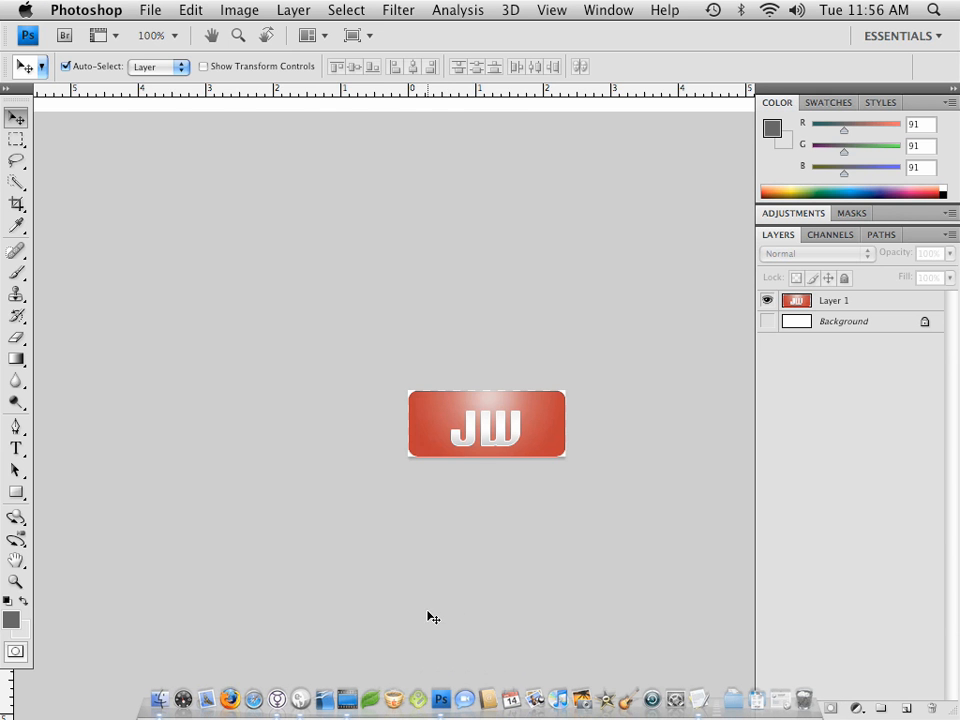
click(150, 10)
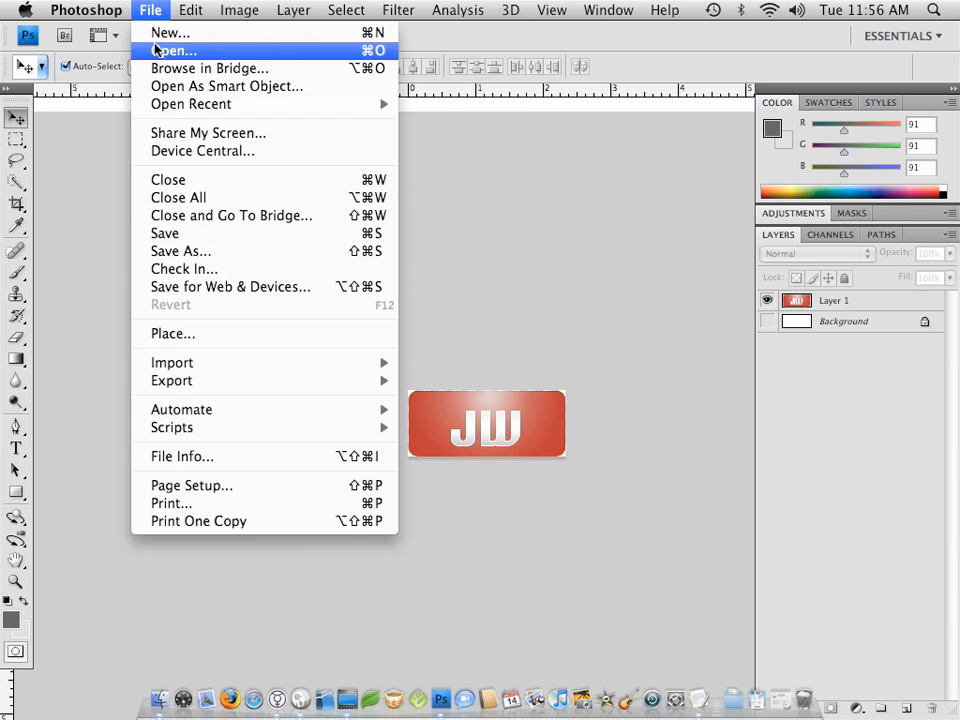
mouse_move(644, 289)
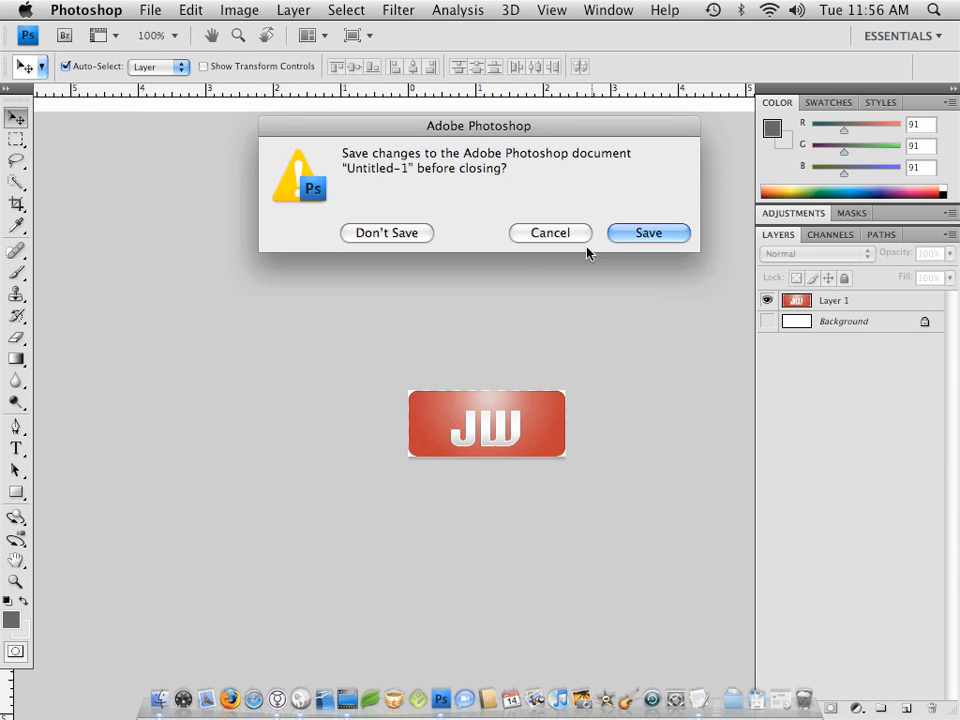
click(386, 232)
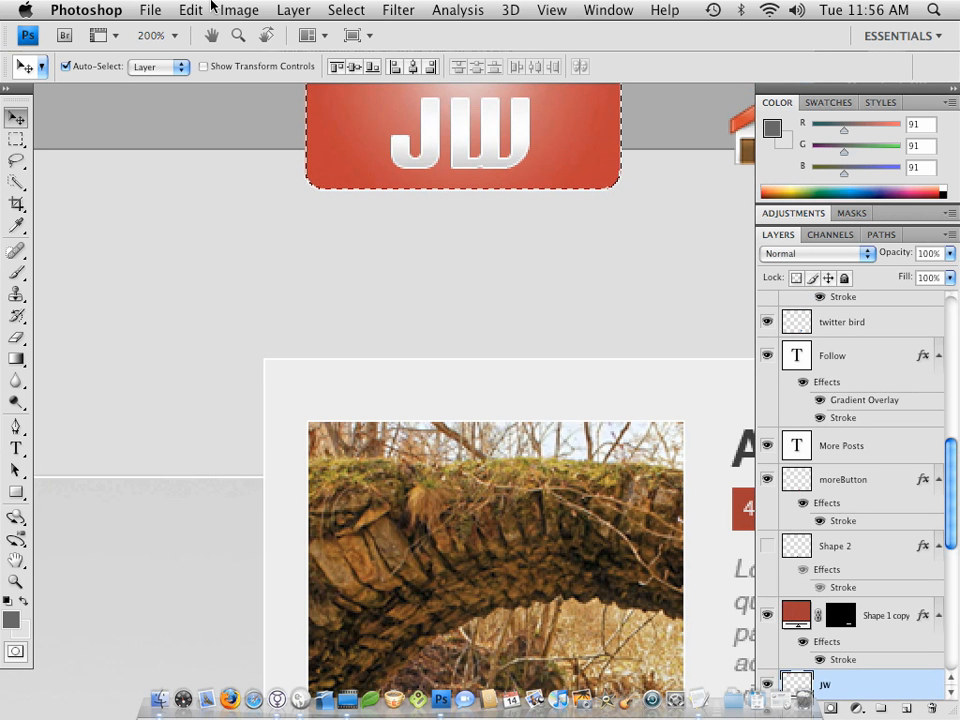
Browse the menus and deselect the logo selection on the mockup
click(190, 10)
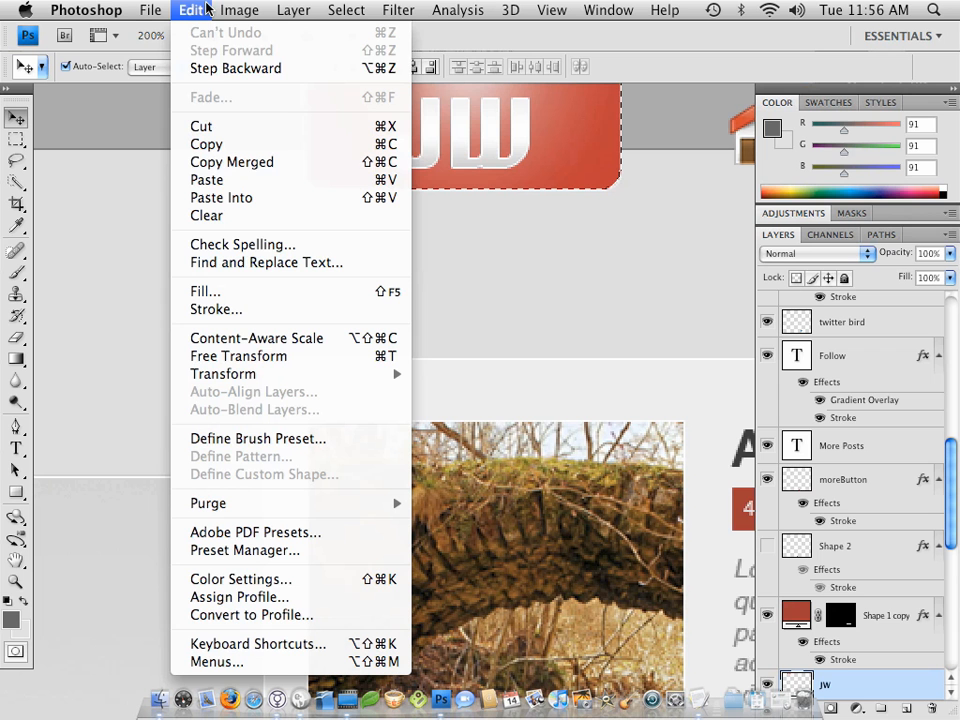
mouse_move(238, 356)
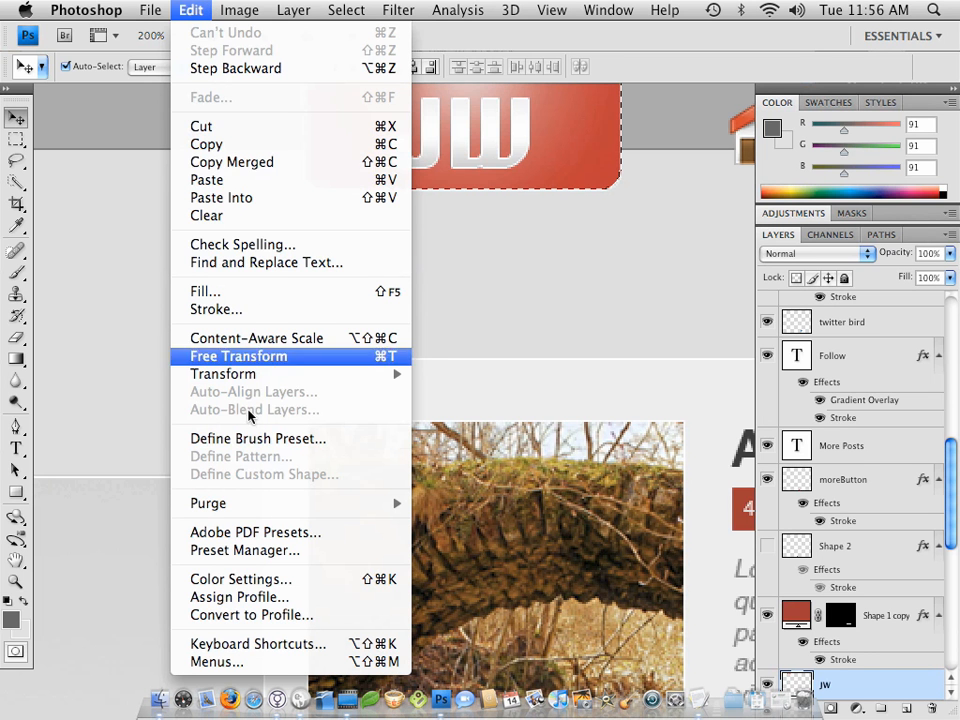
click(86, 9)
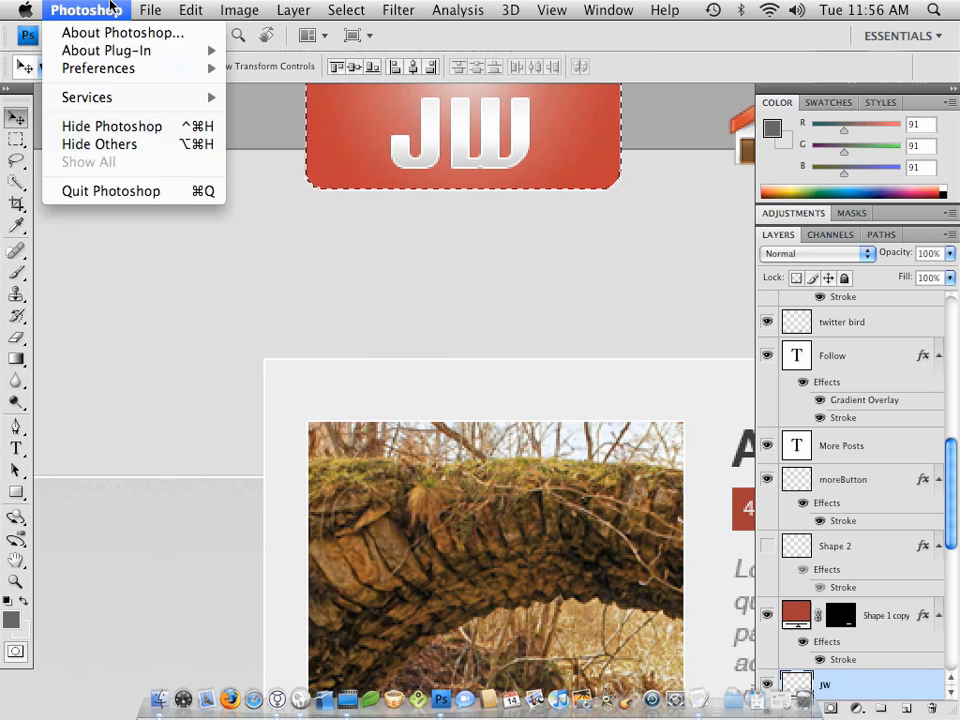
click(293, 10)
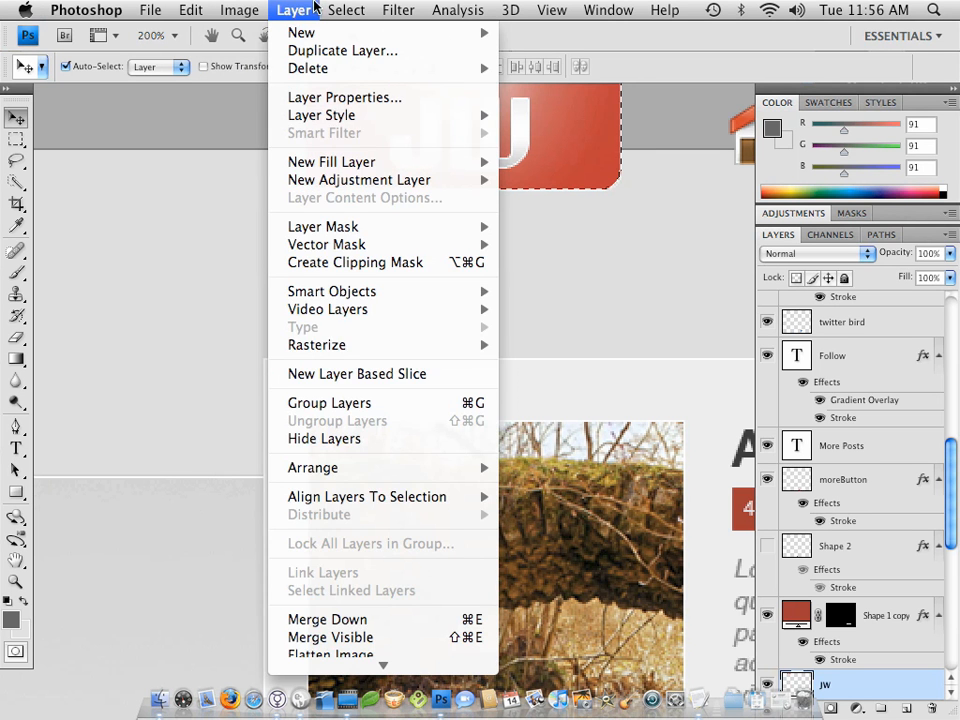
click(346, 9)
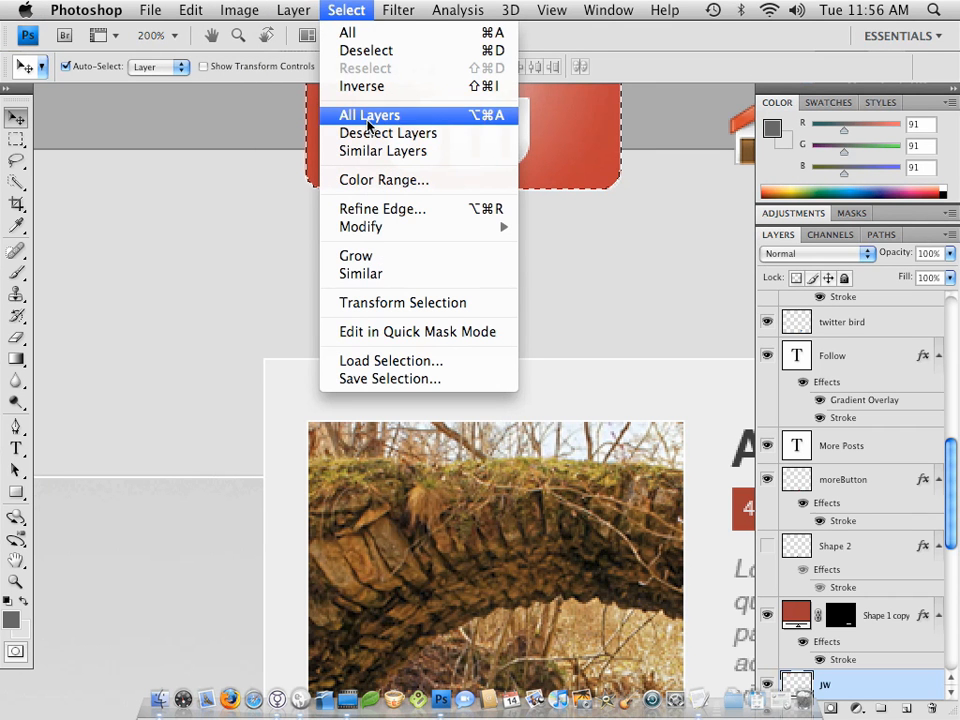
mouse_move(366, 50)
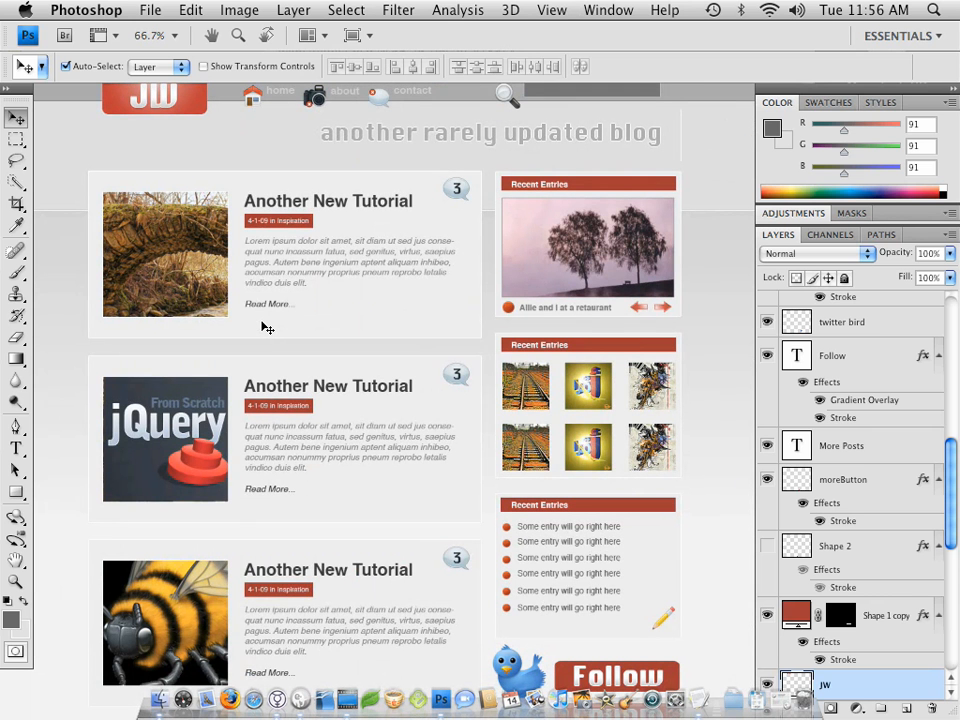
mouse_move(240, 90)
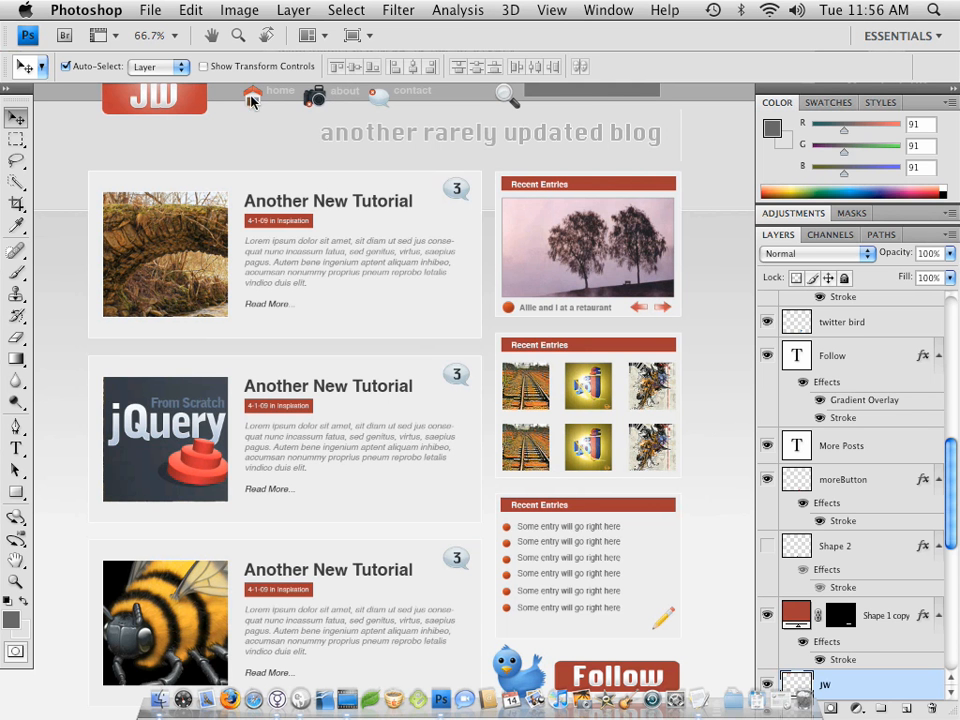
mouse_move(249, 99)
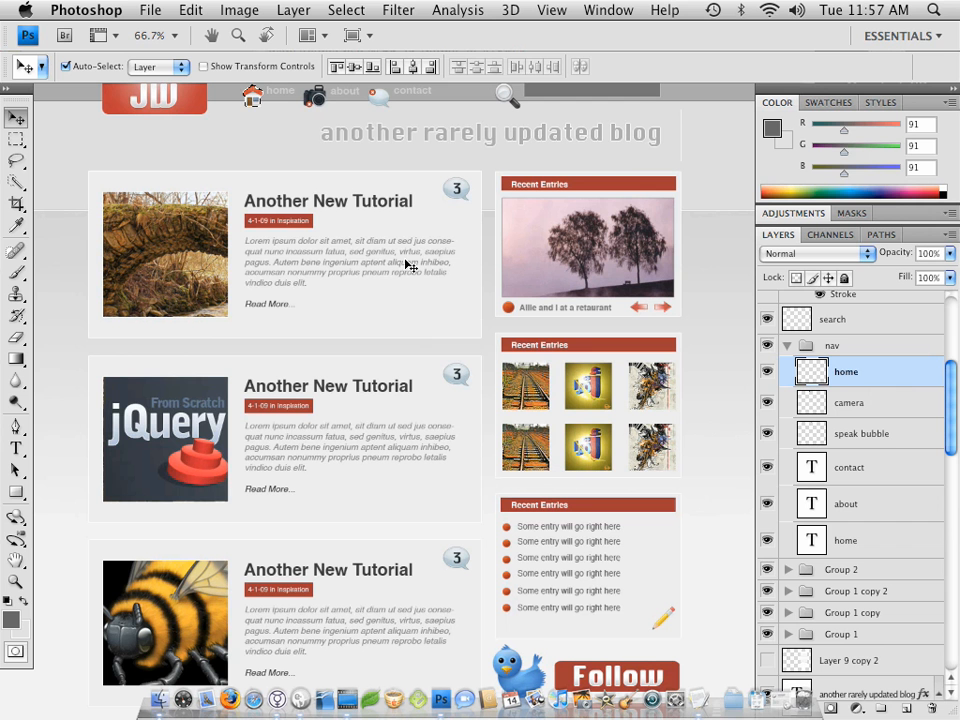
mouse_move(770, 382)
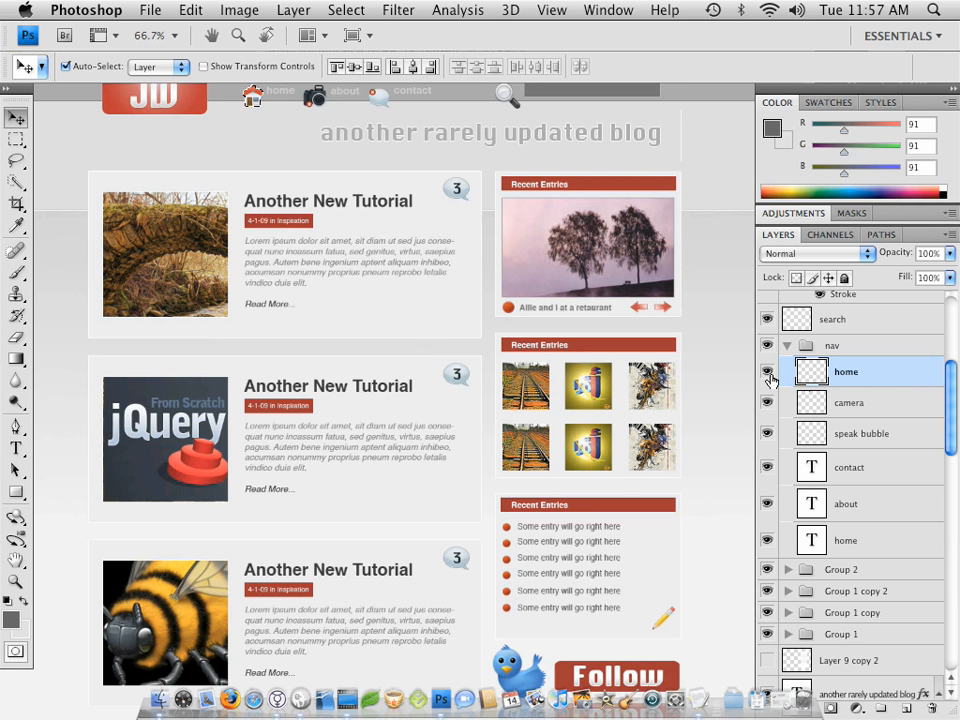
mouse_move(768, 378)
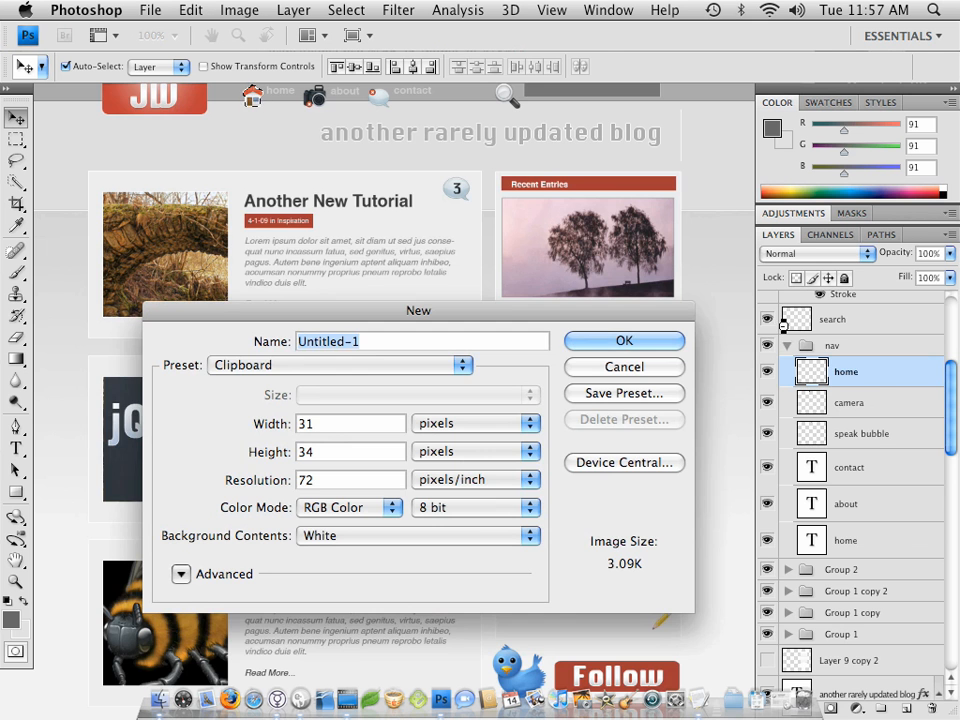
Paste the home icon into a clipboard-sized document, hide its background, and begin PNG-24 web save
click(624, 340)
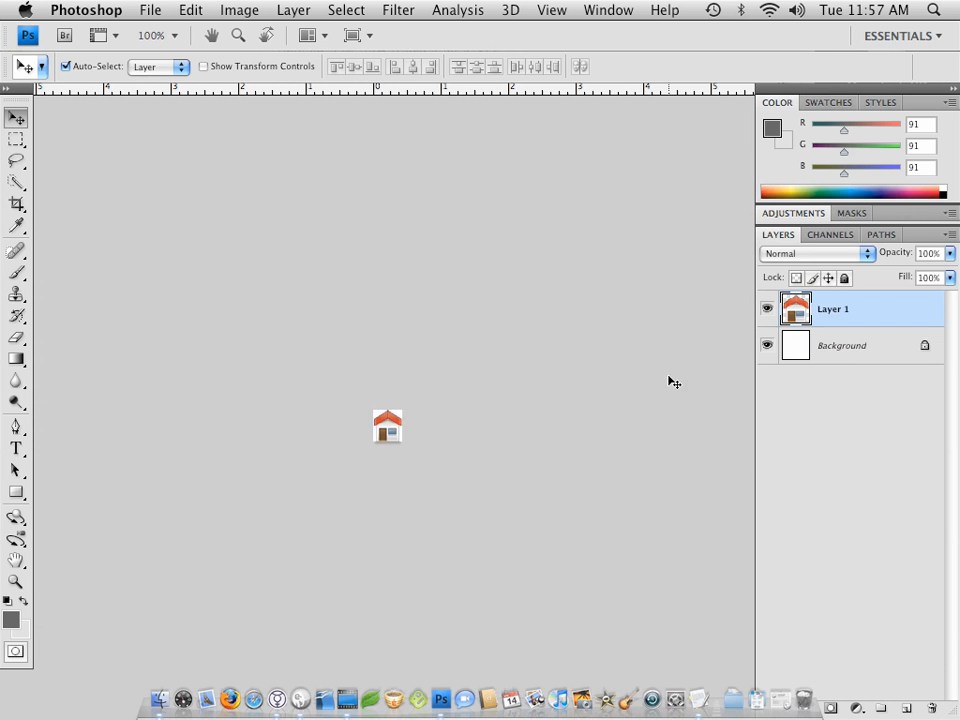
click(767, 345)
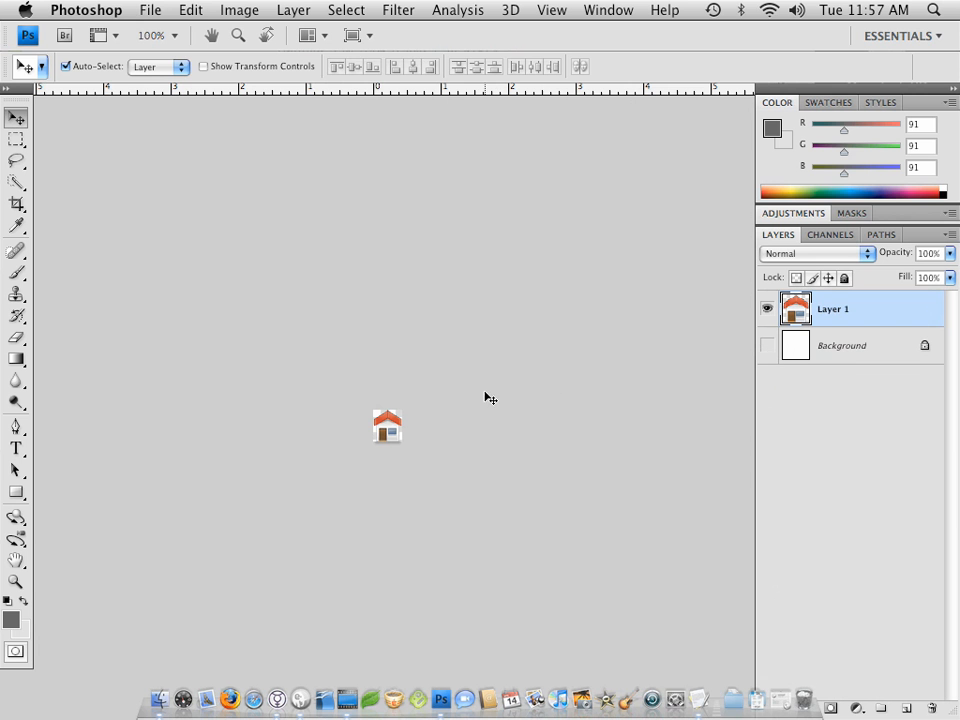
mouse_move(370, 412)
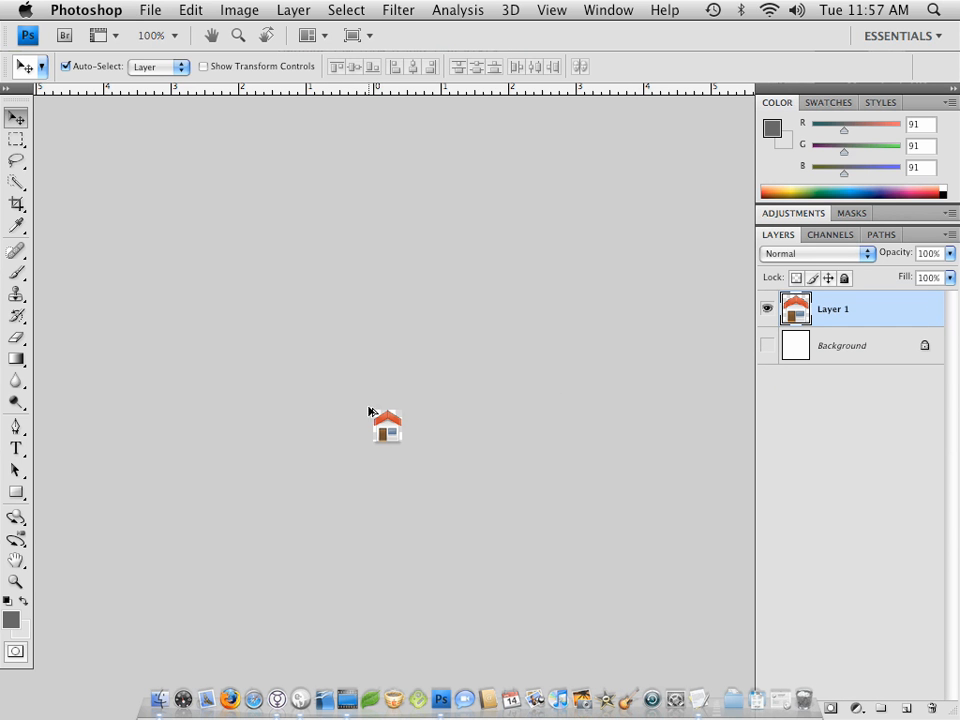
click(150, 9)
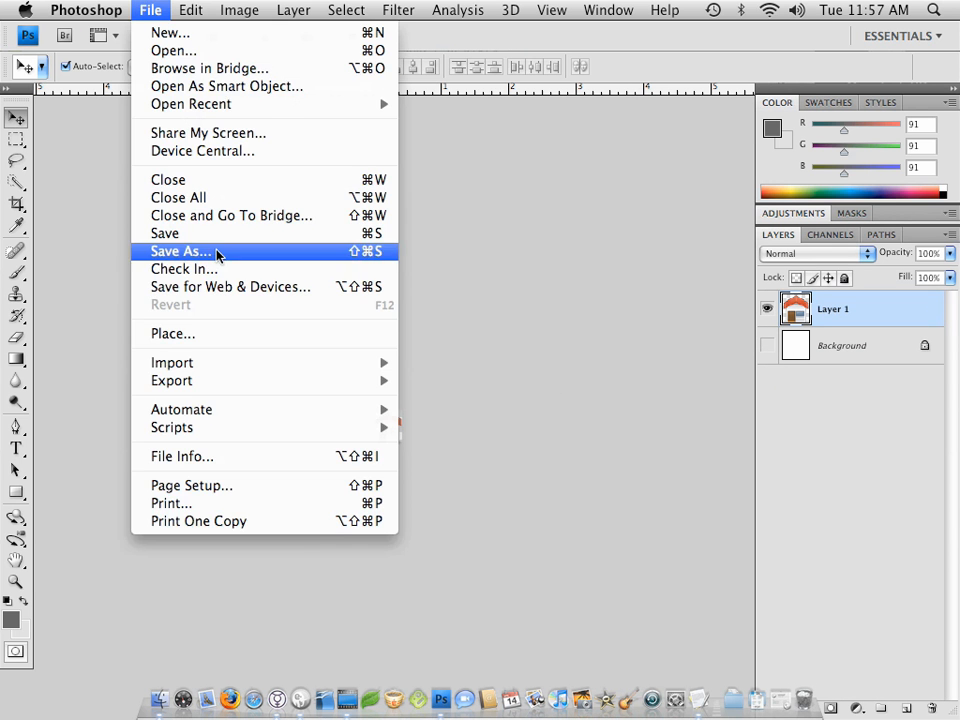
click(231, 287)
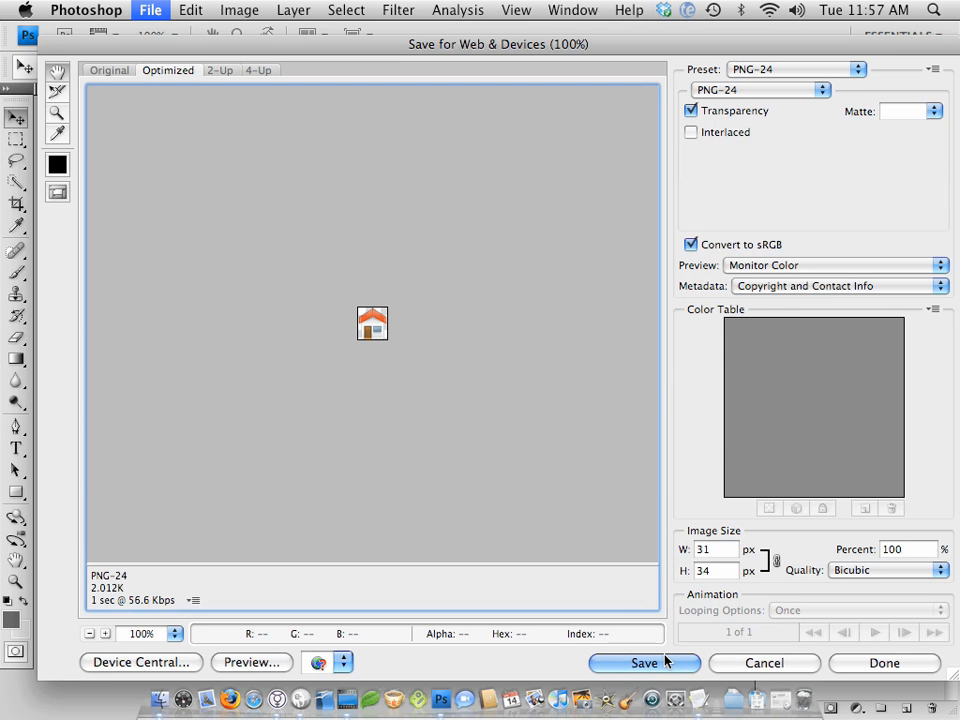
click(644, 663)
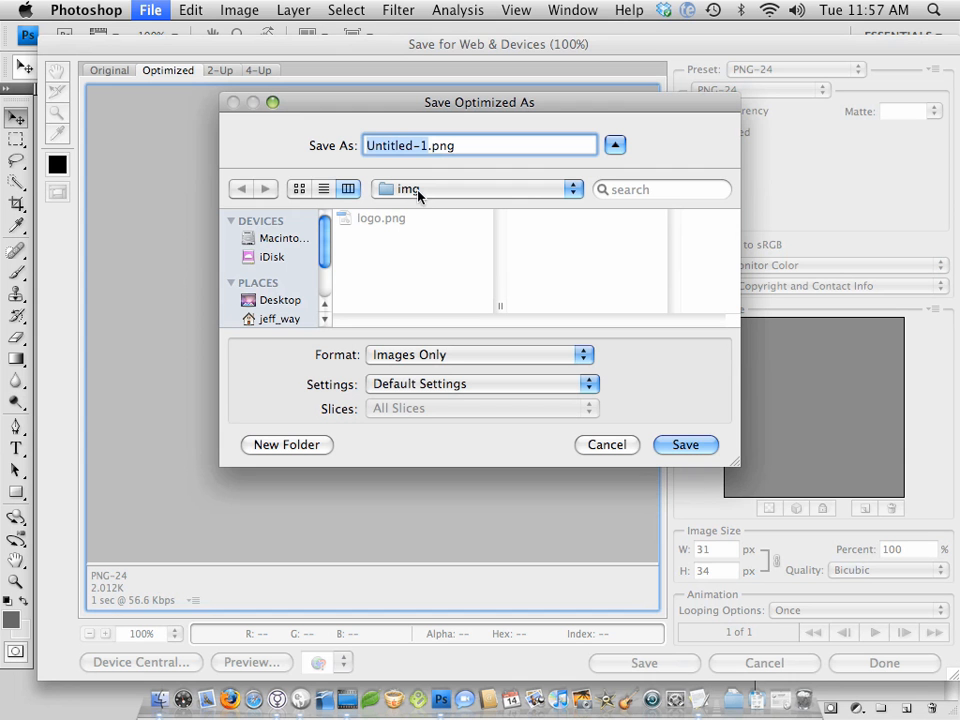
mouse_move(441, 231)
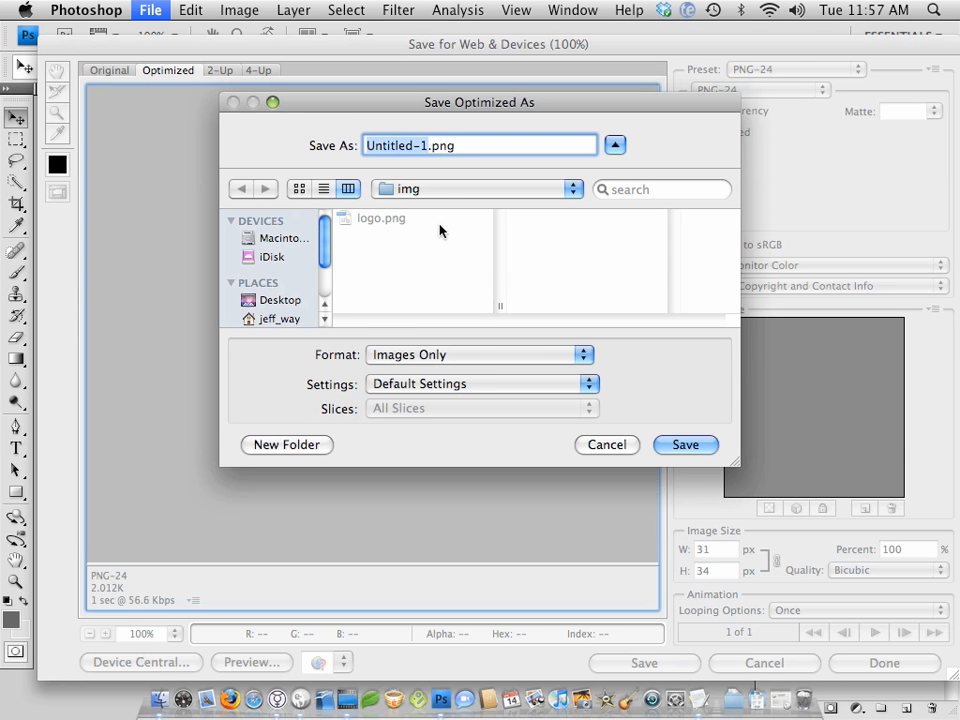
mouse_move(434, 278)
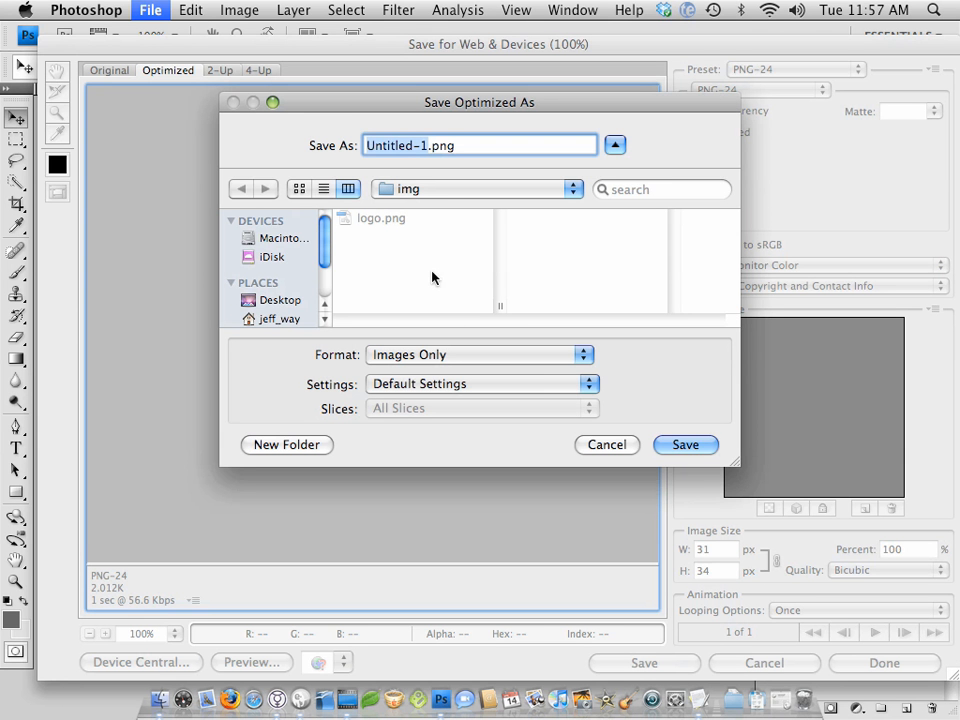
mouse_move(615, 438)
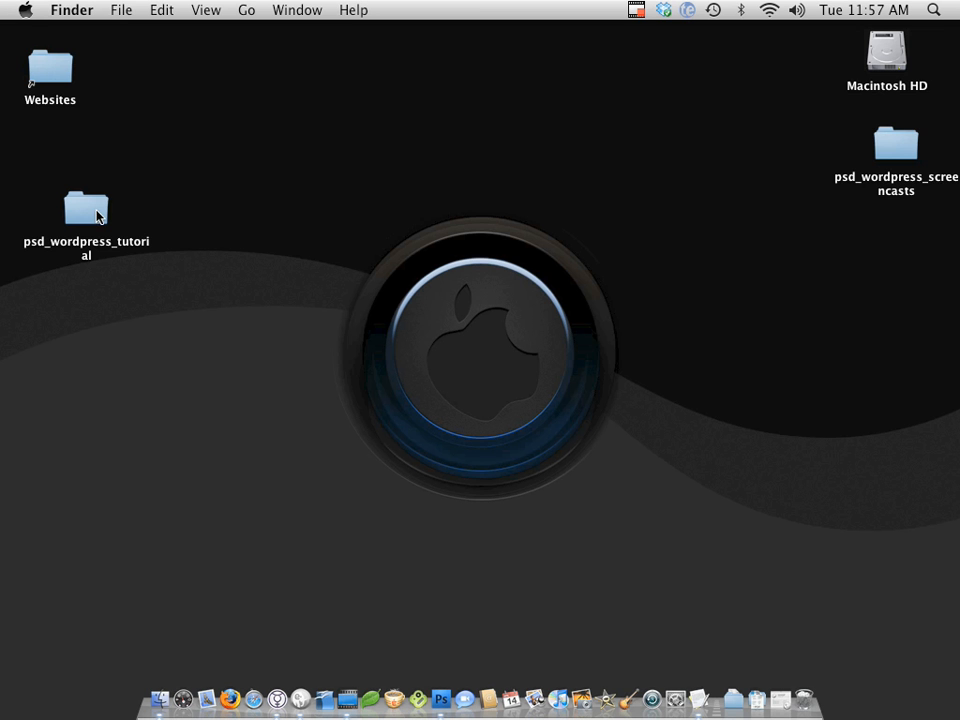
Create a nav subfolder inside img, then go back to Photoshop
double_click(86, 208)
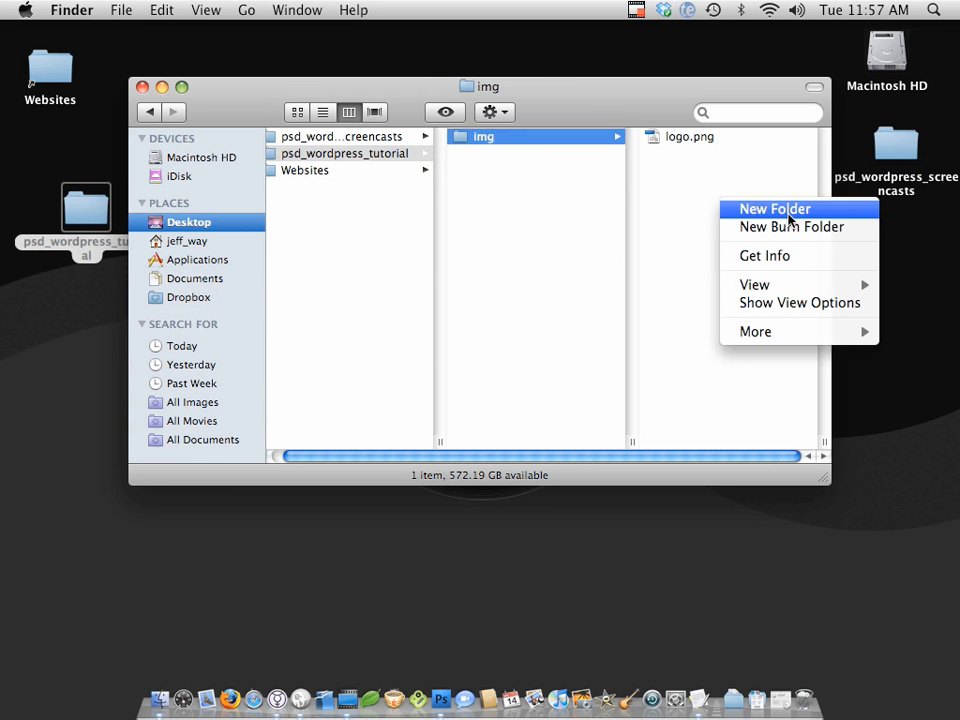
click(773, 209)
text(nav)
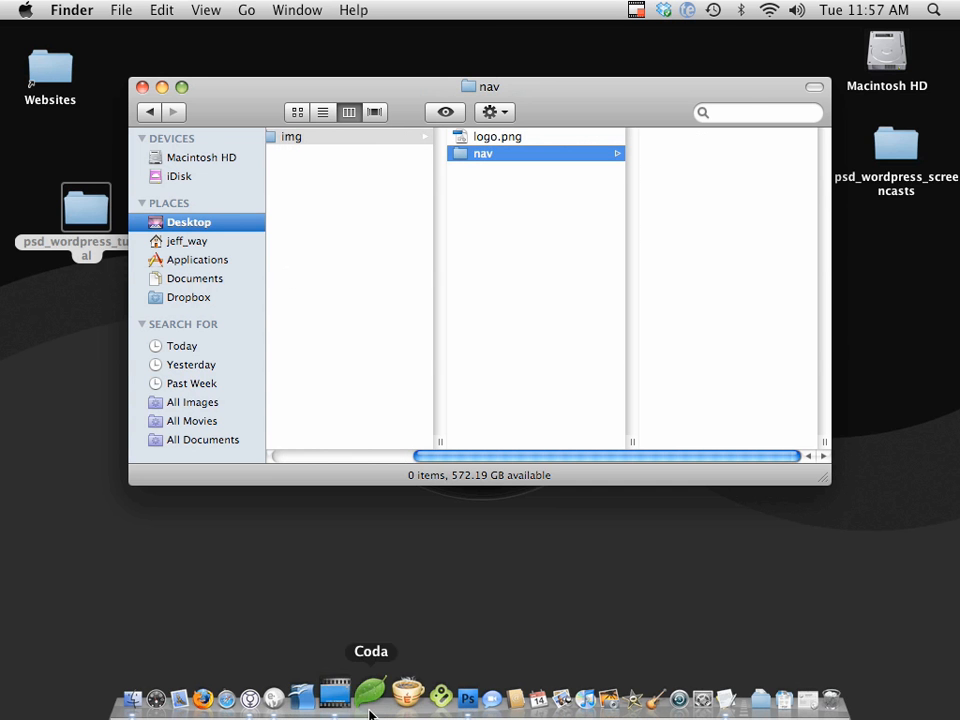
click(467, 697)
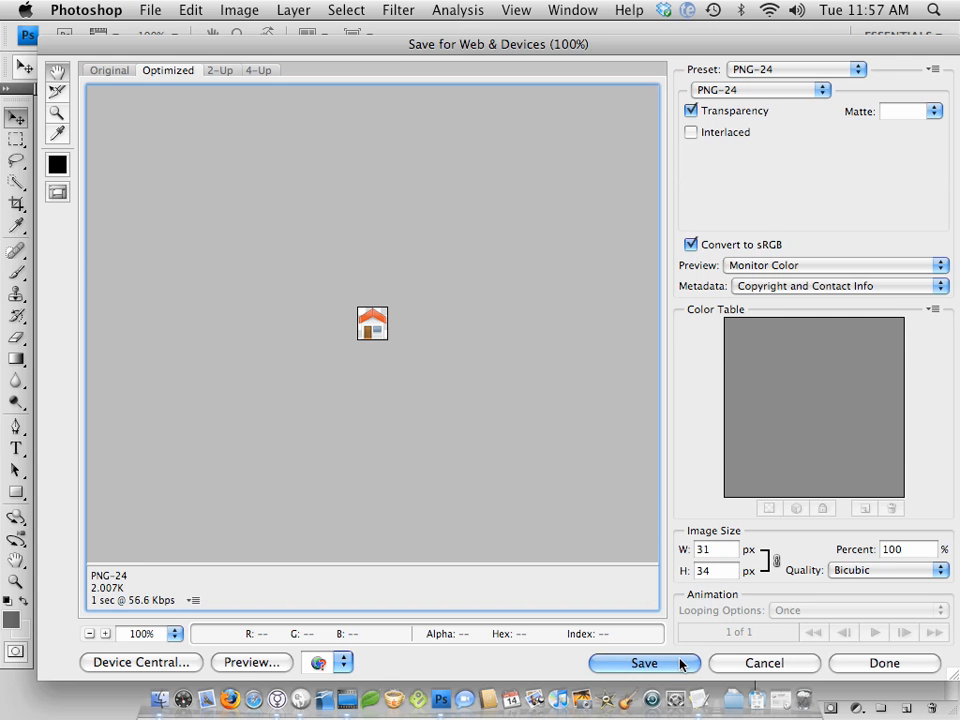
Save the home icon's web export as home.png in the nav folder
click(644, 663)
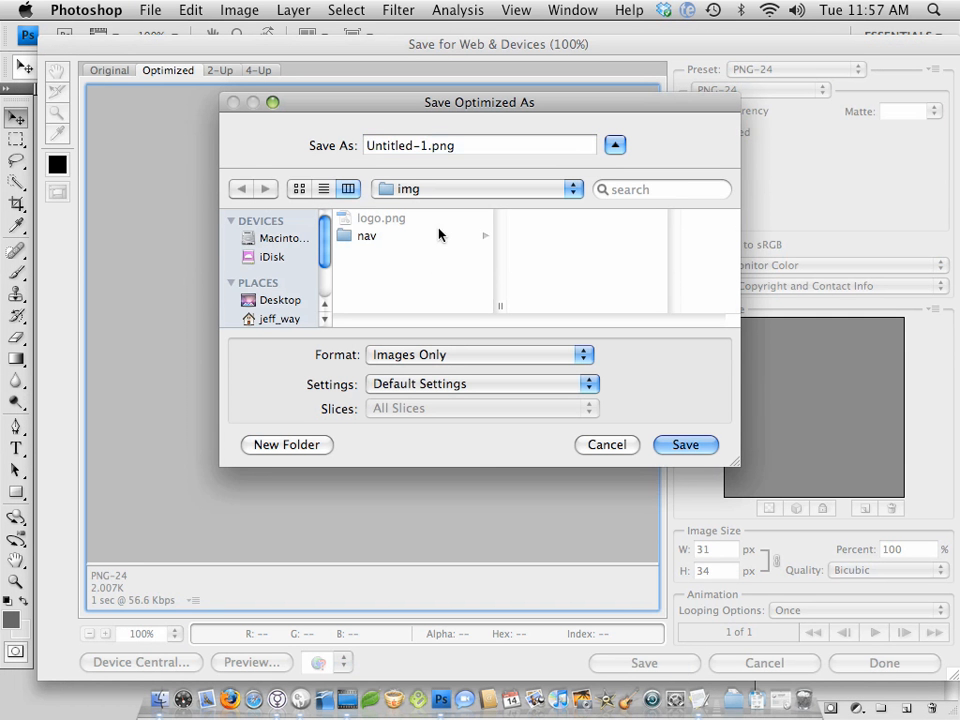
double_click(367, 235)
text(hi)
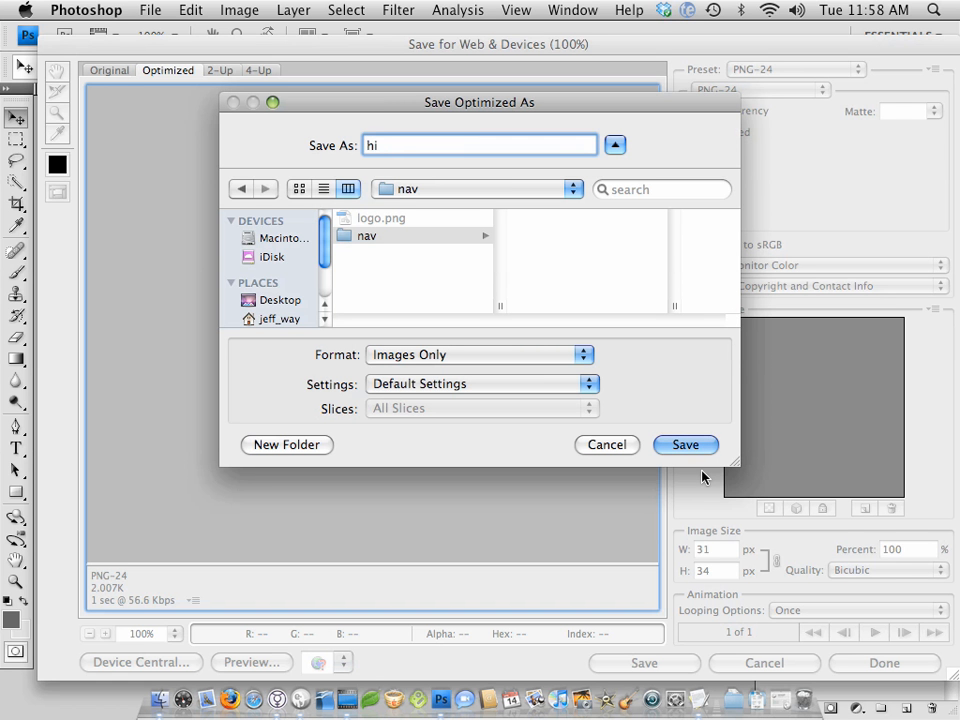
text(home.)
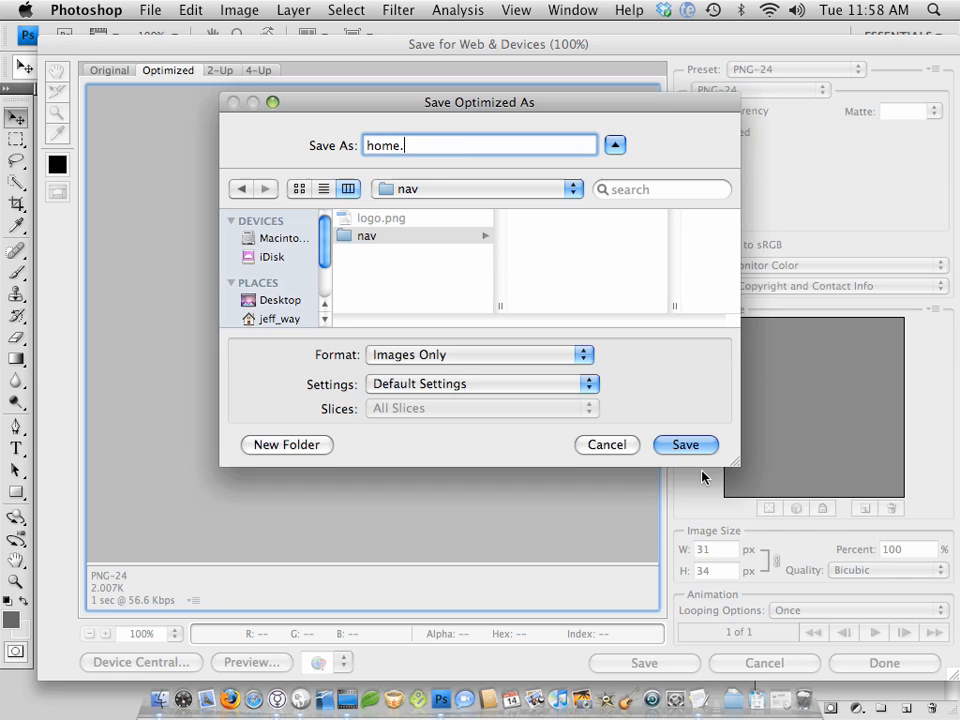
click(685, 444)
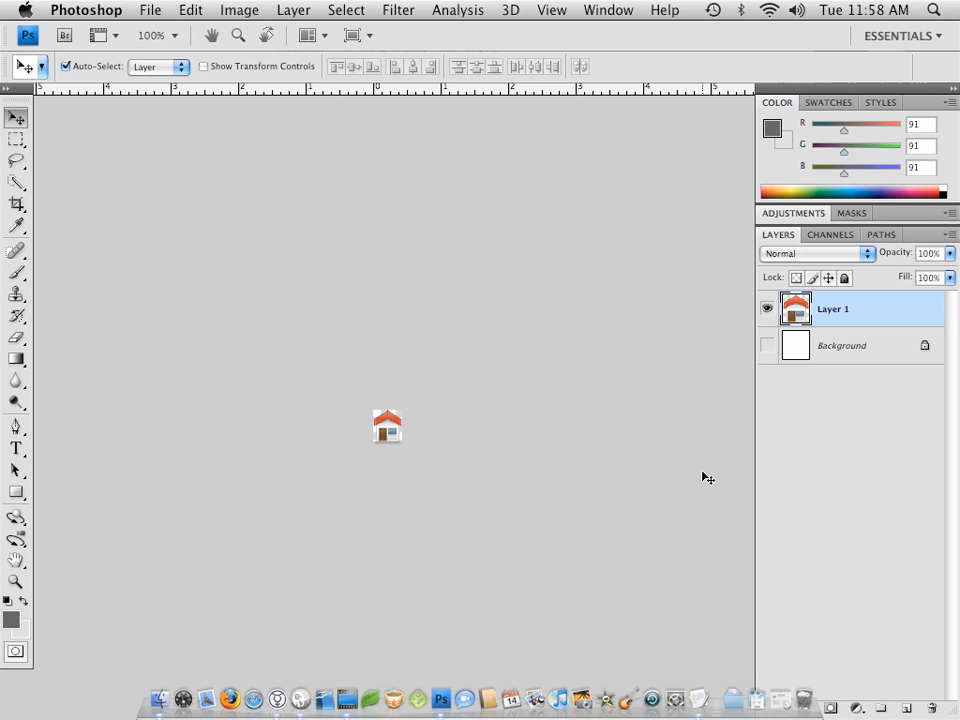
mouse_move(227, 290)
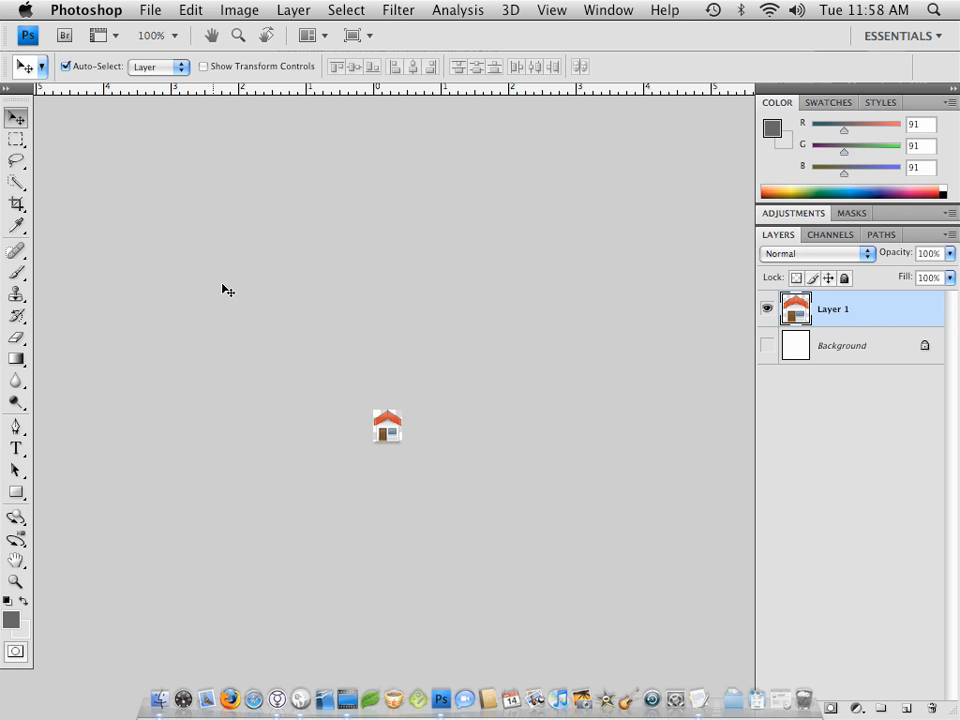
Close the temporary home icon document, discarding changes
click(150, 9)
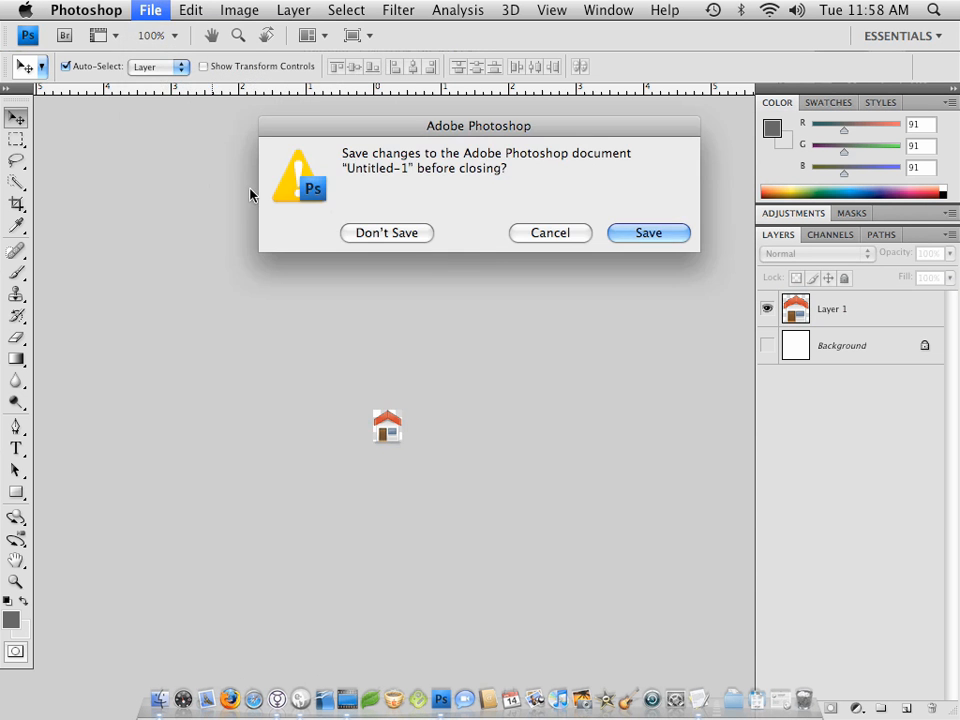
click(386, 232)
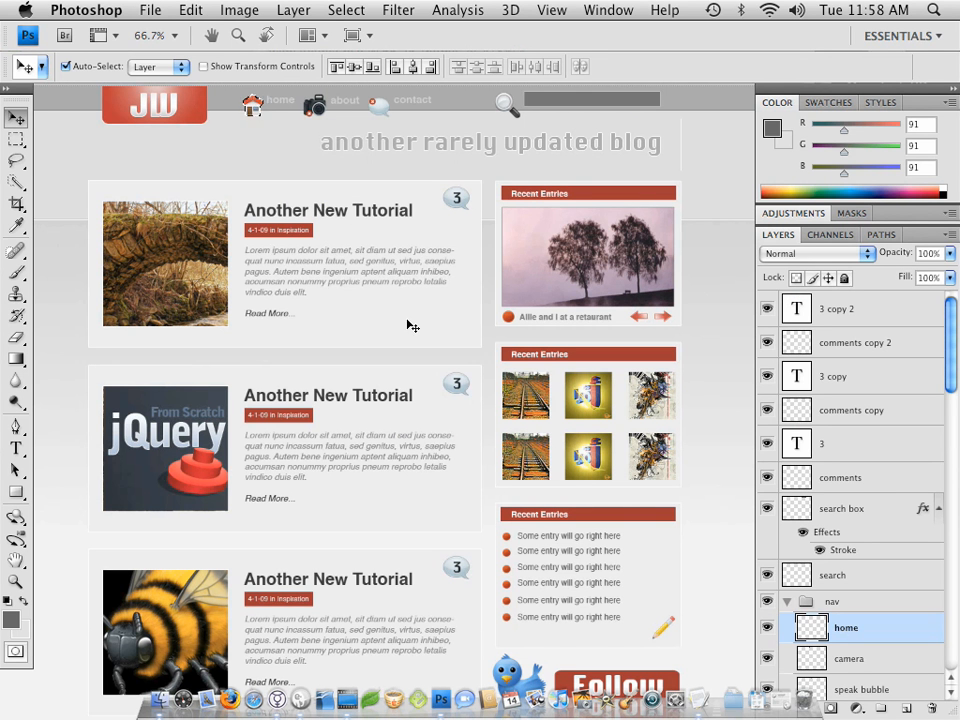
mouse_move(43, 180)
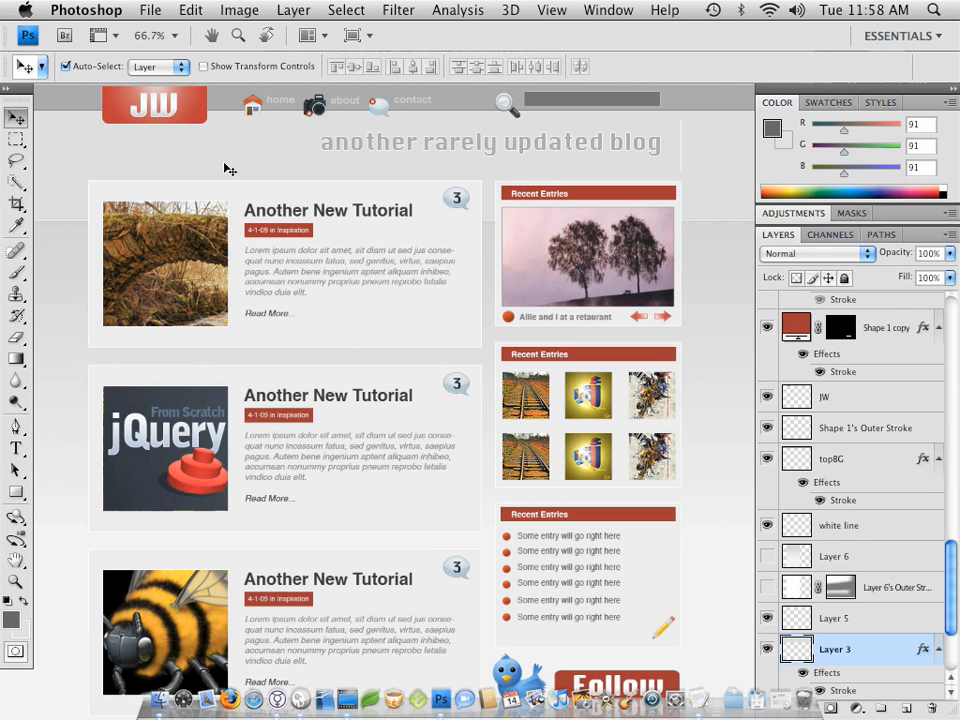
mouse_move(328, 107)
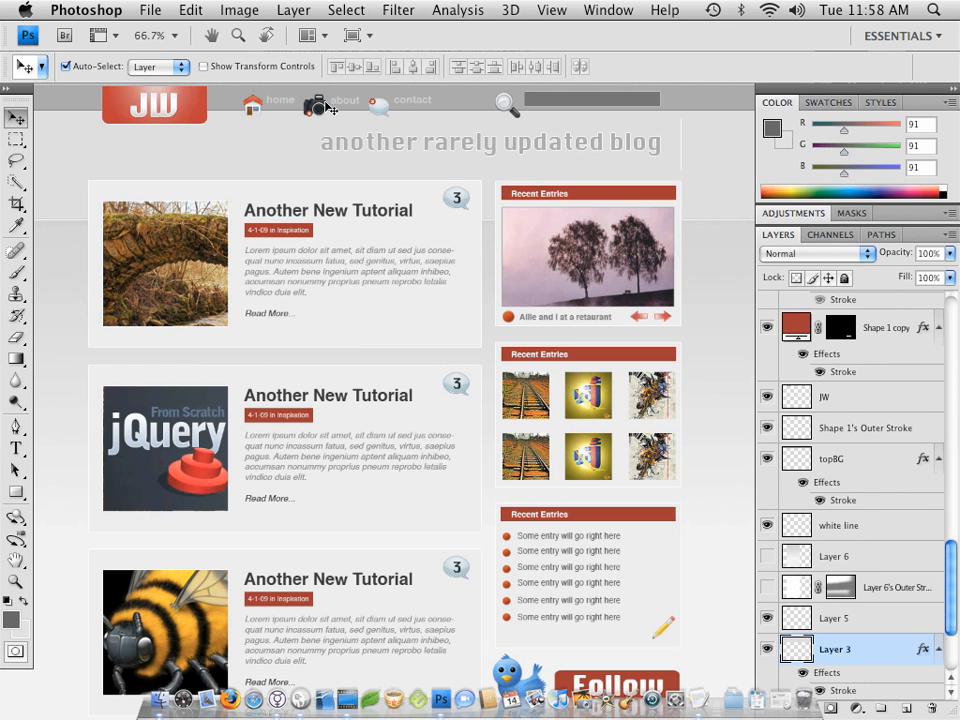
Export the camera icon as camera.png in nav and discard its temporary document
scroll(up, 3)
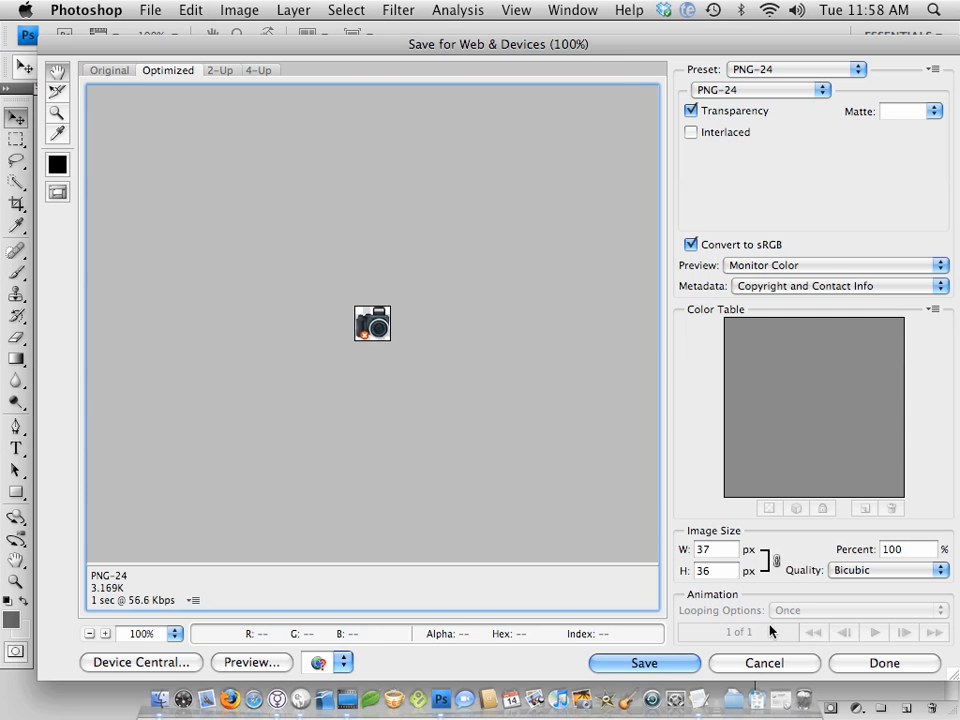
click(644, 663)
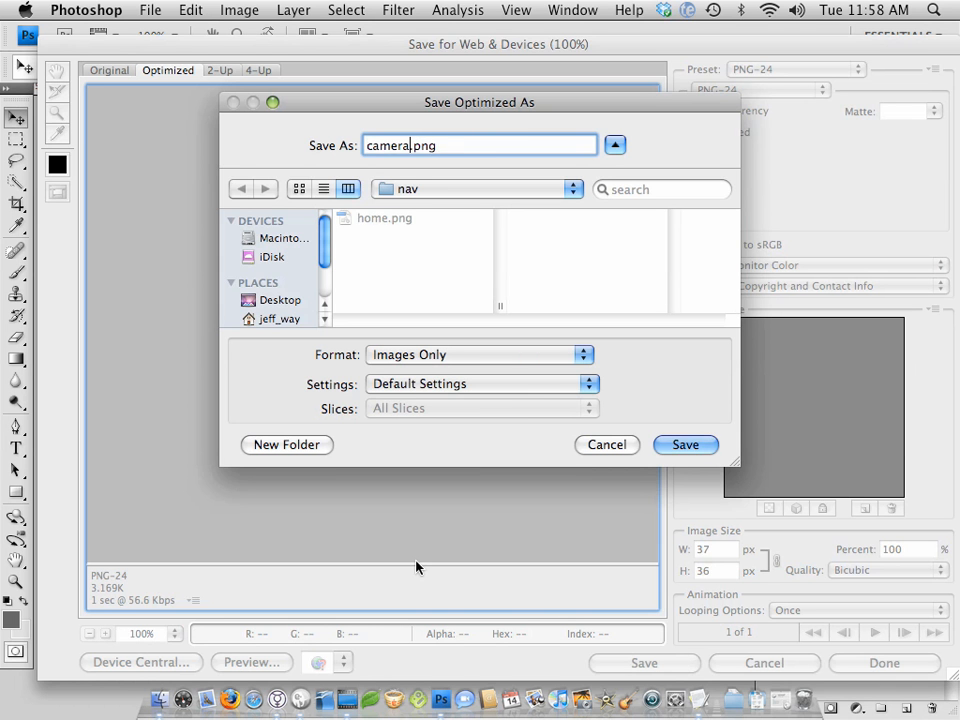
click(685, 444)
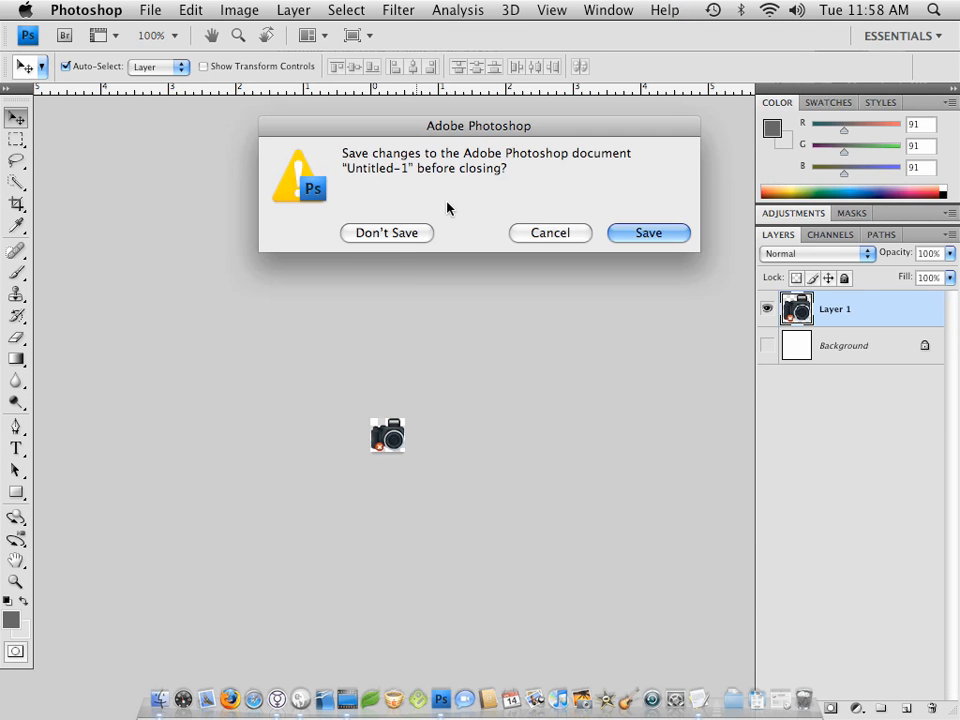
click(386, 232)
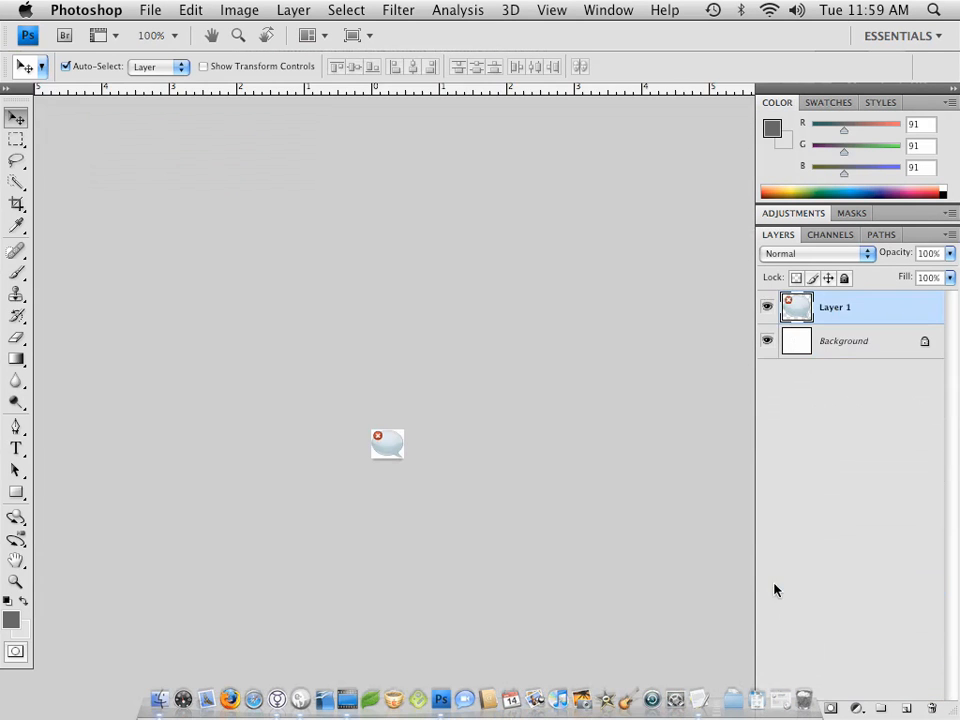
Hide the background, save the speech bubble as contact.png, and discard the document
click(767, 341)
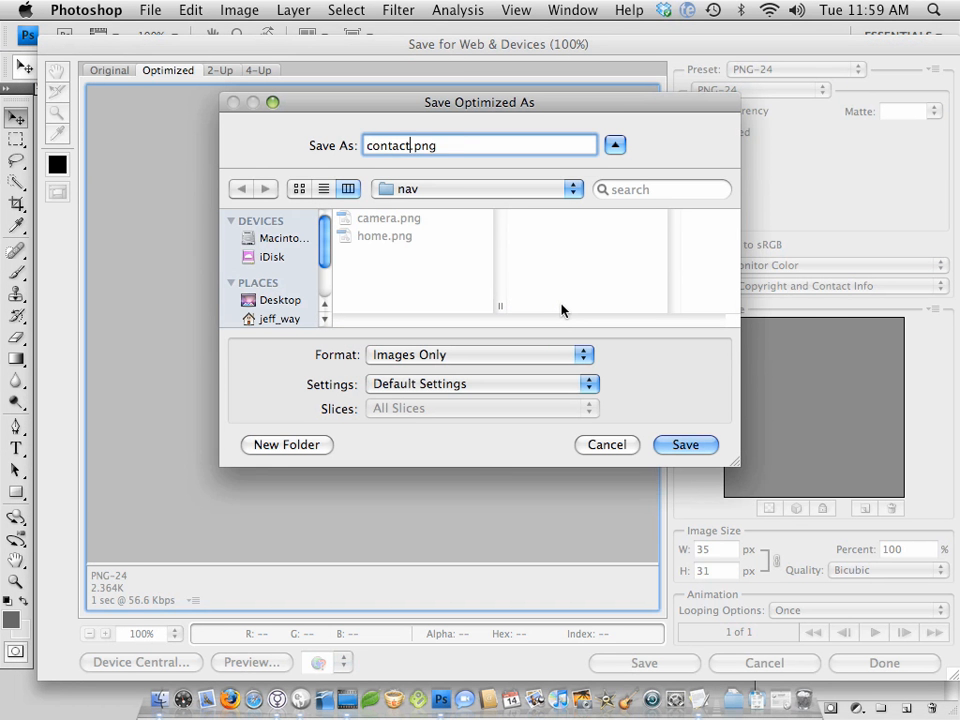
click(685, 444)
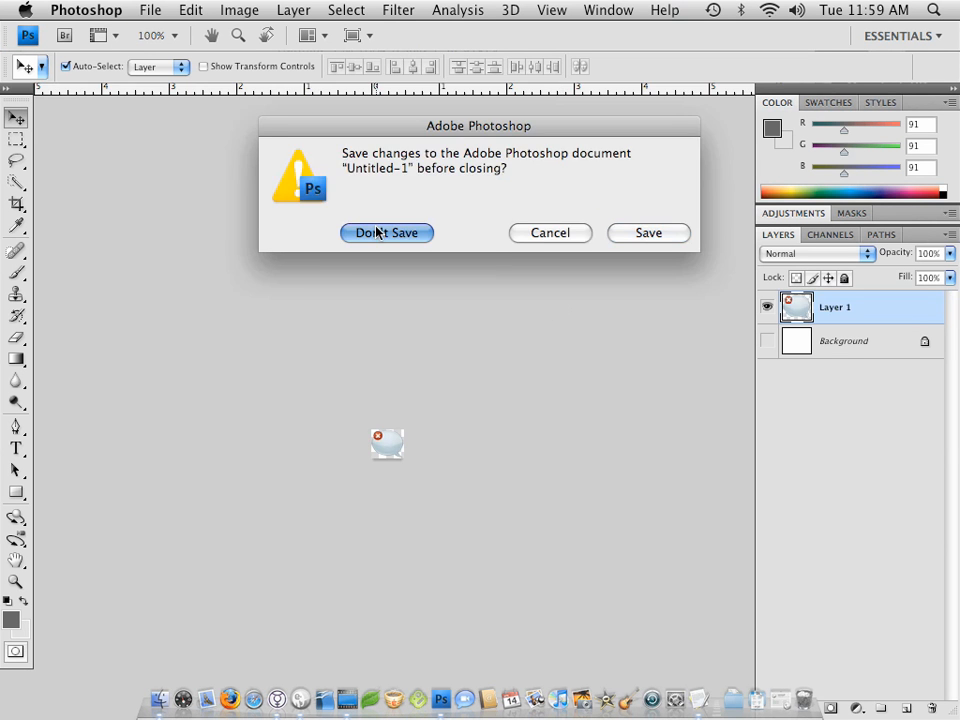
click(386, 232)
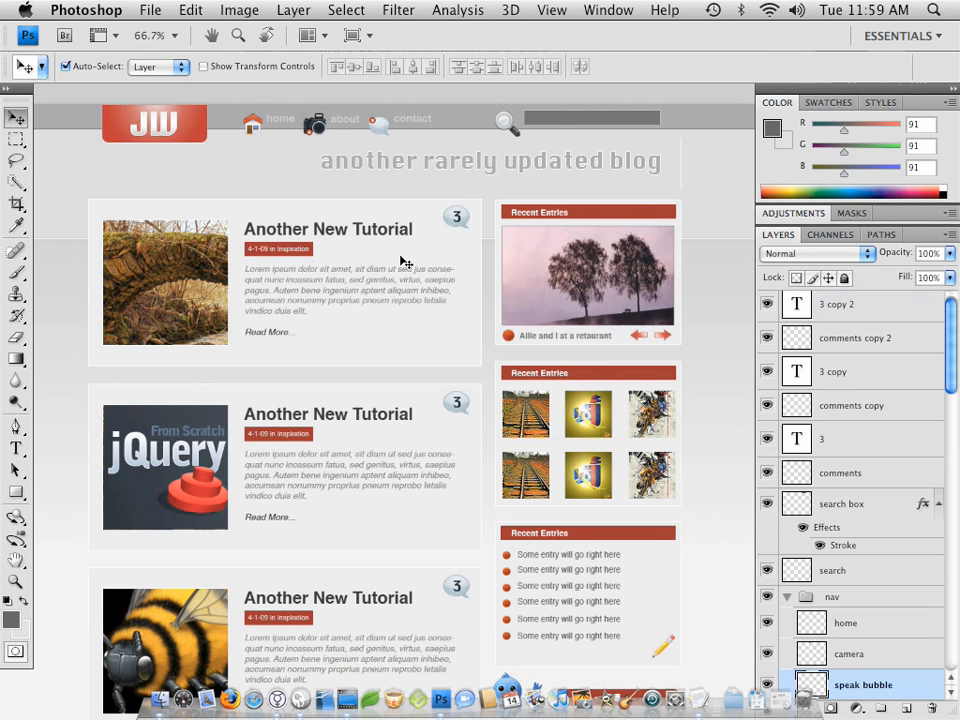
mouse_move(335, 148)
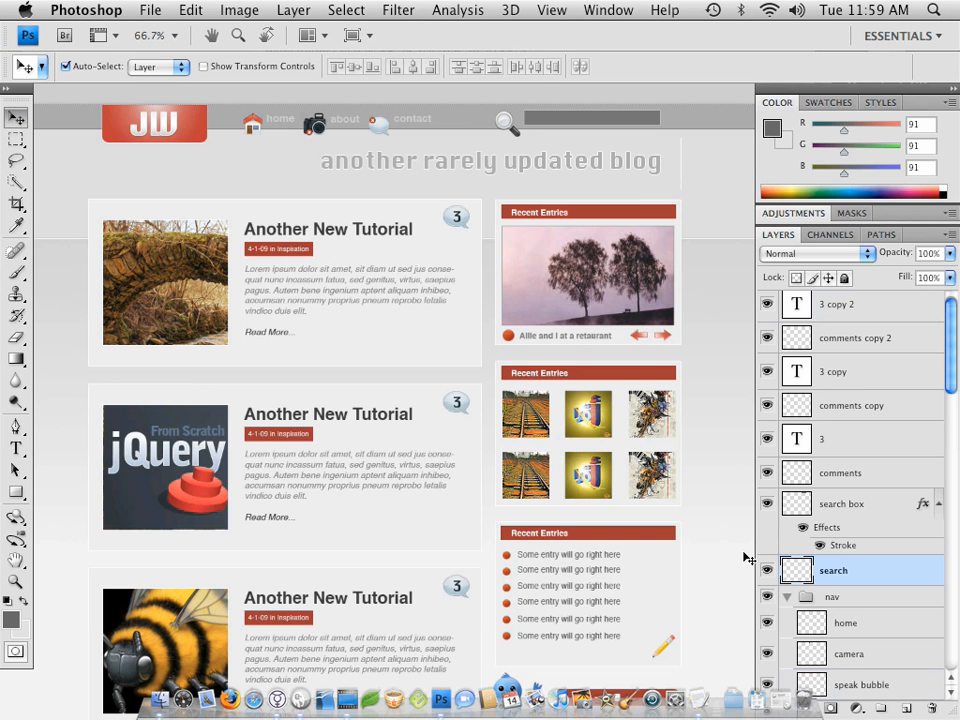
mouse_move(920, 610)
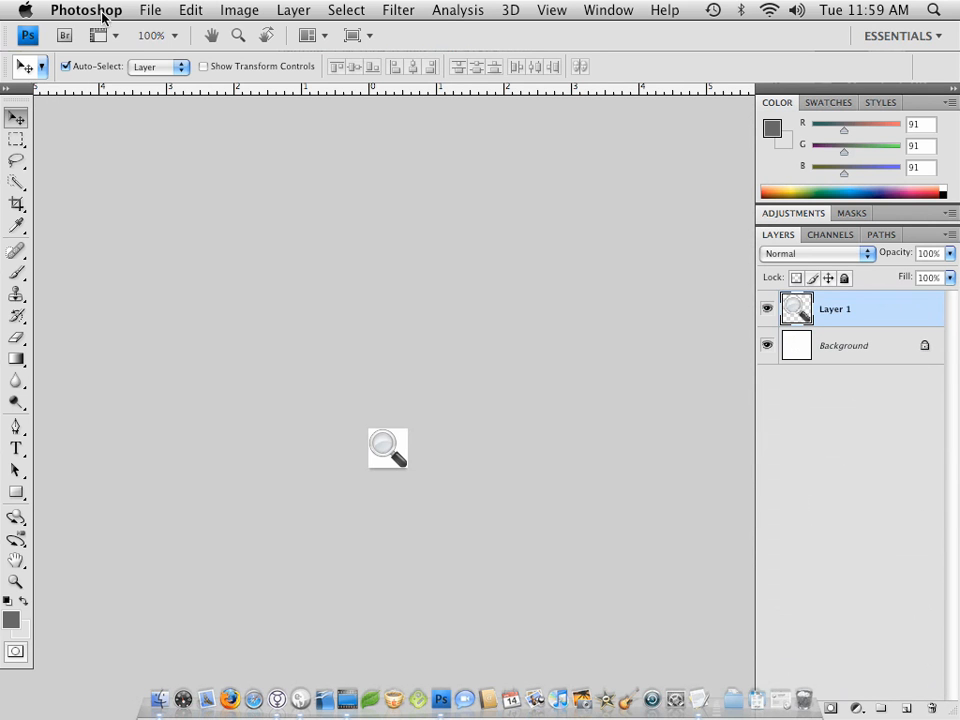
mouse_move(770, 349)
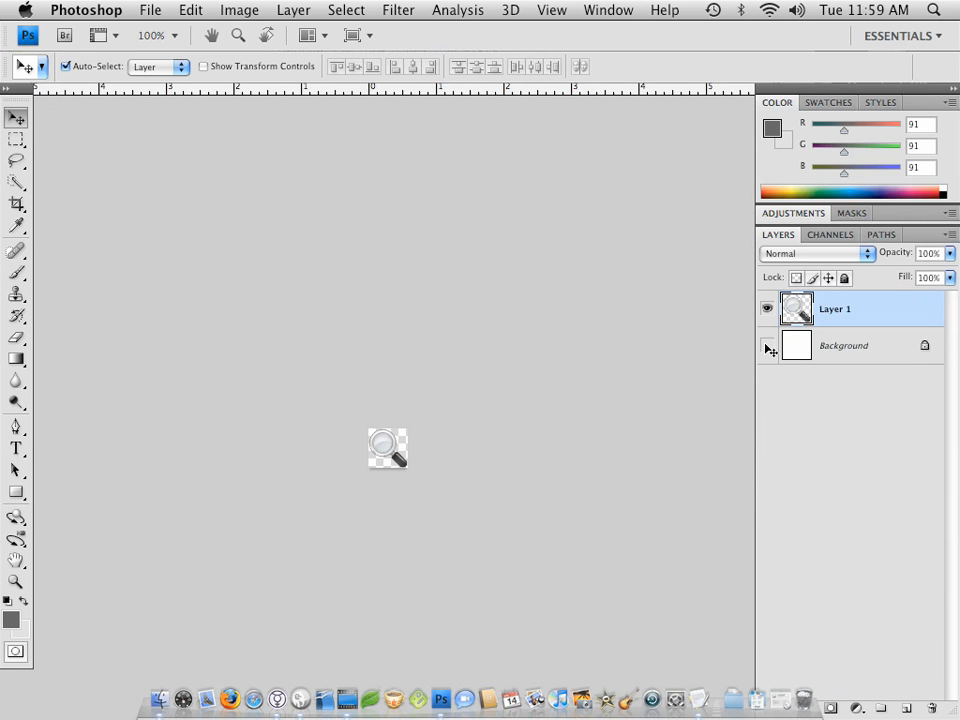
Hide the magnifier's white background and start its optimized web export
click(815, 253)
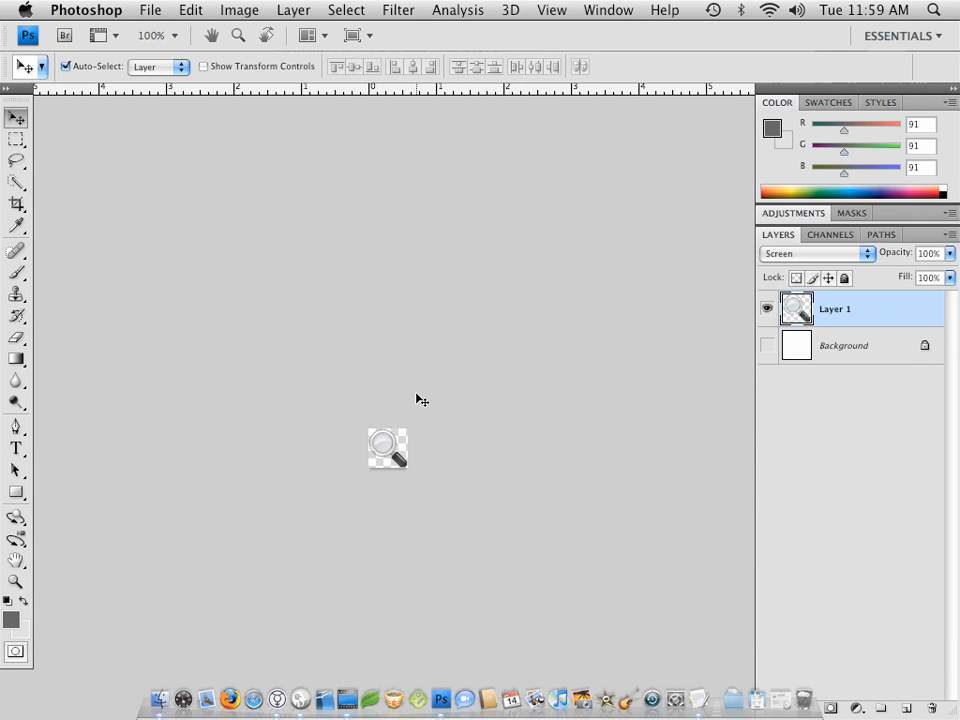
click(150, 9)
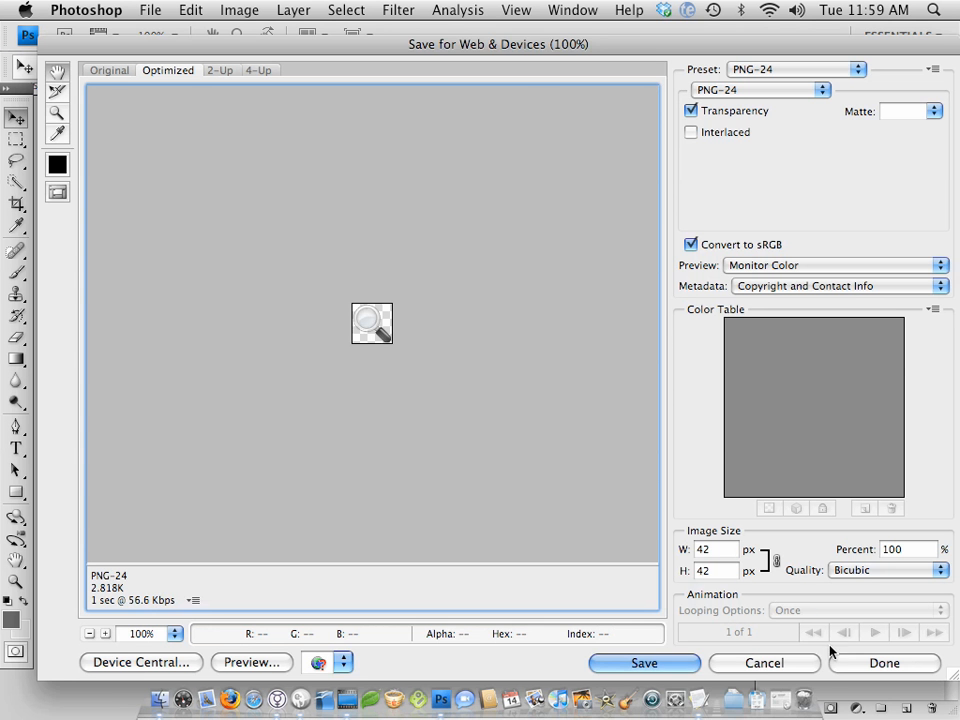
click(644, 662)
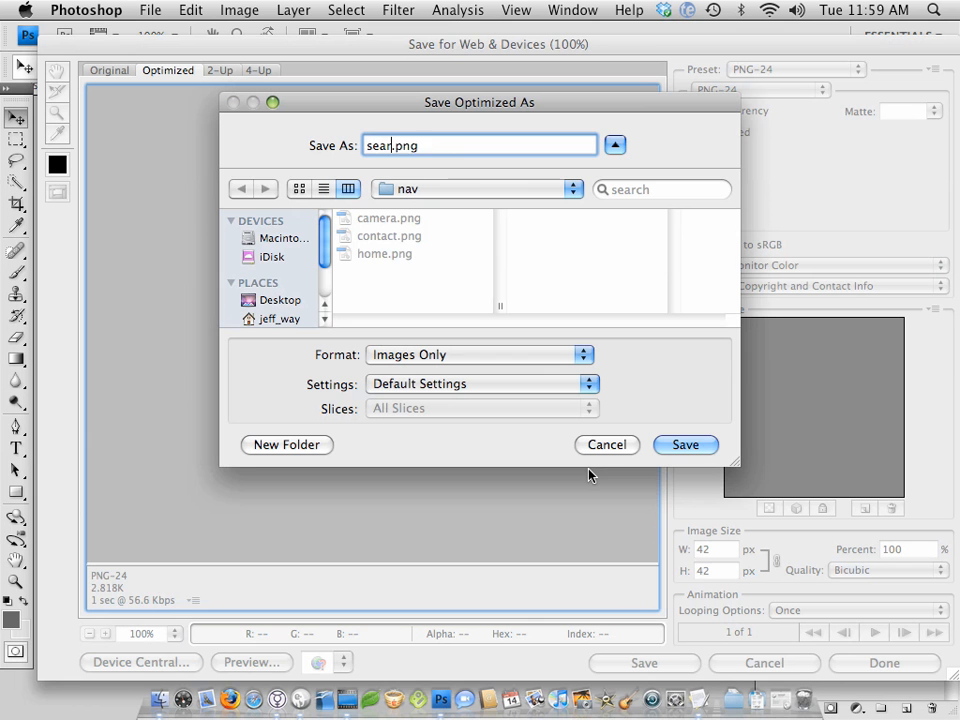
text(ch)
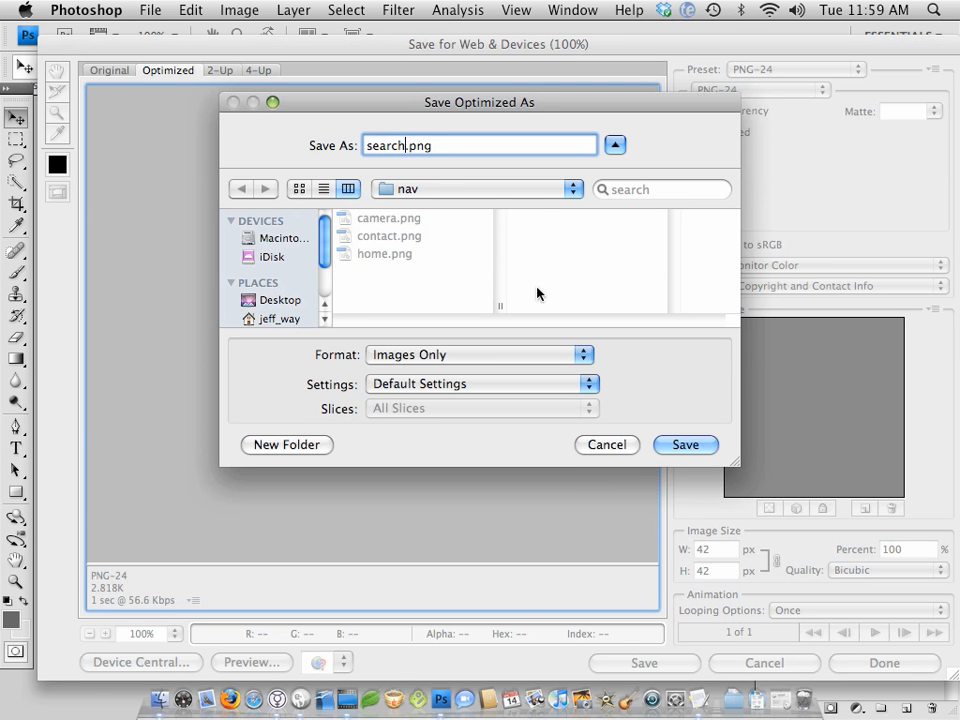
Save the magnifier as searchIcon.png in img and discard the temporary document
click(615, 145)
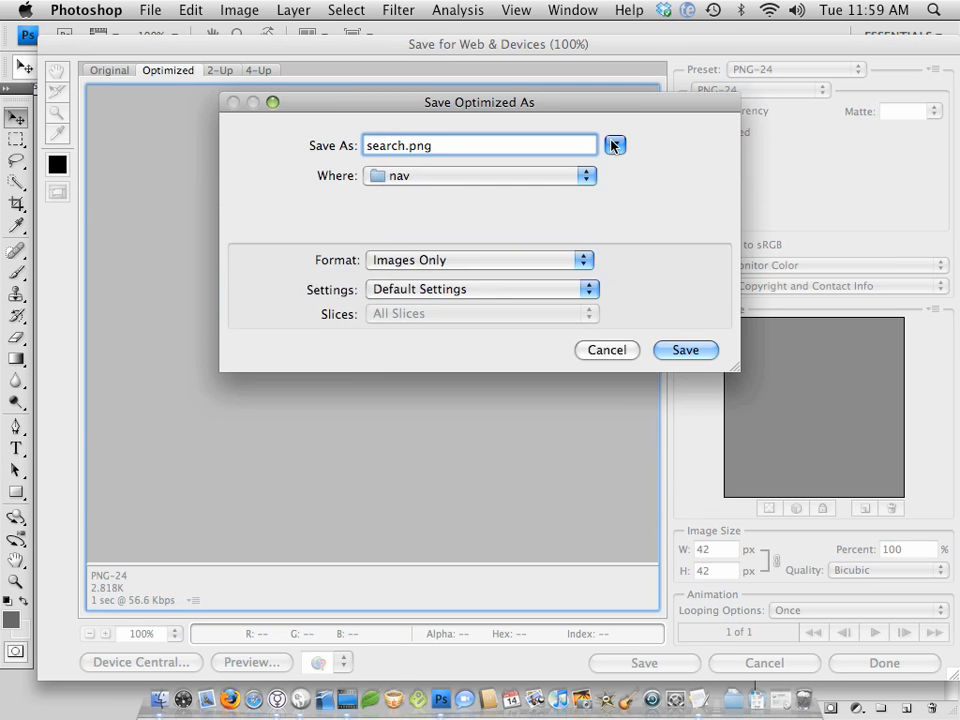
click(614, 145)
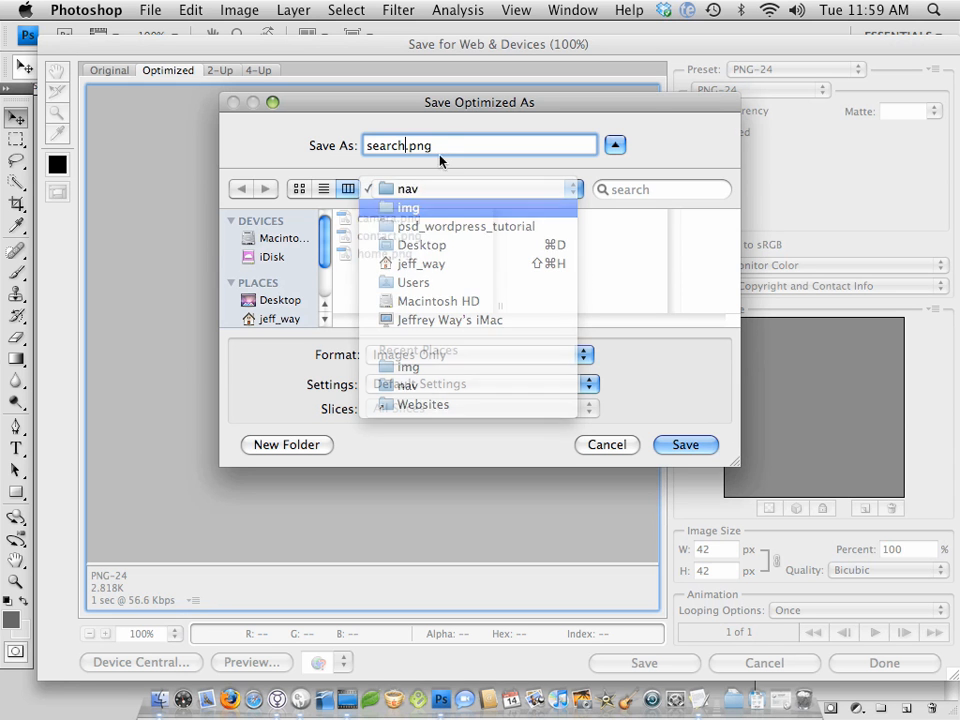
click(408, 207)
text(Ico)
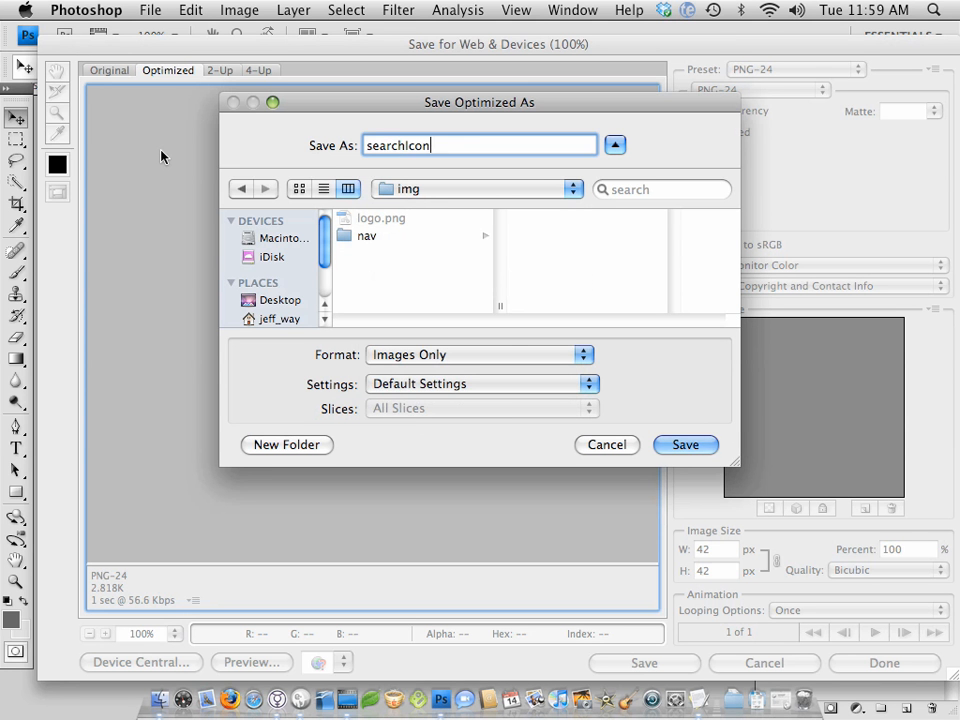
click(685, 444)
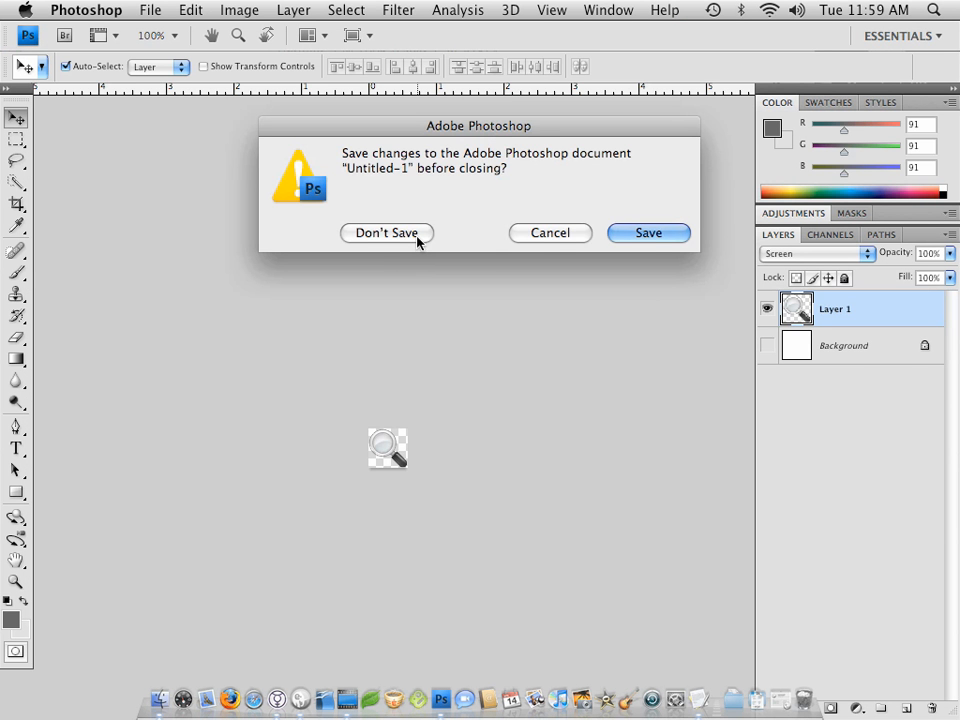
click(386, 232)
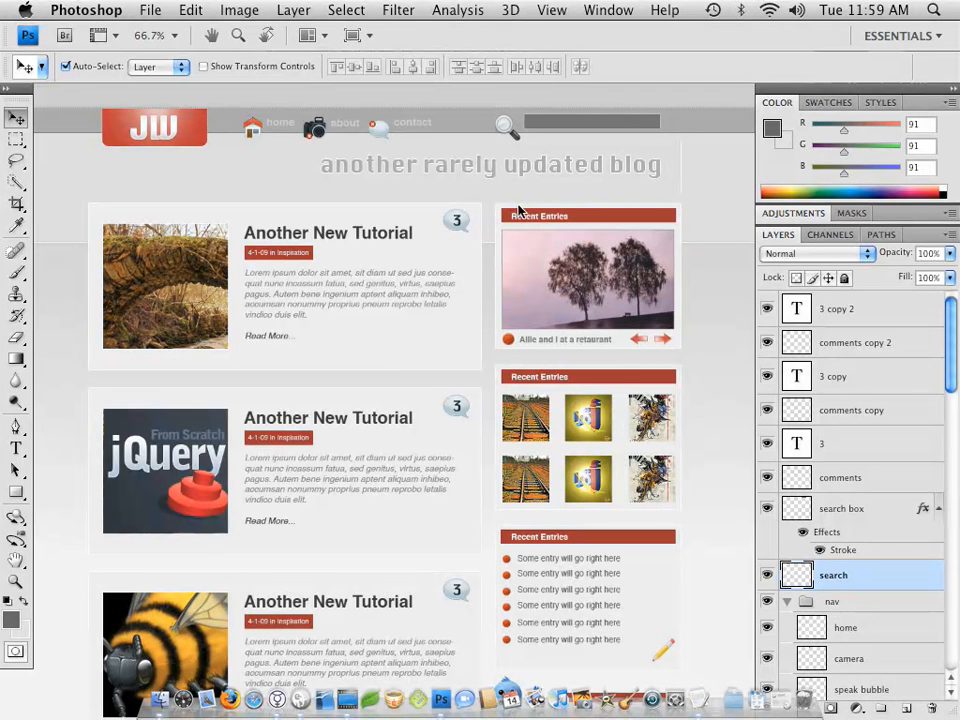
mouse_move(45, 103)
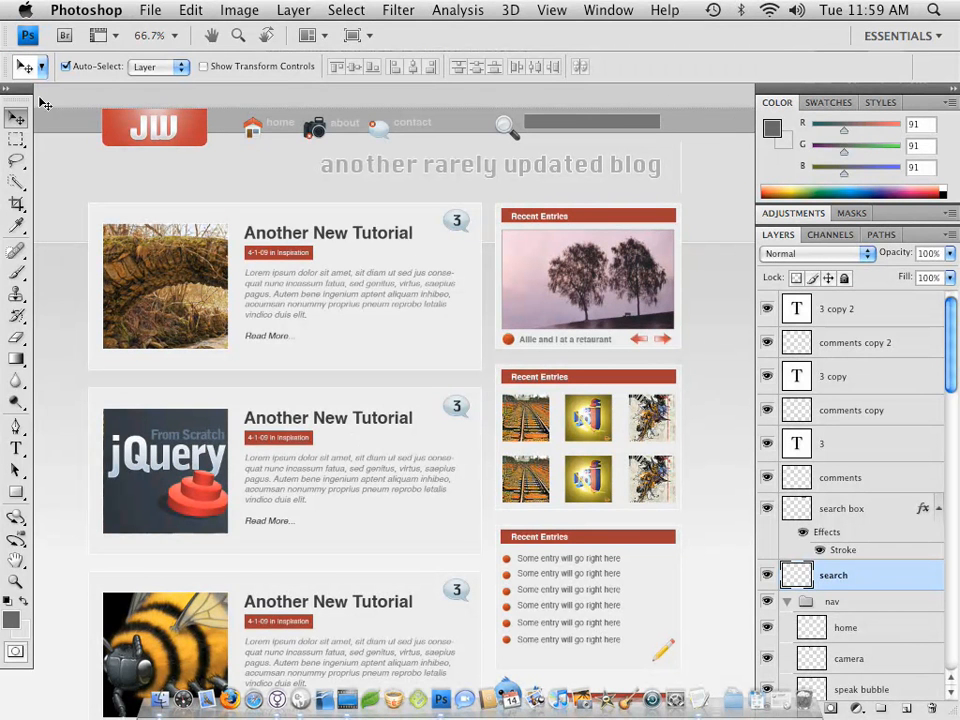
mouse_move(468, 222)
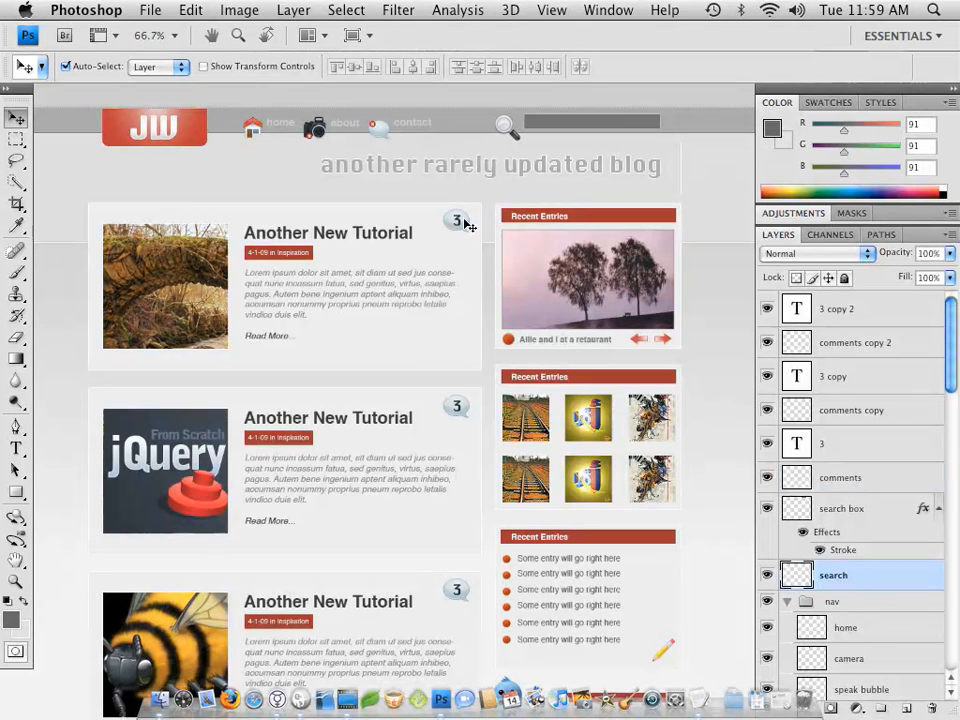
Export the comment bubble, background hidden, as commentIco.png in the img folder
click(841, 477)
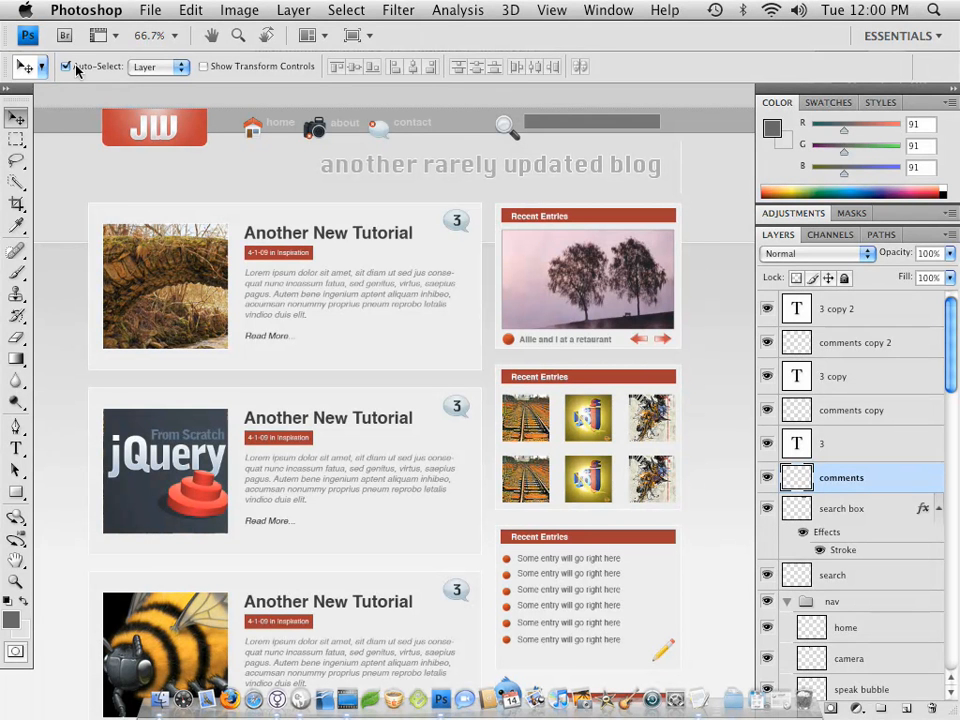
mouse_move(448, 230)
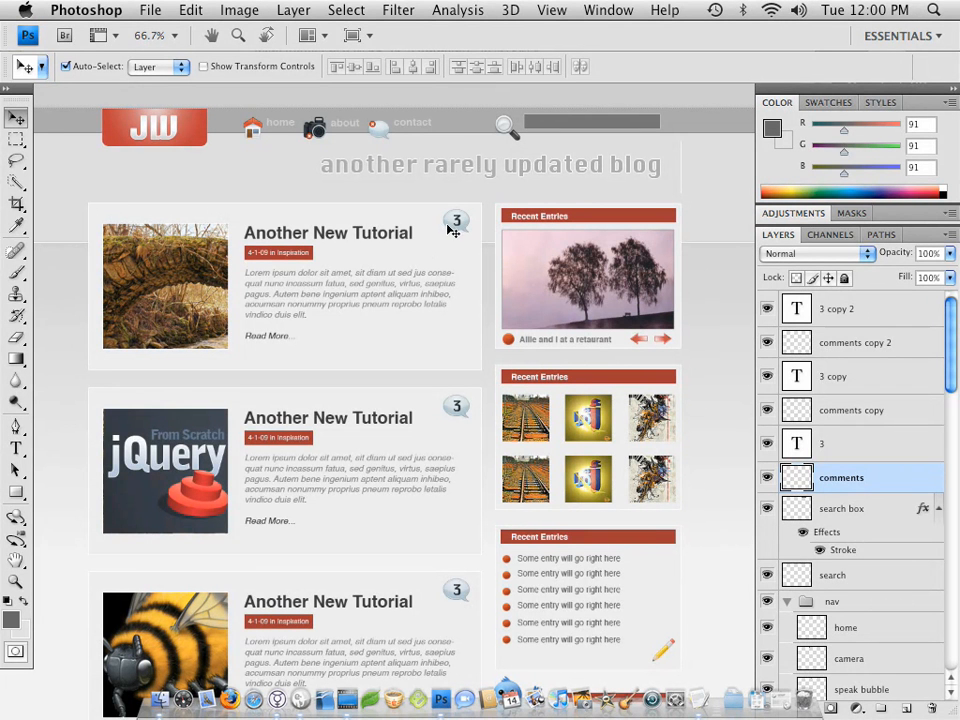
mouse_move(936, 493)
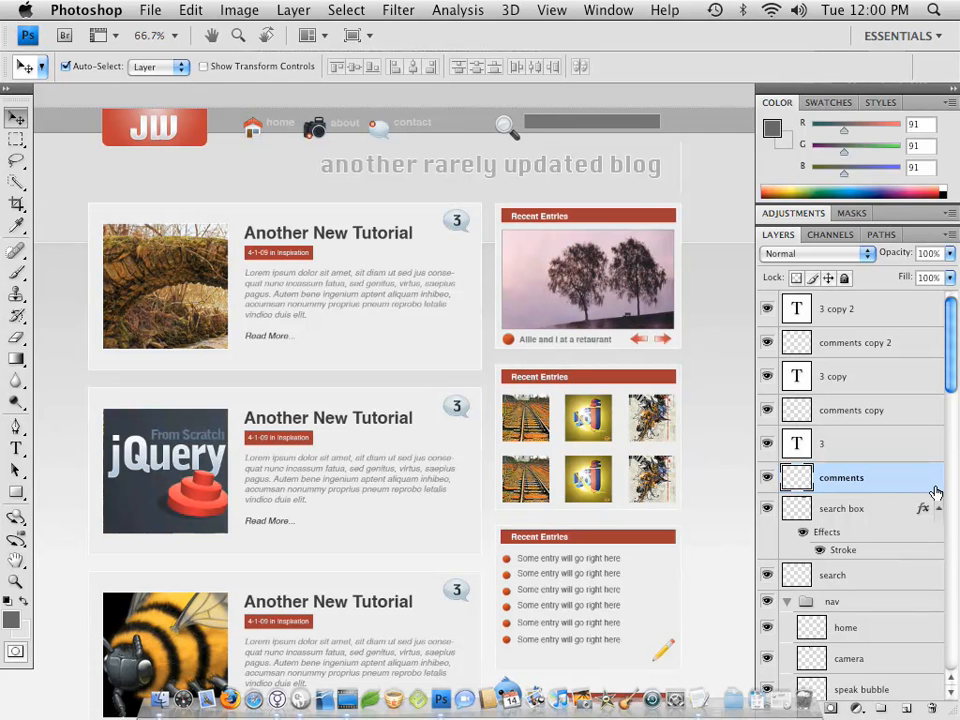
mouse_move(780, 485)
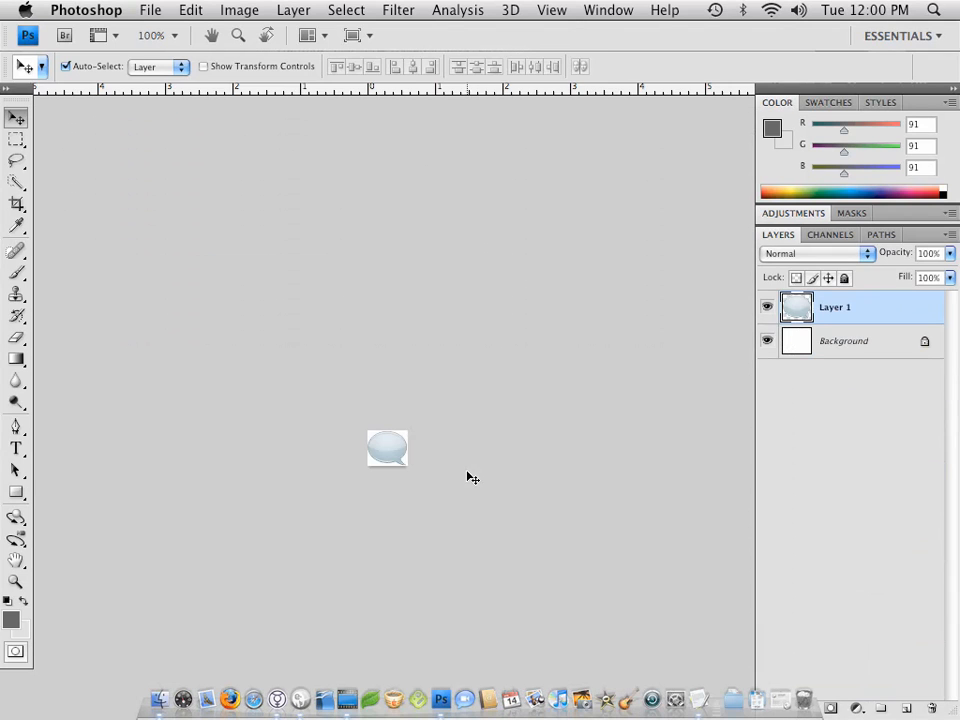
click(767, 341)
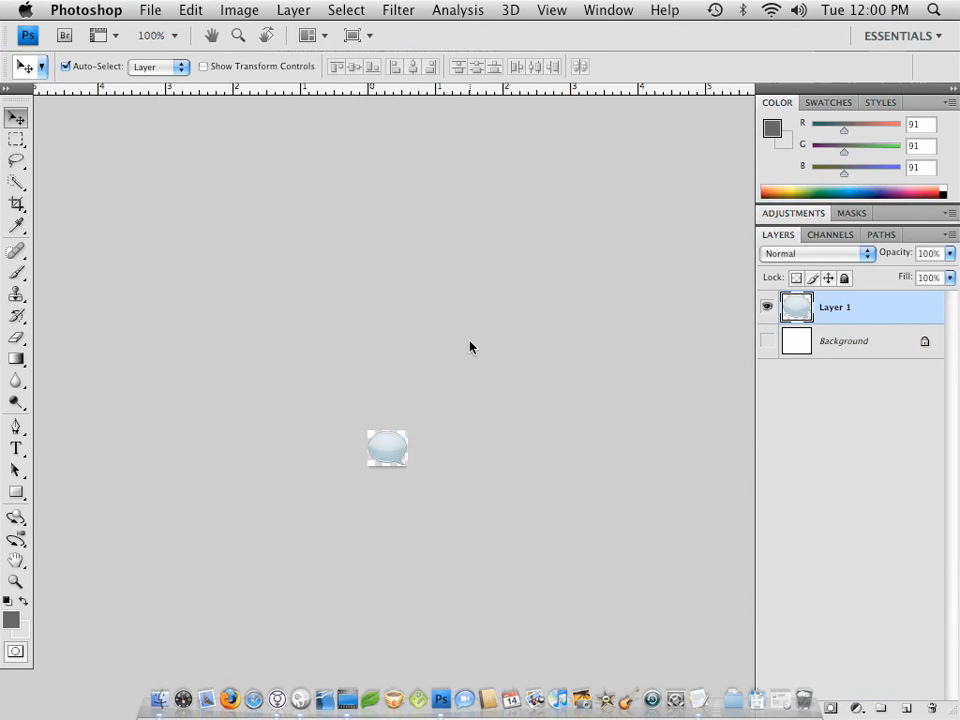
click(150, 10)
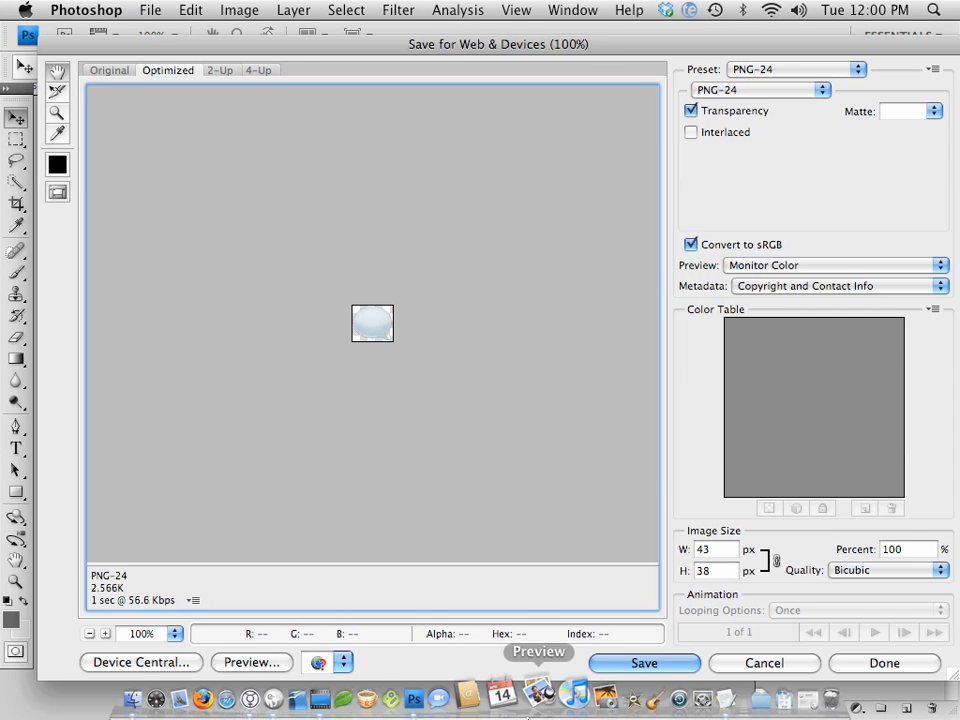
click(644, 663)
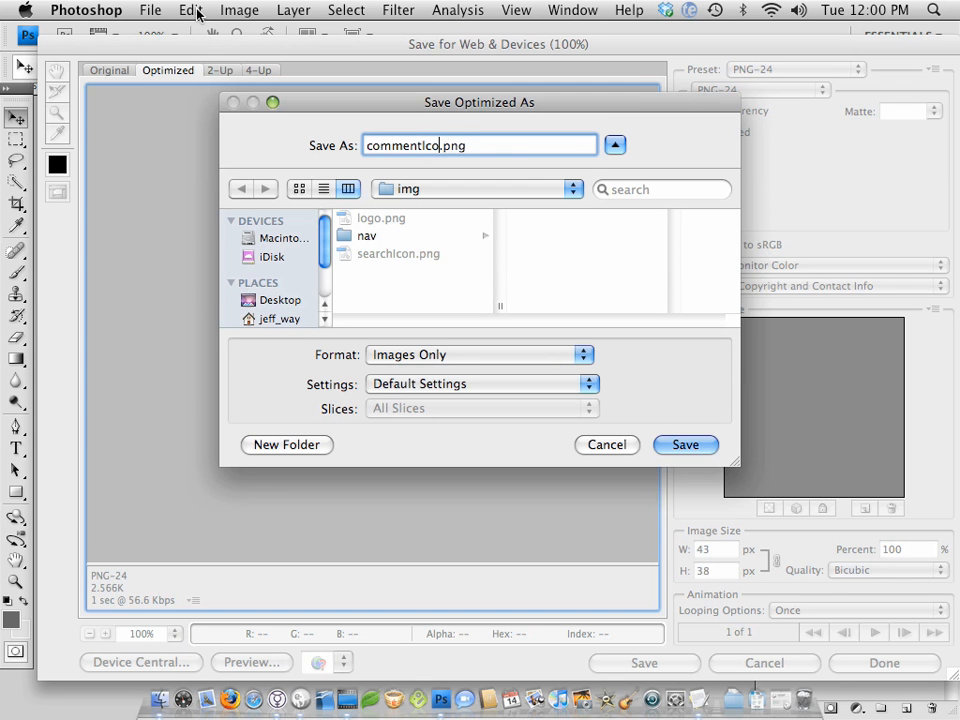
click(685, 444)
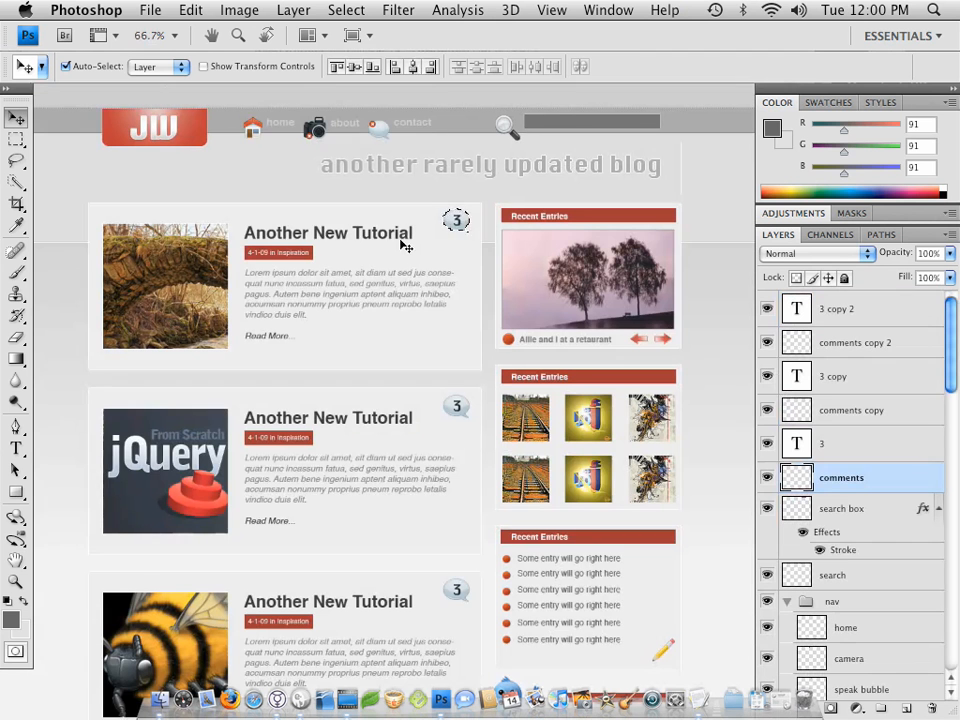
mouse_move(490, 407)
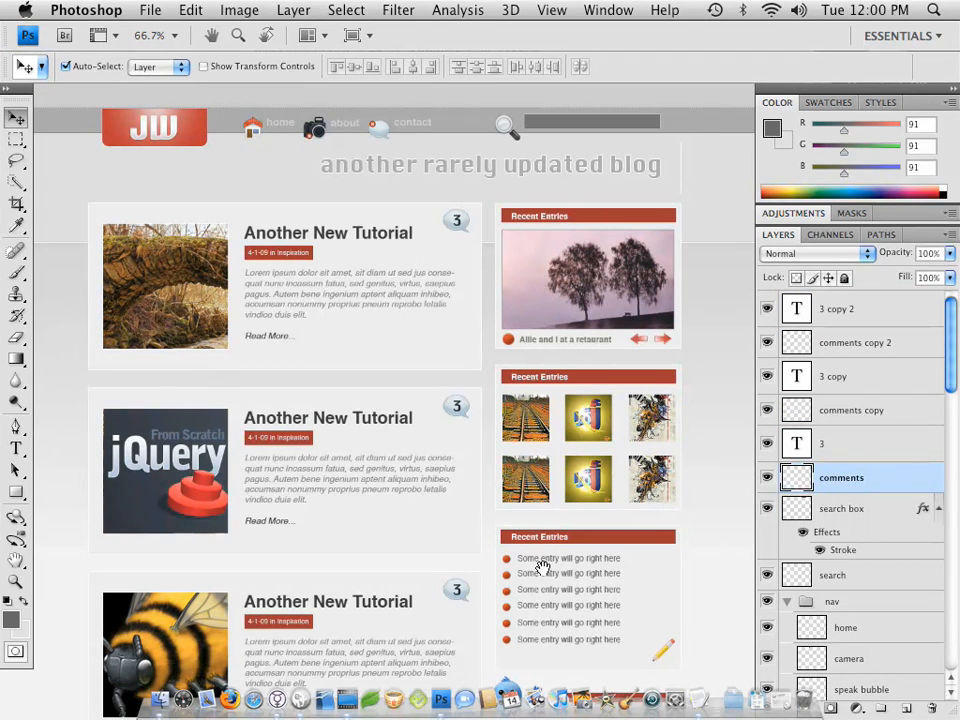
mouse_move(565, 271)
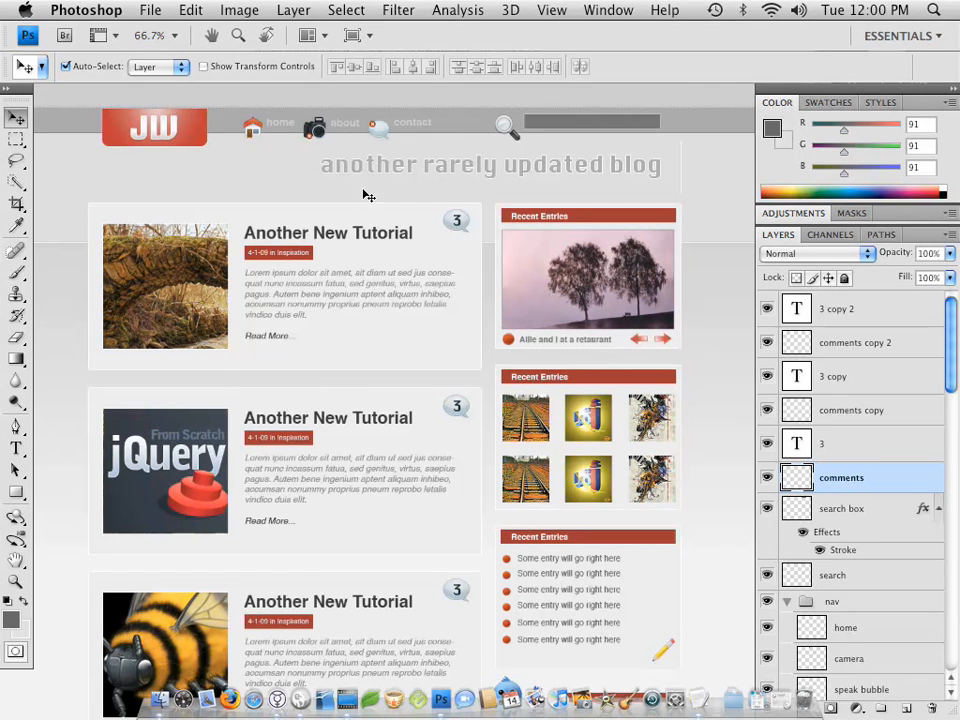
mouse_move(597, 170)
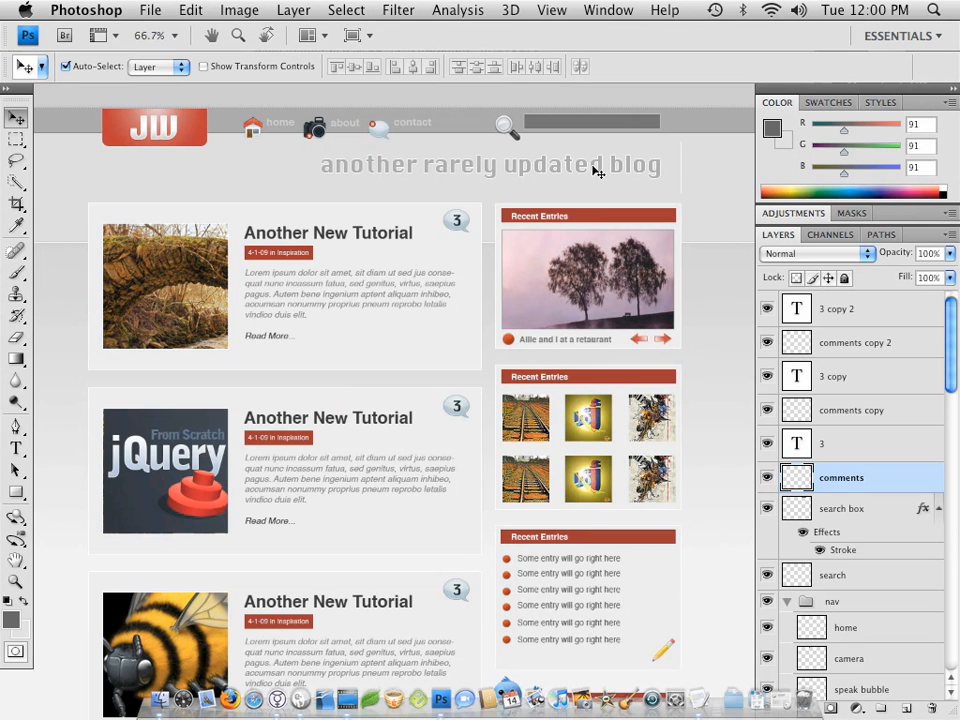
mouse_move(518, 170)
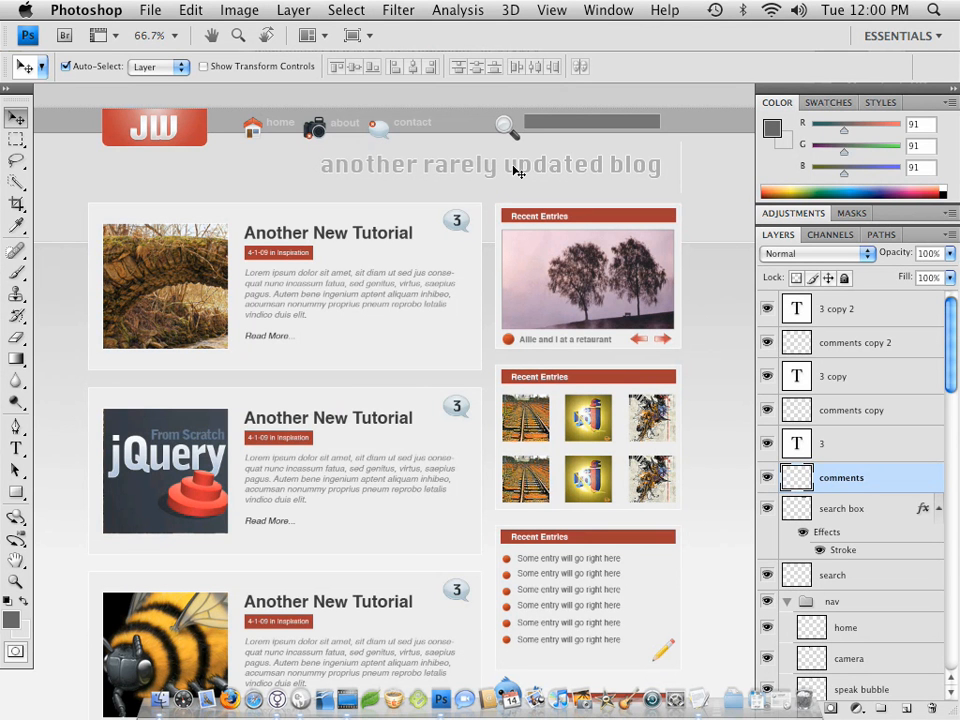
mouse_move(510, 176)
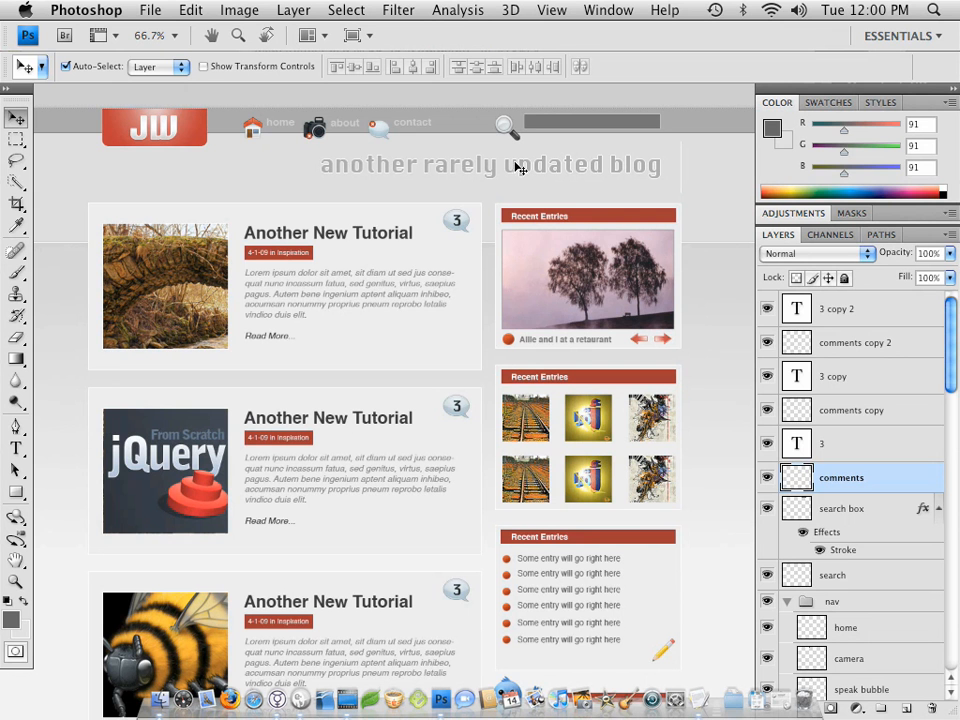
Create a 542×36 document from the copied 'another rarely updated blog' slogan
scroll(down, 3)
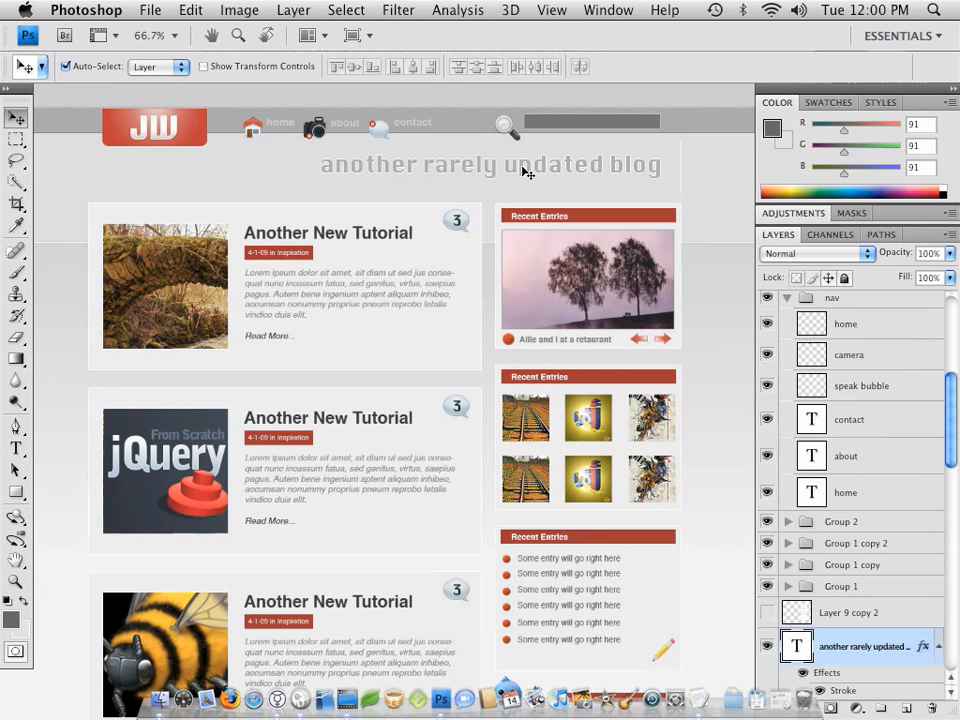
scroll(down, 3)
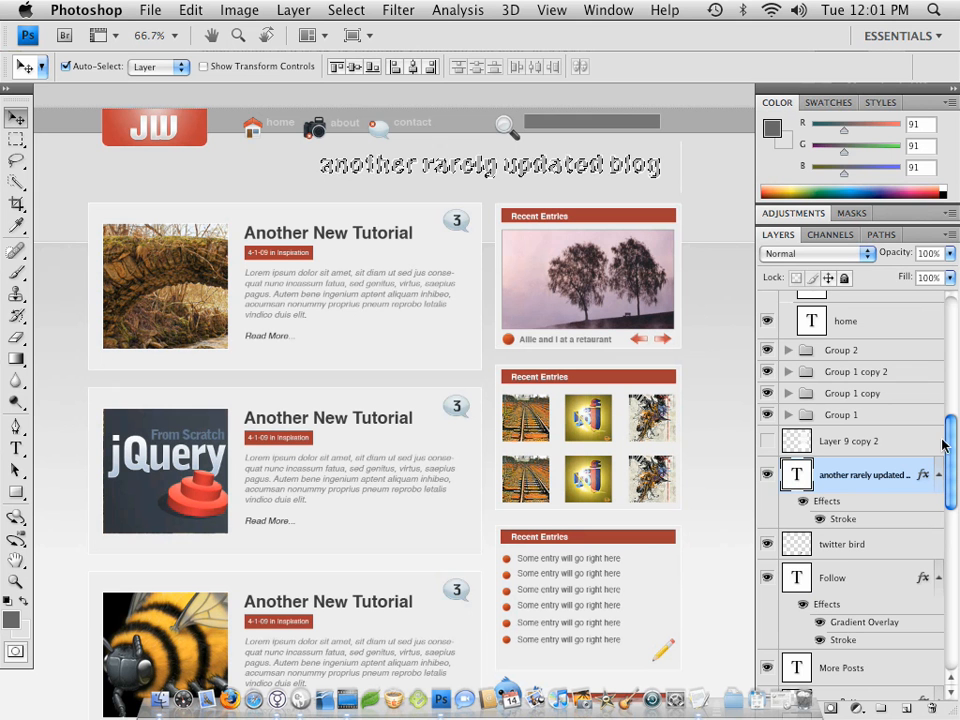
mouse_move(470, 255)
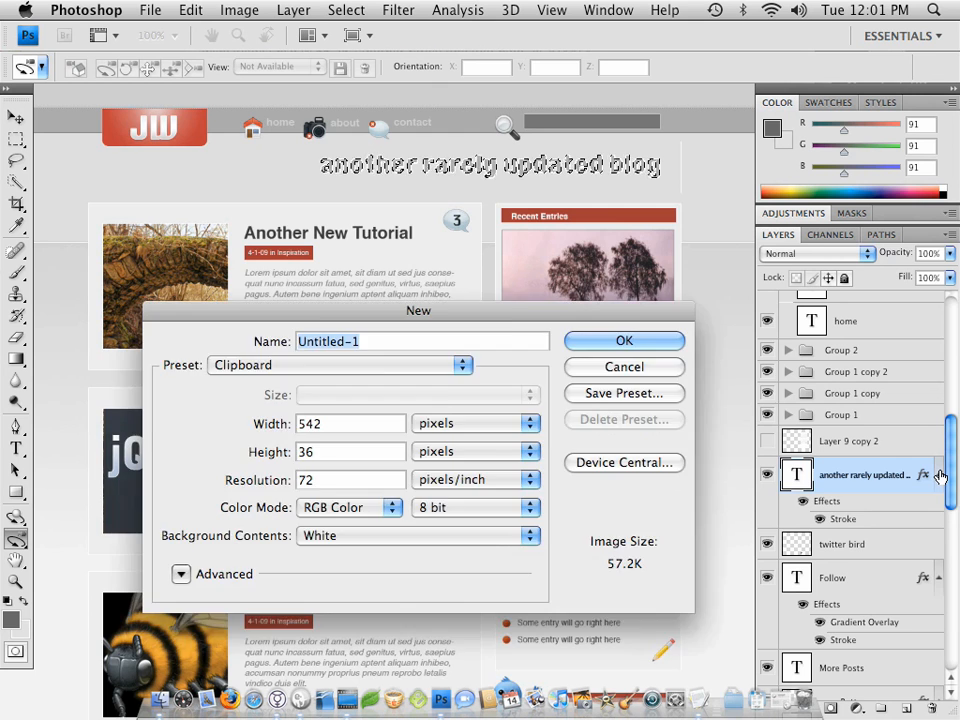
click(624, 340)
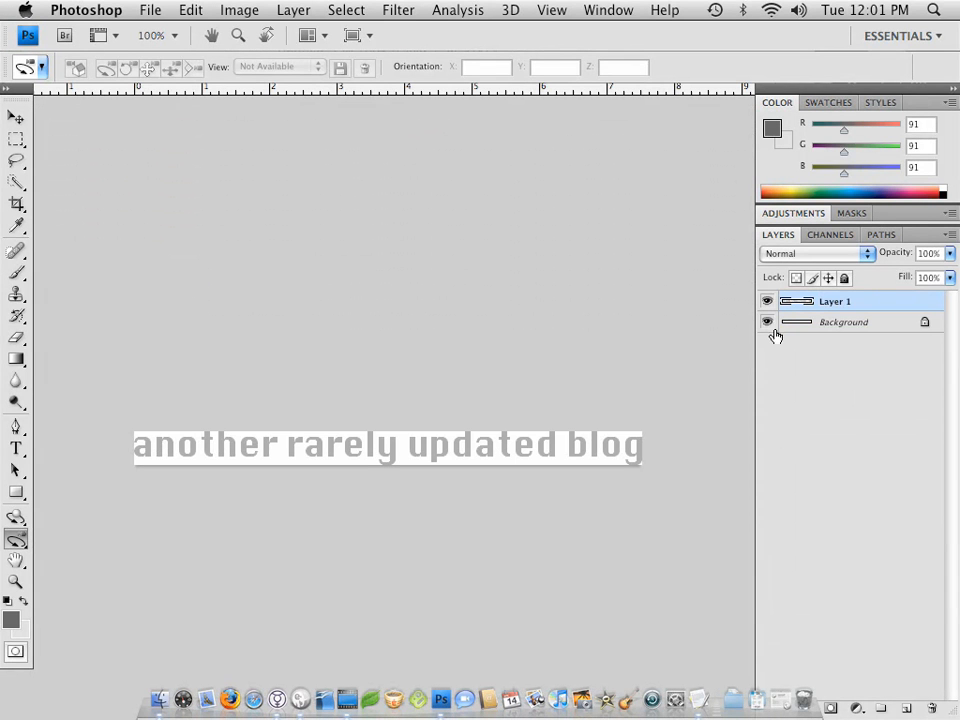
Turn off the Background layer's visibility in the slogan document
click(768, 321)
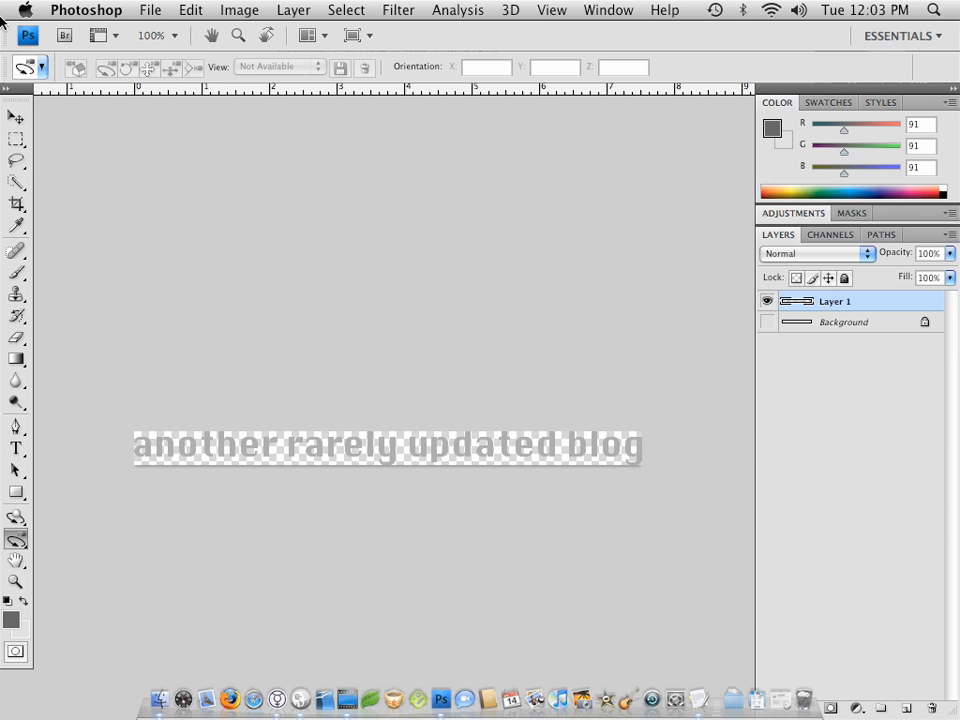
Export the transparent slogan as slogan.png, PNG-24, into the img folder
click(15, 117)
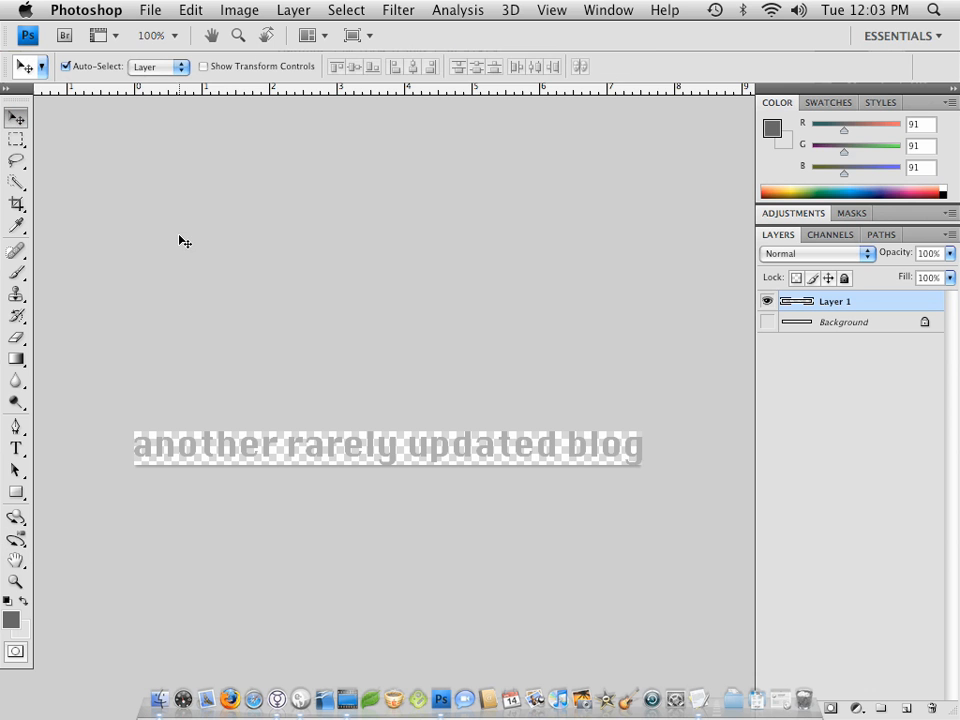
click(150, 10)
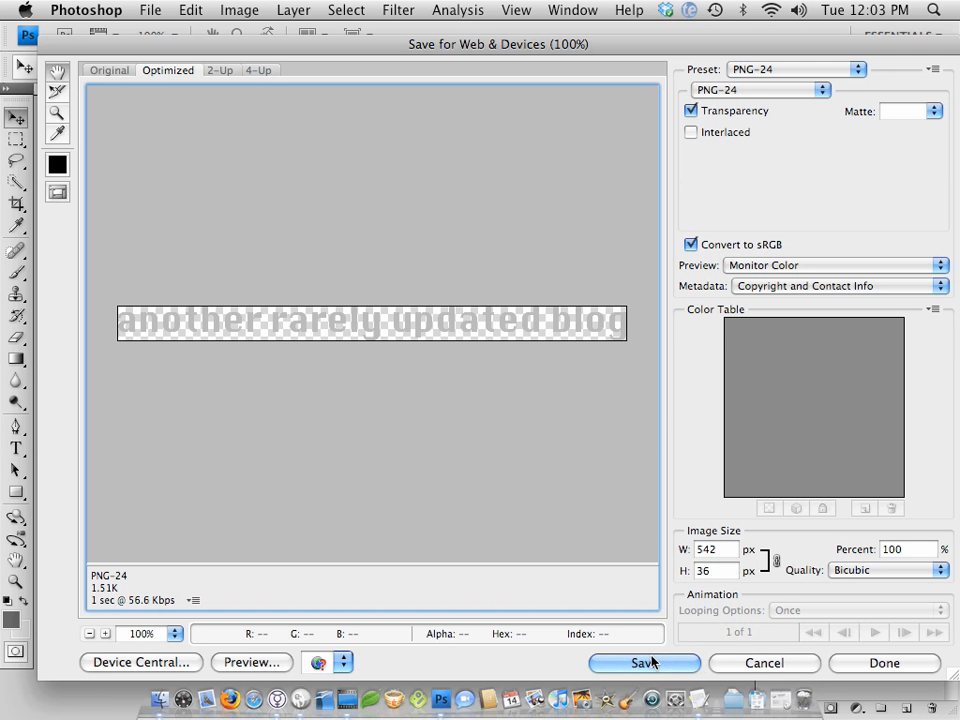
click(644, 662)
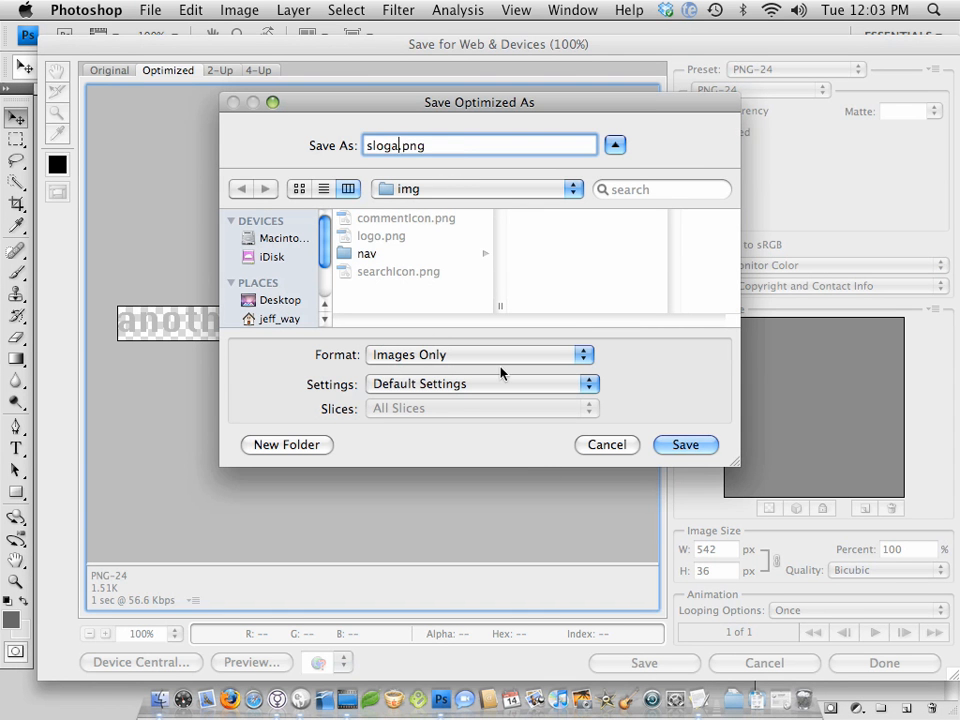
click(685, 444)
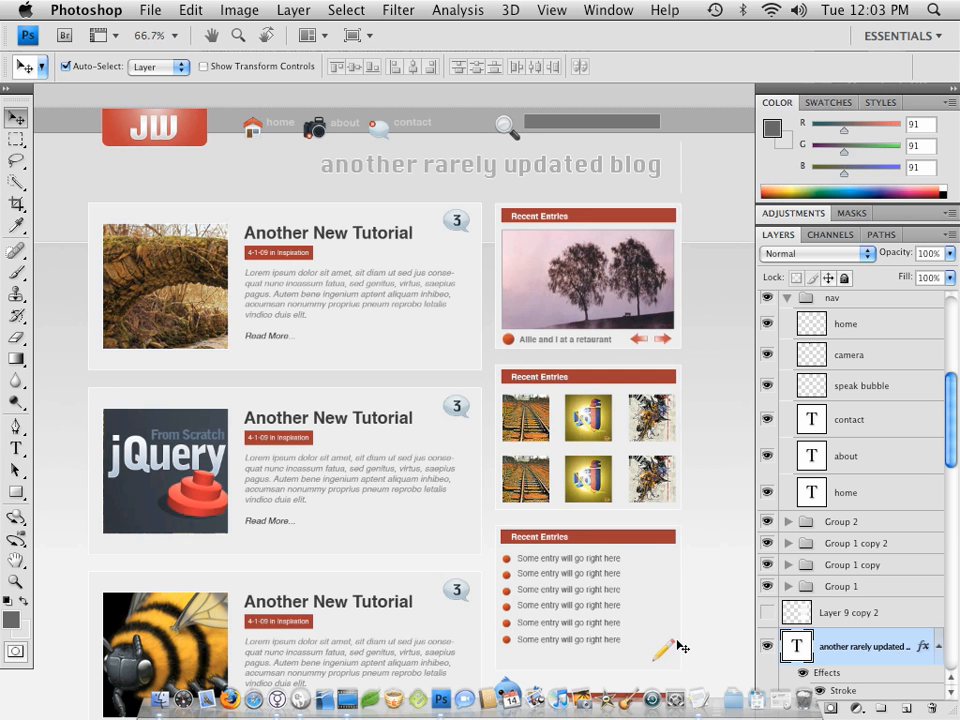
mouse_move(432, 425)
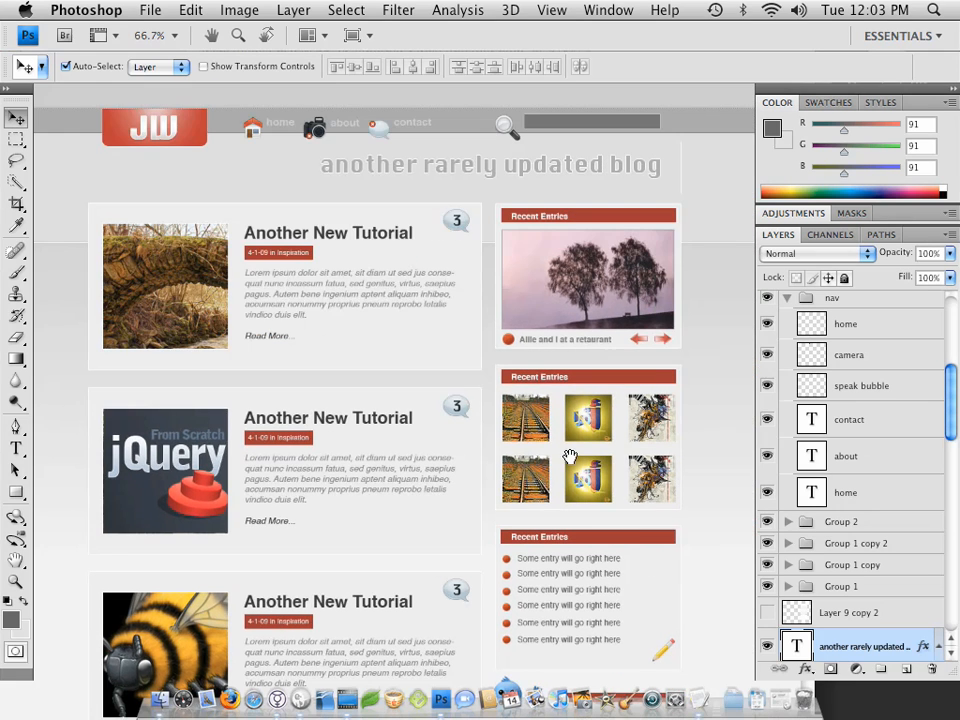
Scroll the Layers panel down to the pencil icon layer and select it
scroll(down, 3)
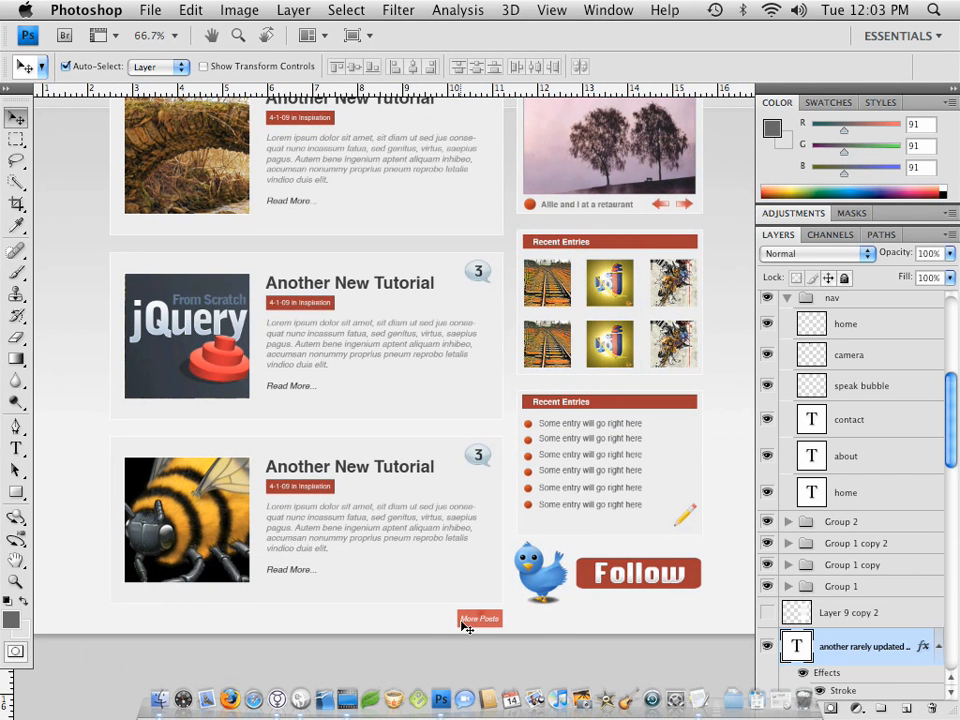
mouse_move(500, 617)
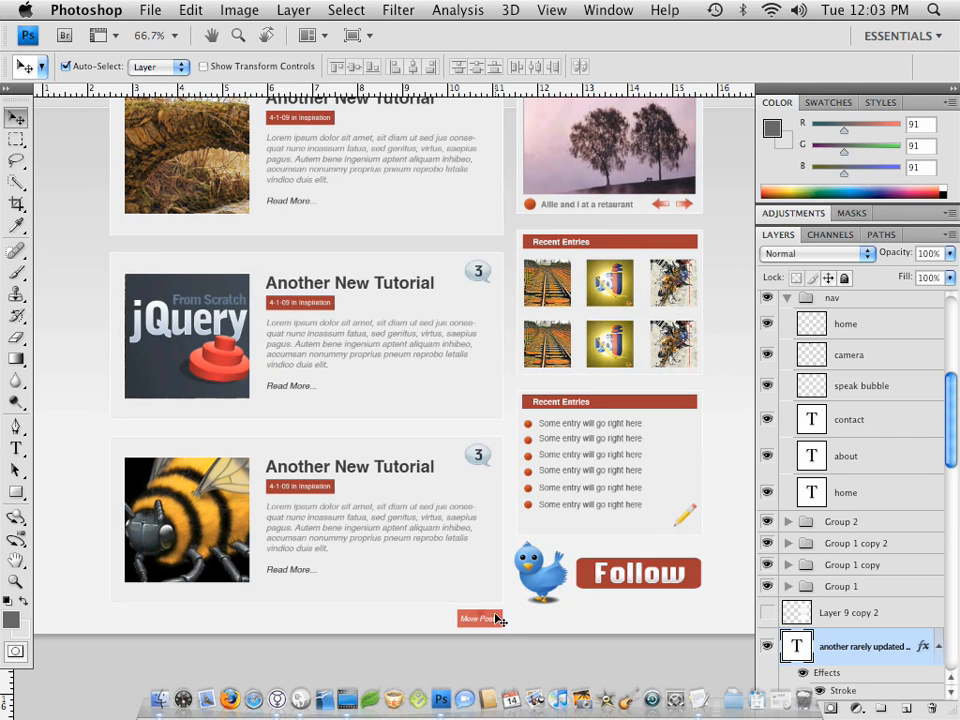
mouse_move(545, 500)
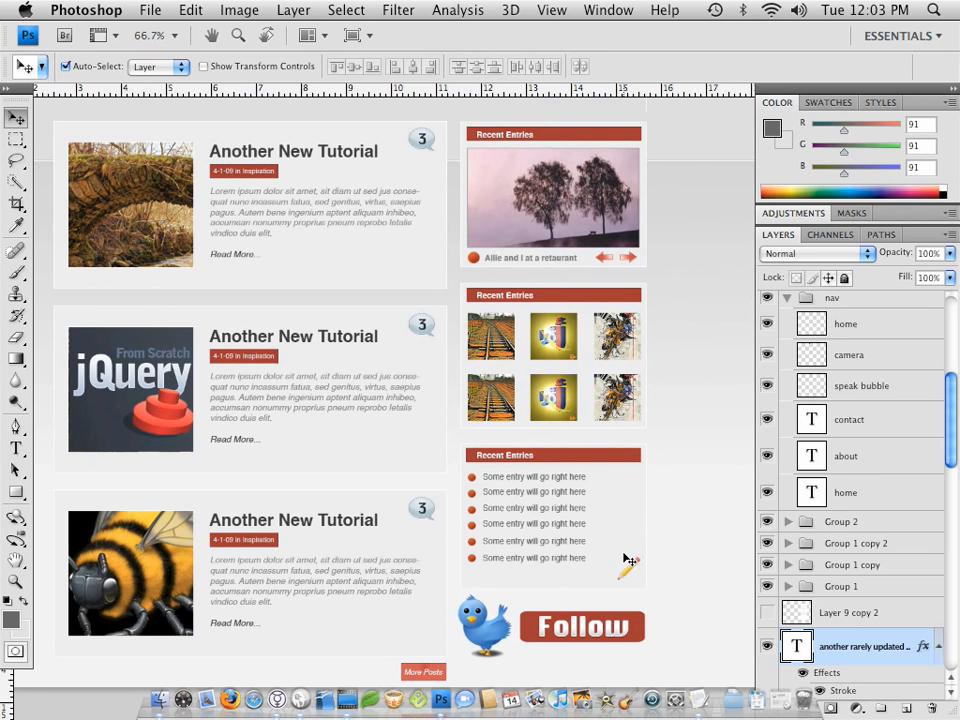
scroll(down, 3)
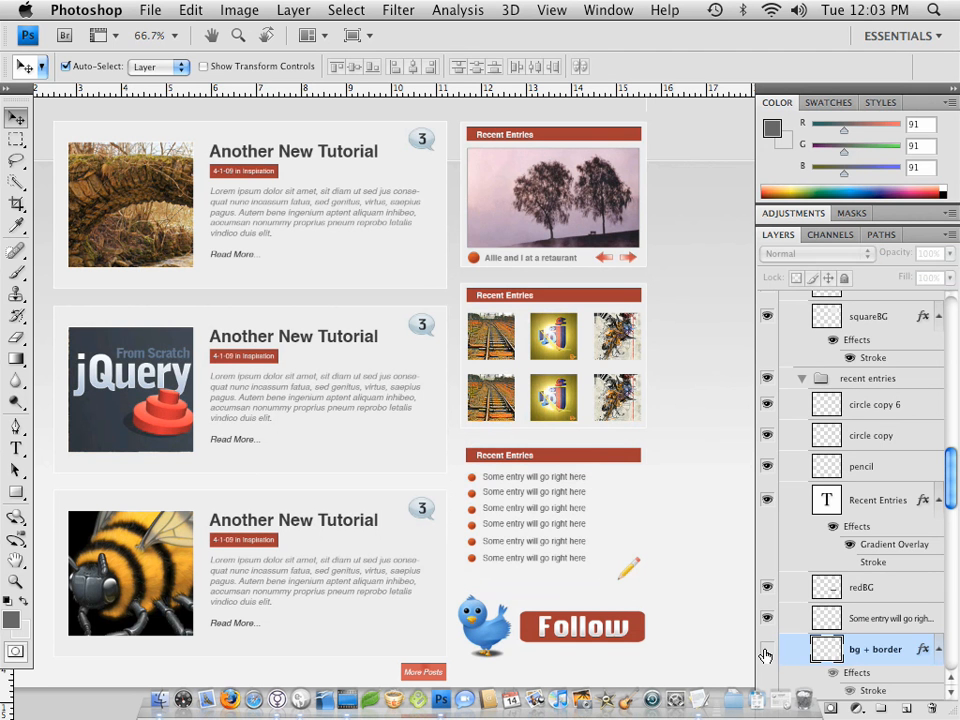
scroll(down, 3)
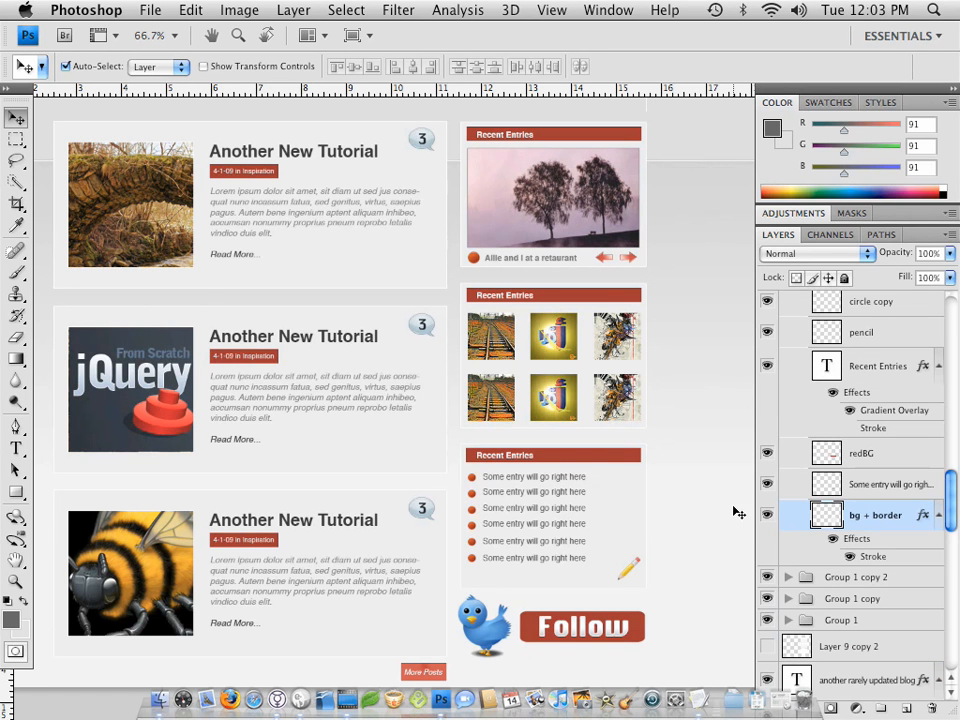
click(861, 332)
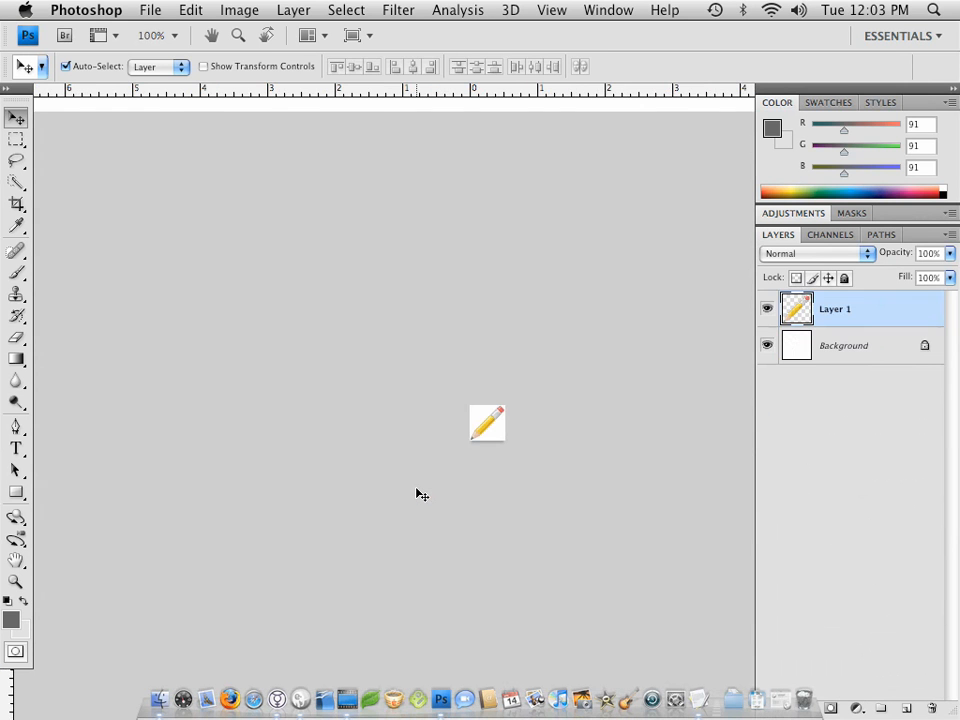
Hide the pencil's white Background layer and export the pencil icon as an optimized PNG
click(767, 345)
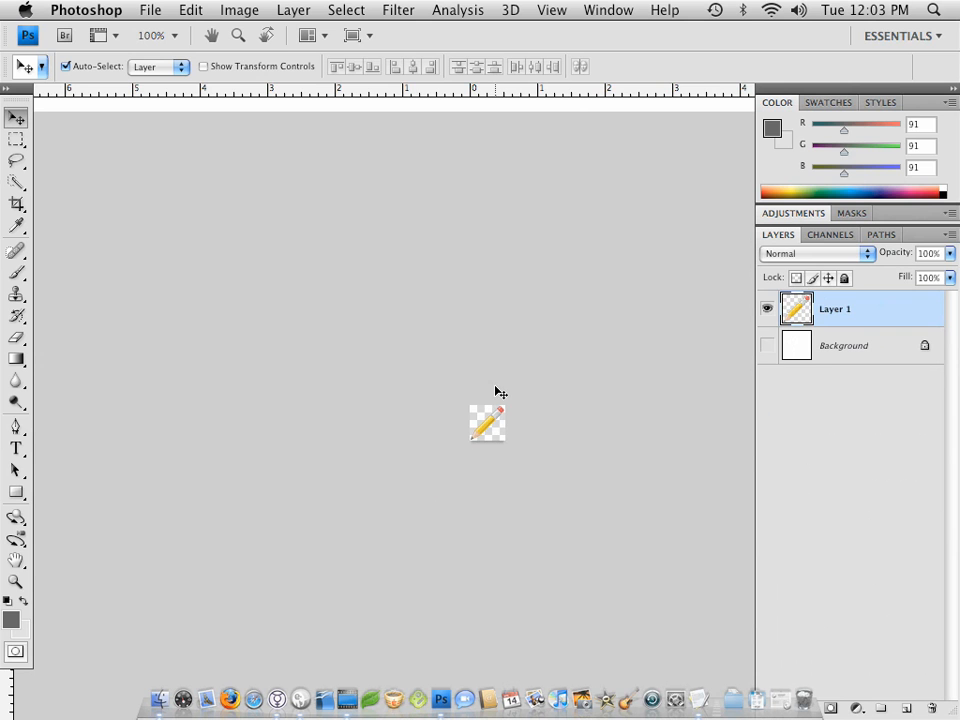
click(150, 9)
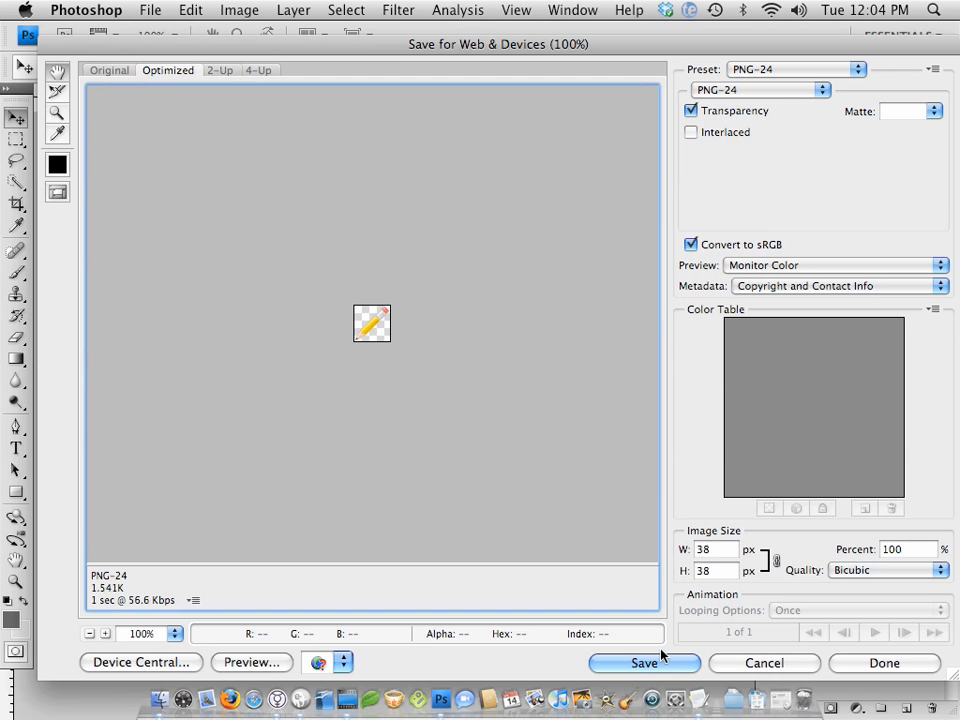
click(644, 662)
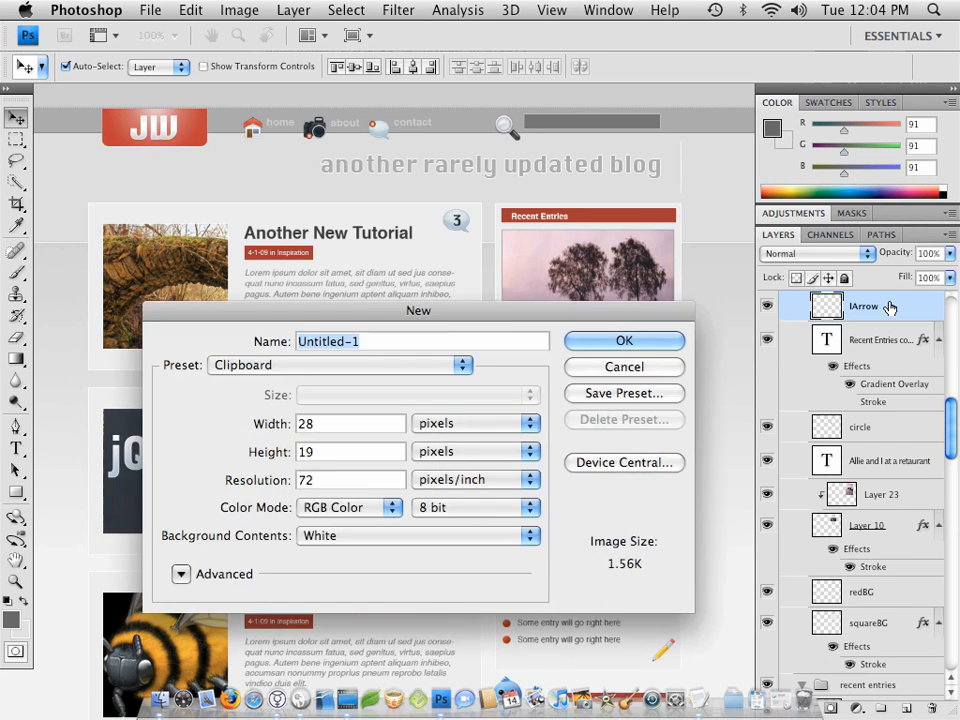
Create the 28×19 arrow document, export left-arrow.png and right-arrow.png to img, close unsaved
click(624, 340)
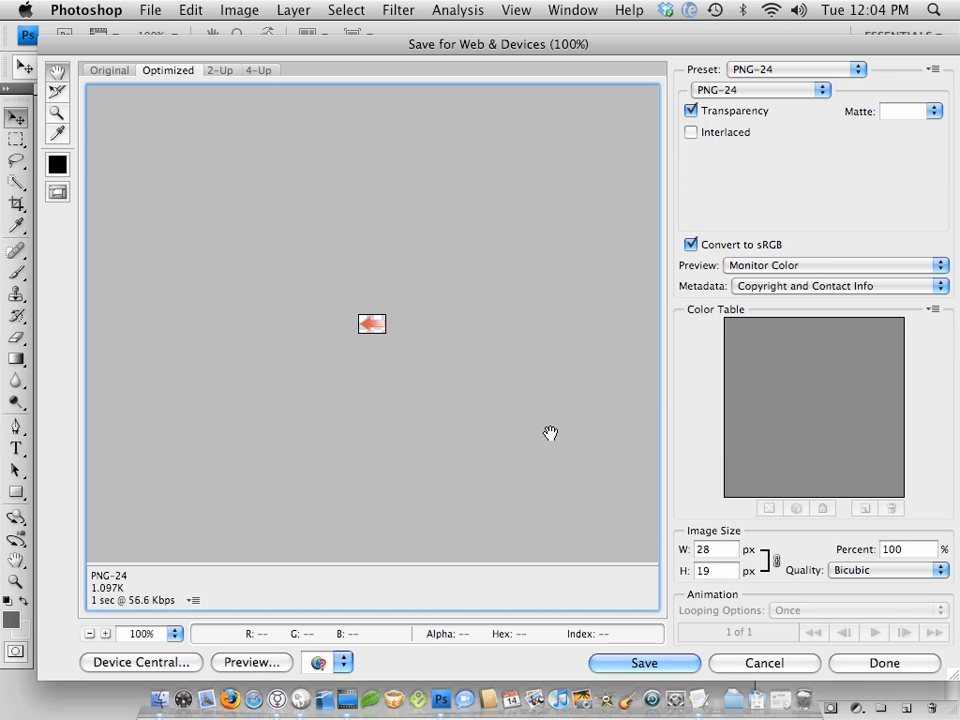
click(644, 663)
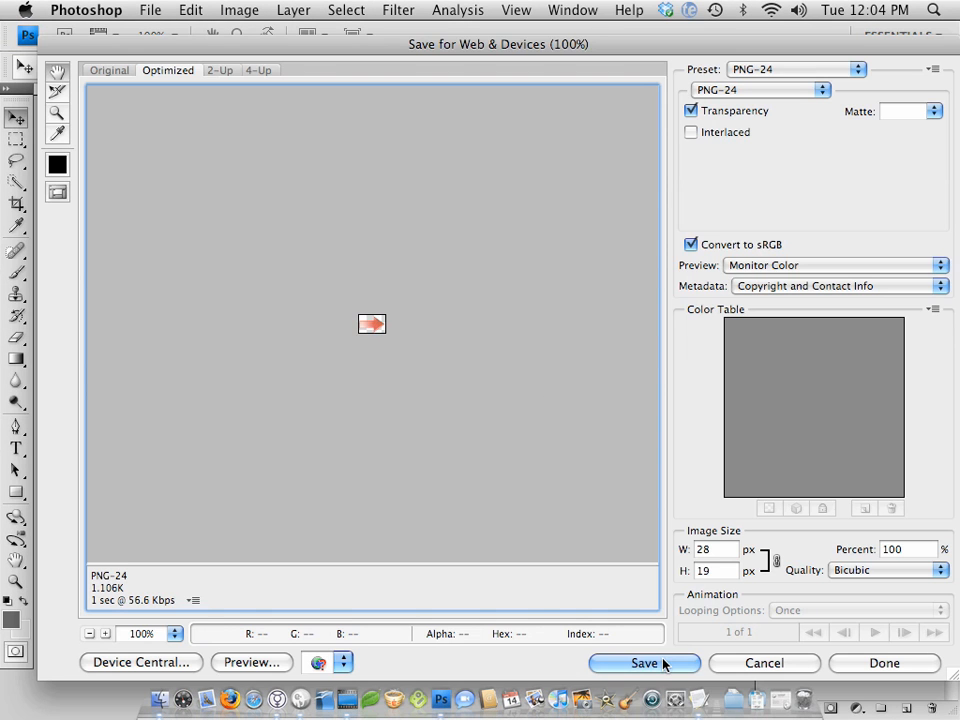
click(644, 662)
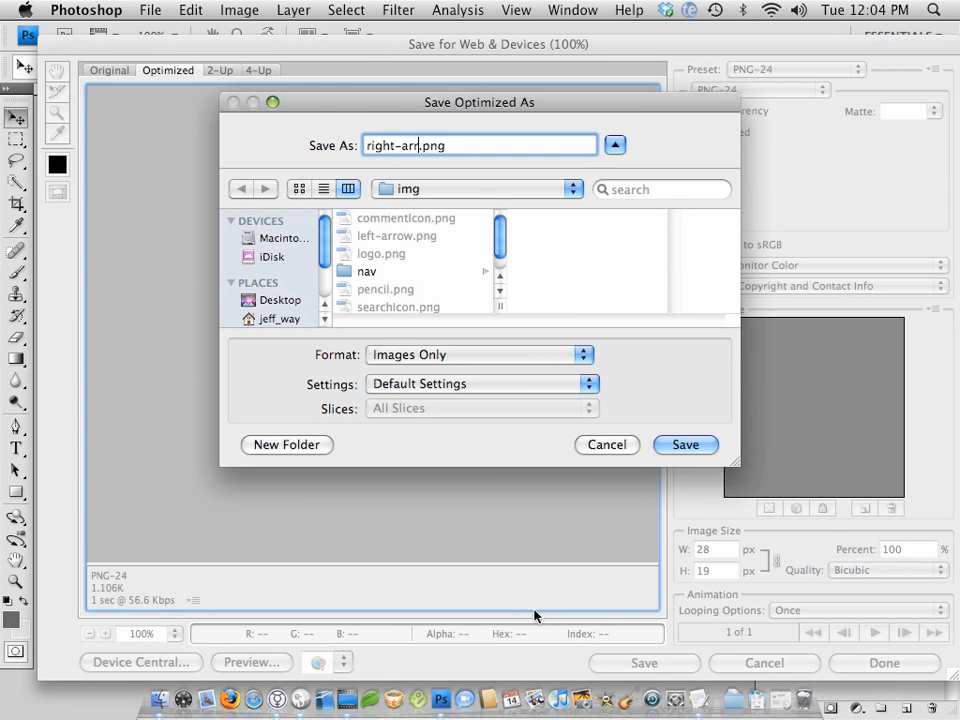
click(685, 445)
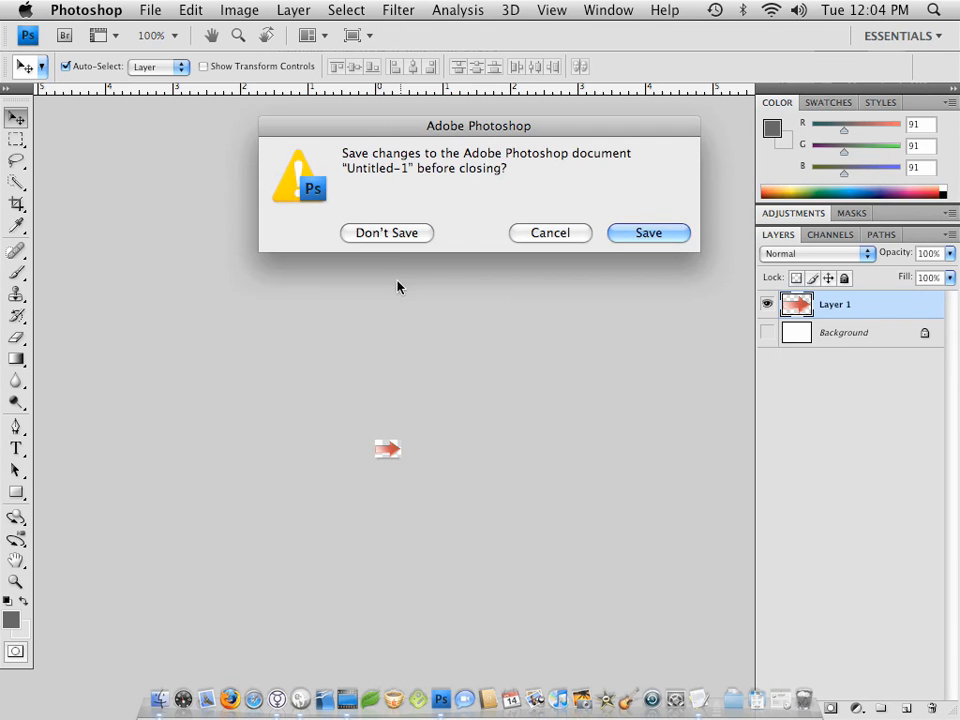
click(386, 232)
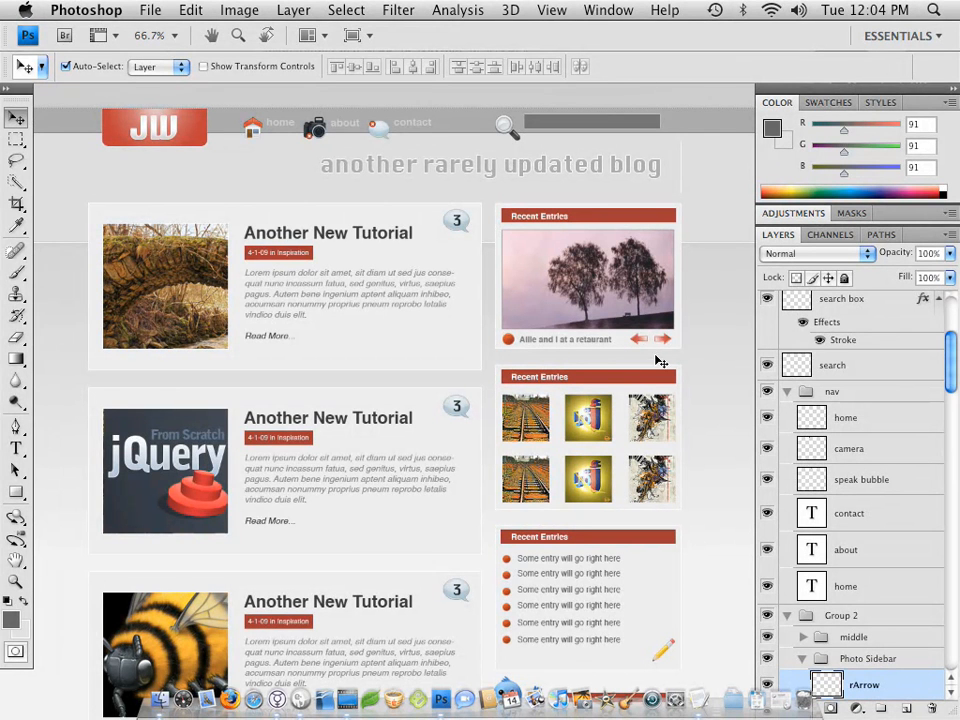
mouse_move(420, 490)
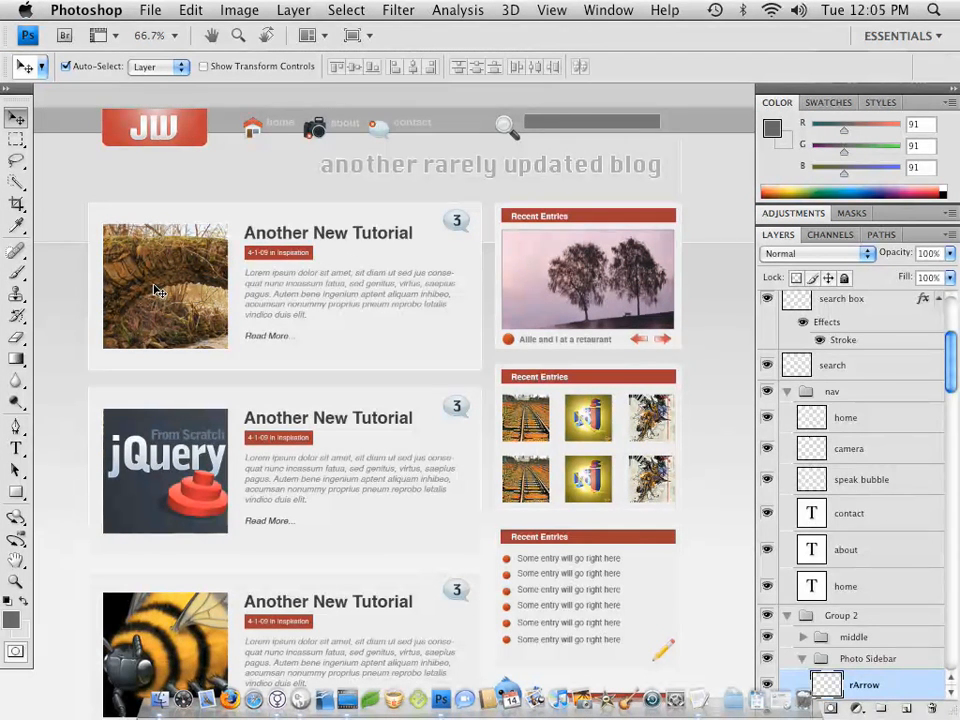
Scroll the canvas to bring the Twitter bird and Follow button into view
scroll(down, 3)
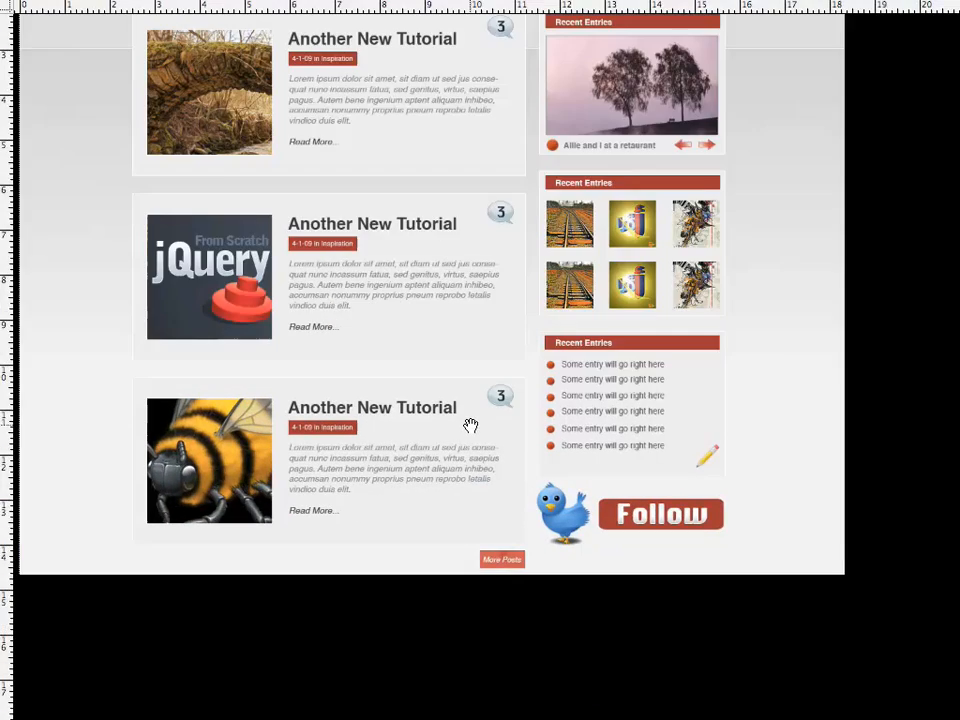
scroll(up, 3)
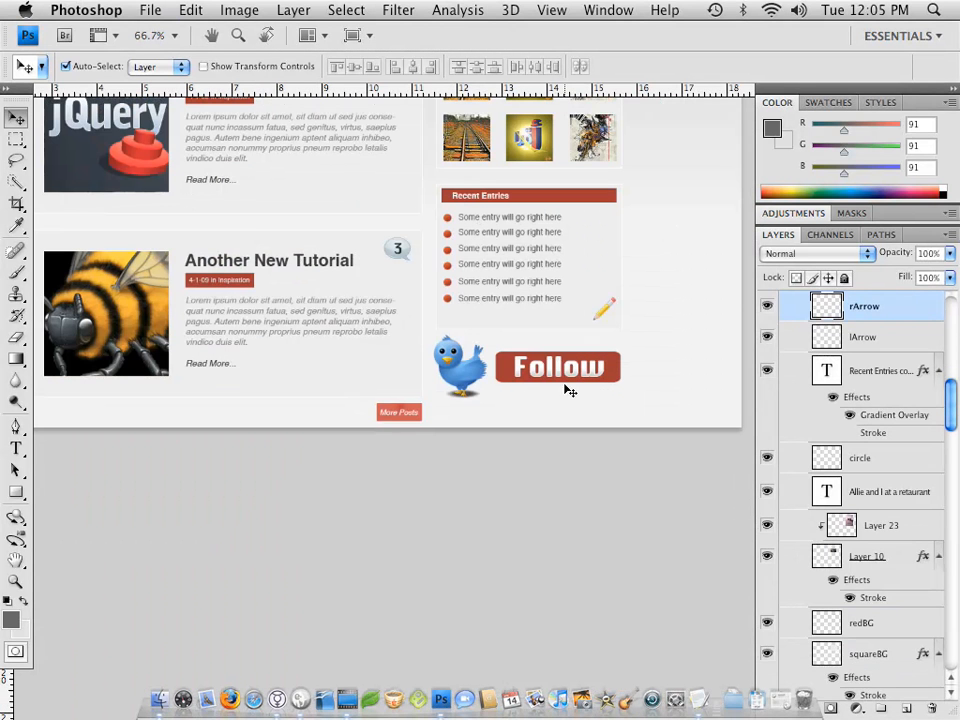
Merge the twitter bird, Follow and Shape 1 copy layers into one layer and copy it
scroll(down, 3)
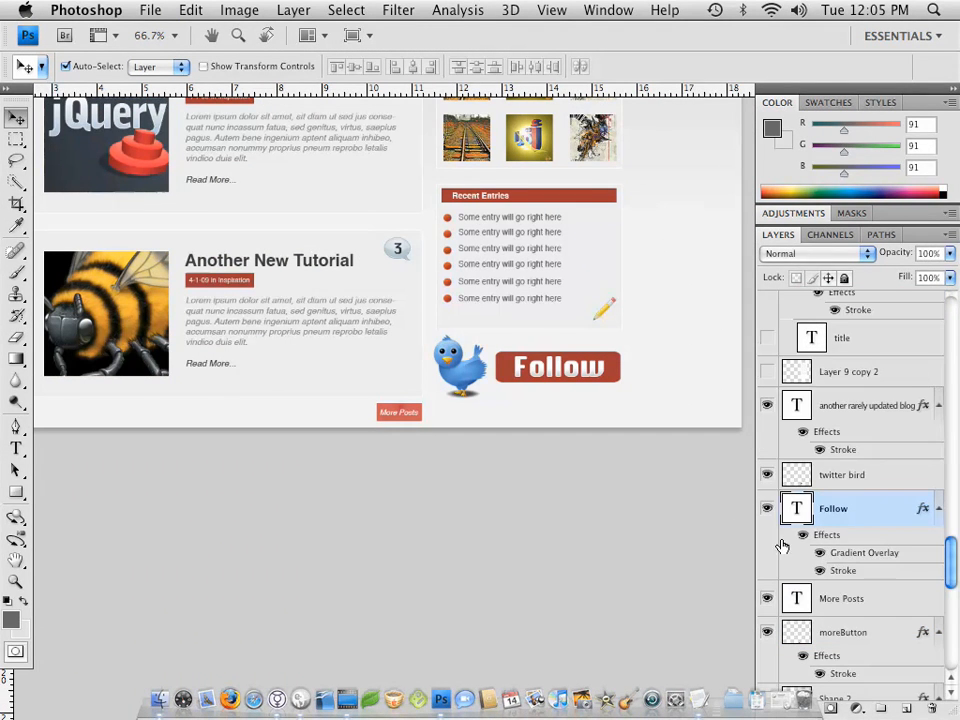
click(768, 508)
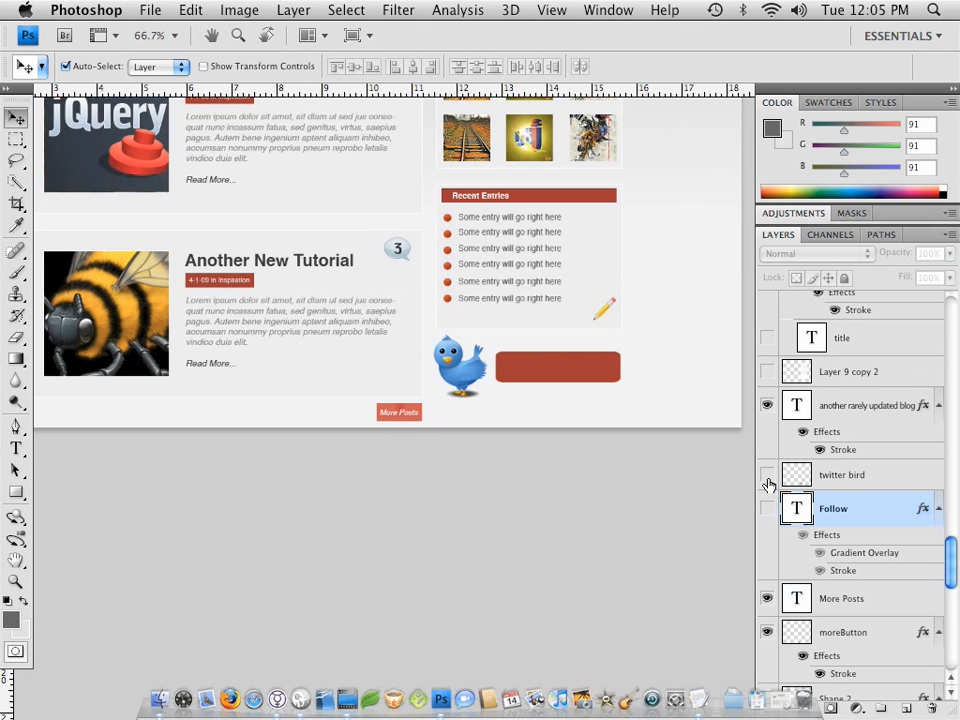
mouse_move(767, 474)
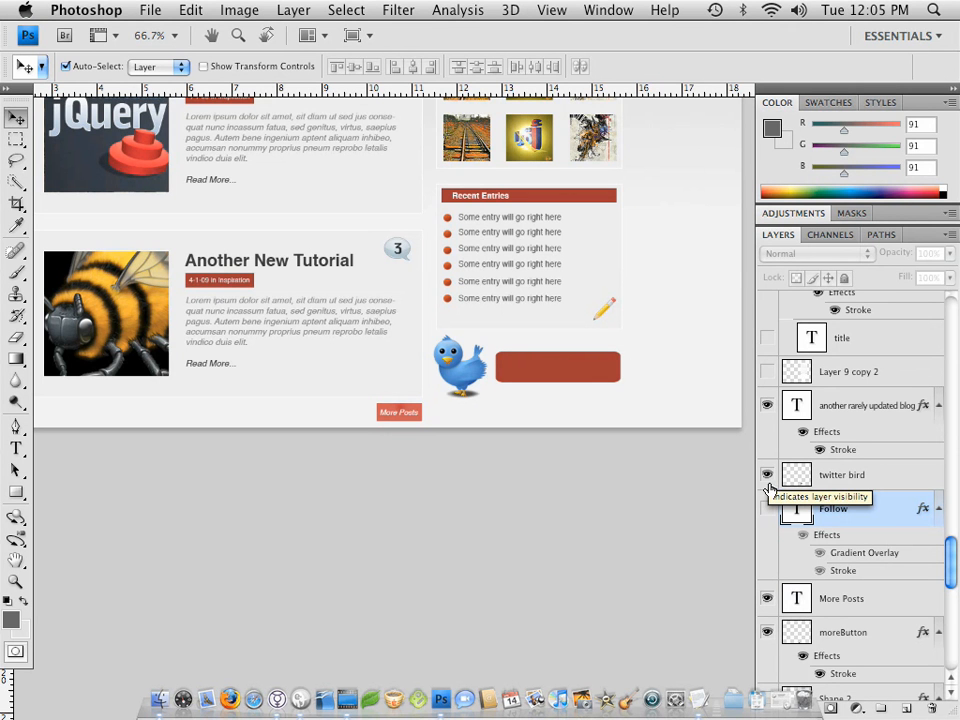
click(767, 508)
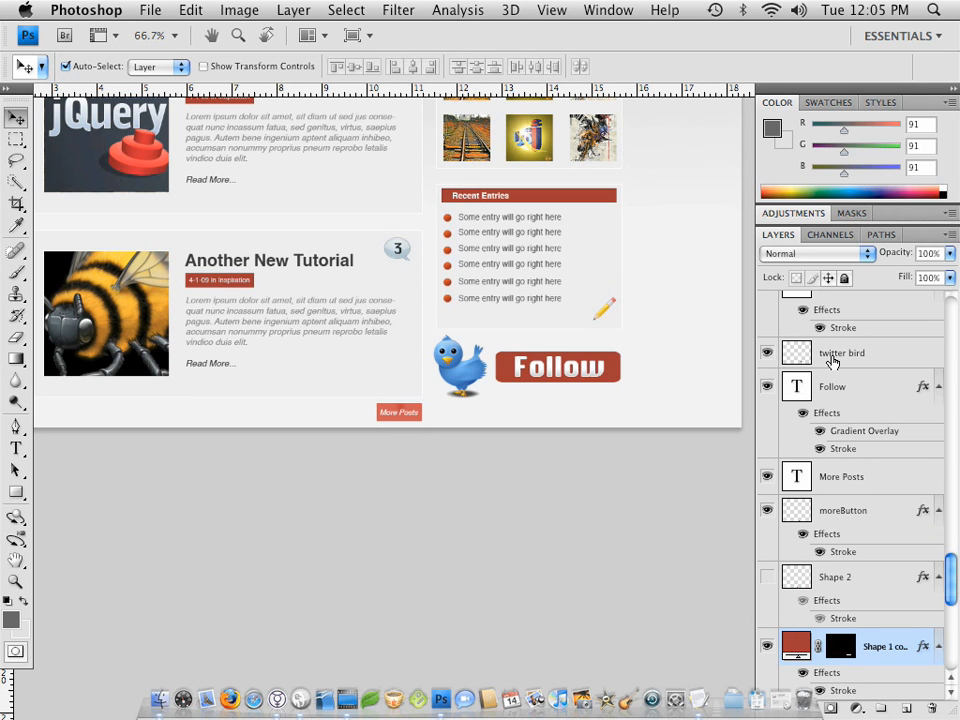
click(843, 352)
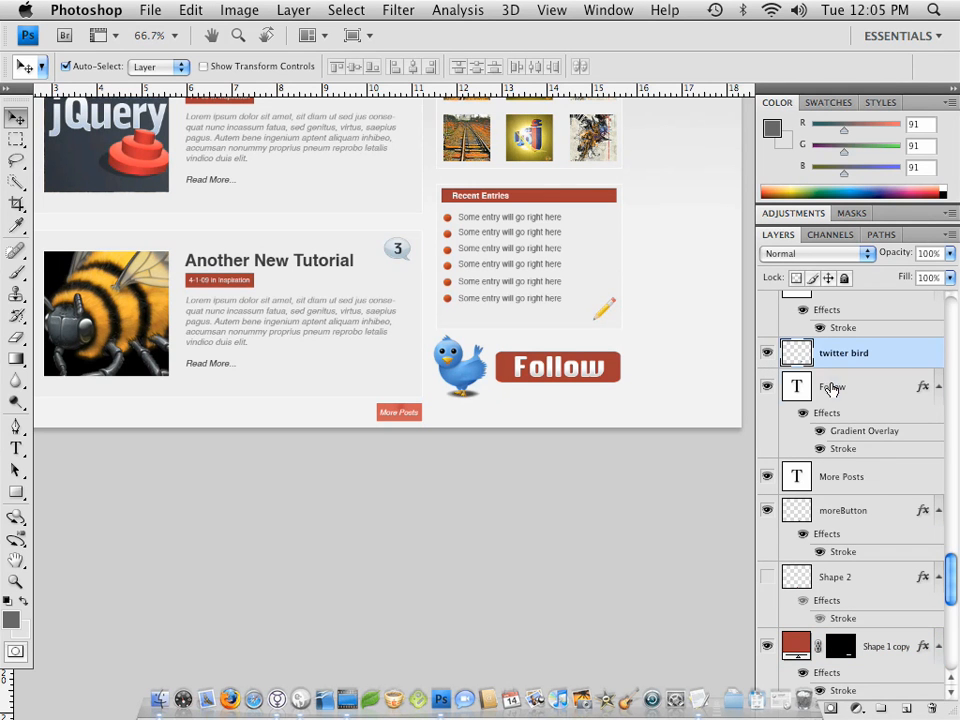
click(833, 387)
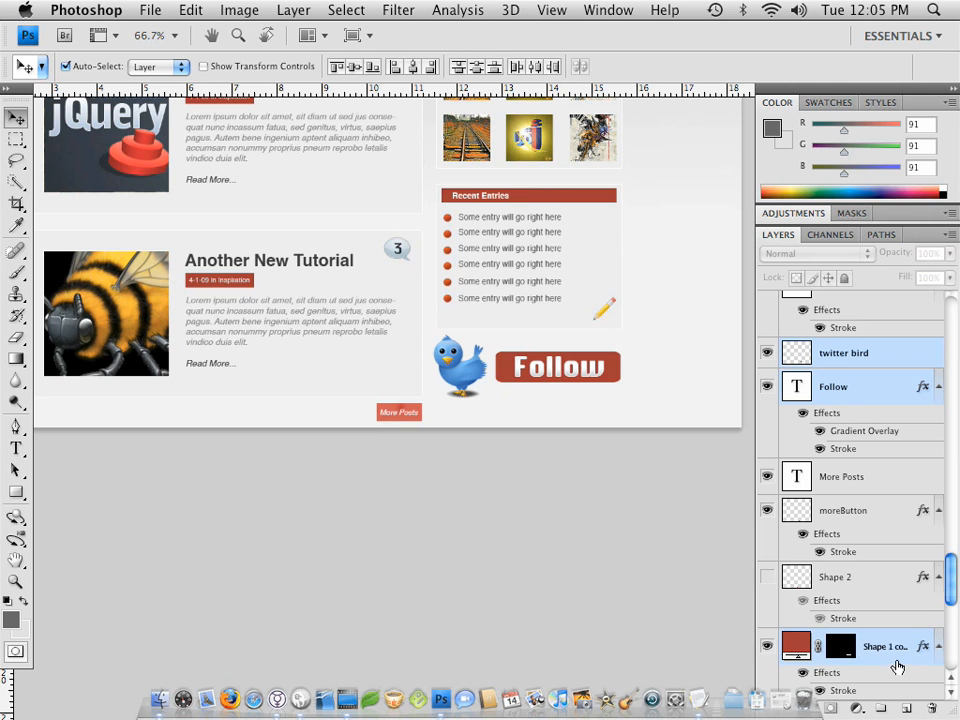
mouse_move(883, 665)
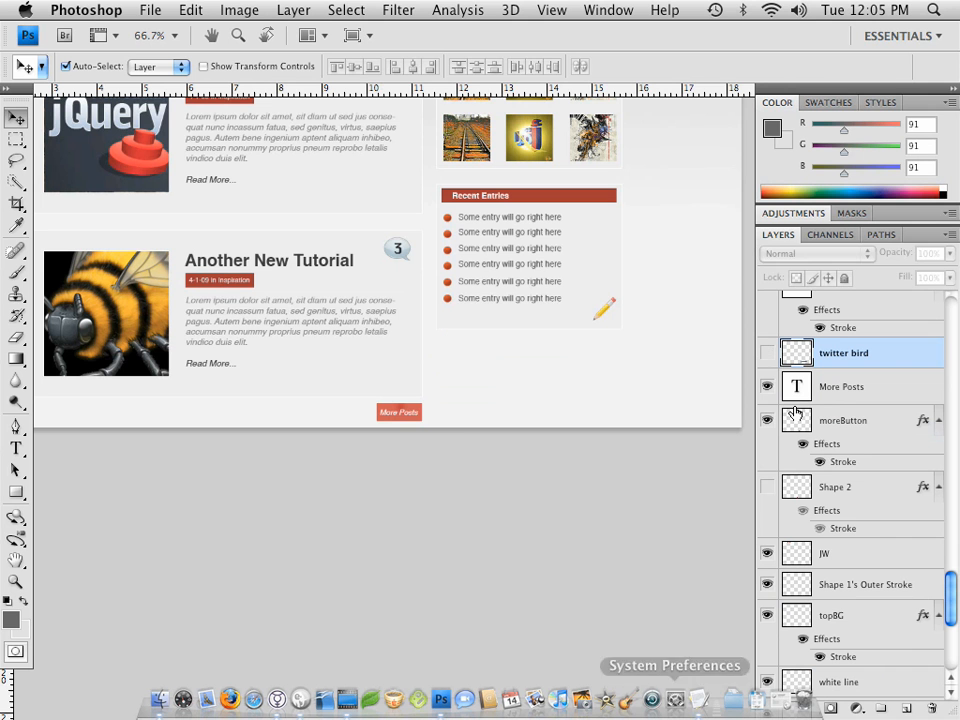
click(768, 352)
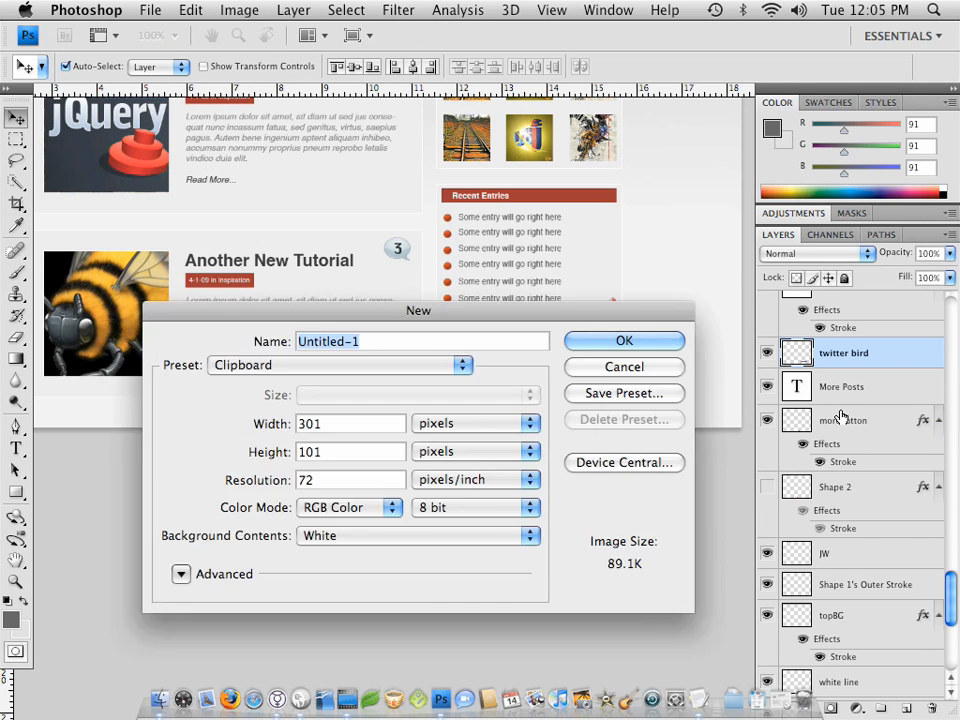
Create the 301×101 document with the pasted badge and hide its white Background layer
click(623, 340)
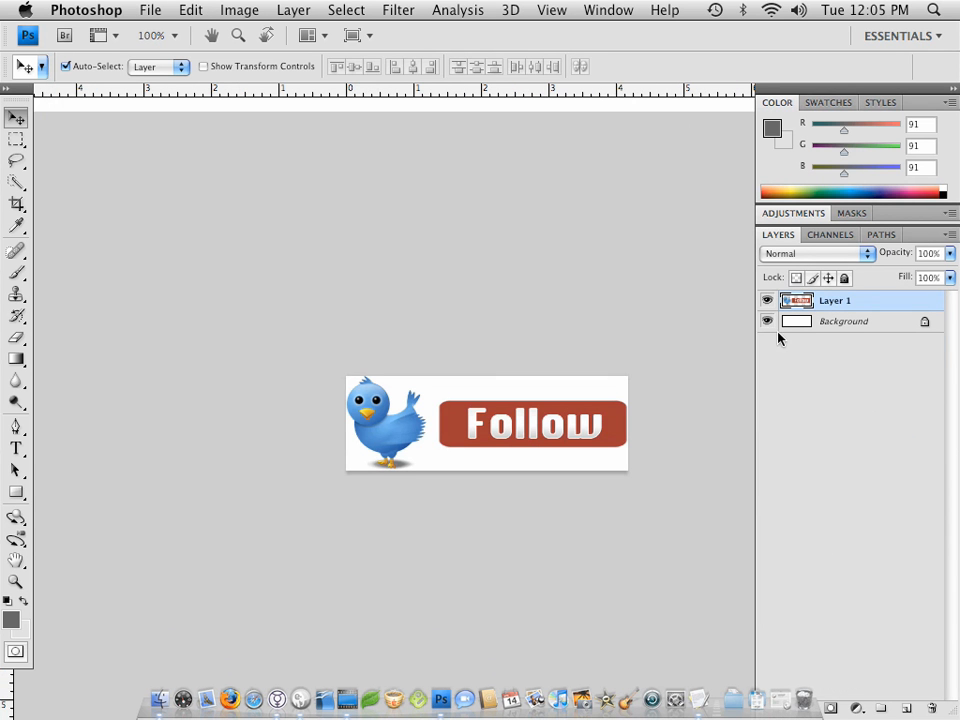
click(768, 321)
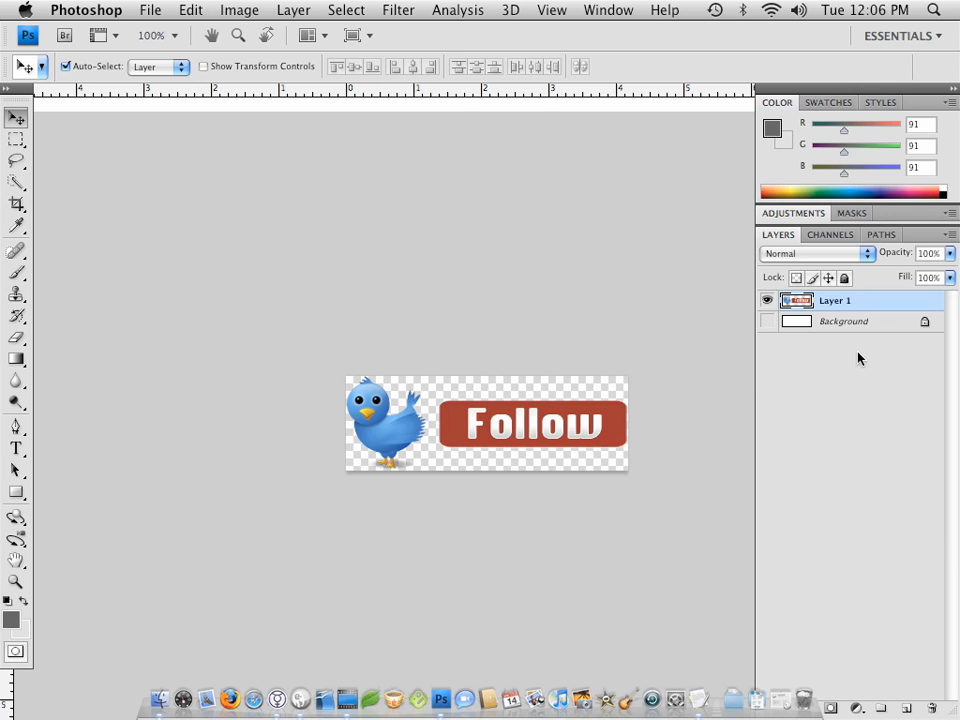
mouse_move(550, 452)
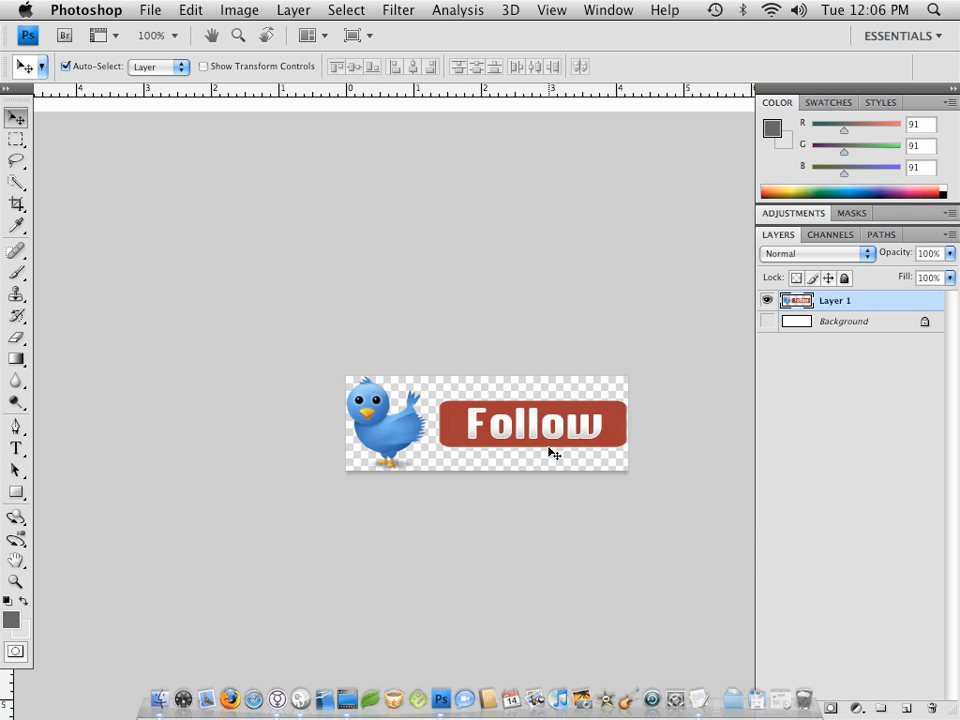
mouse_move(472, 551)
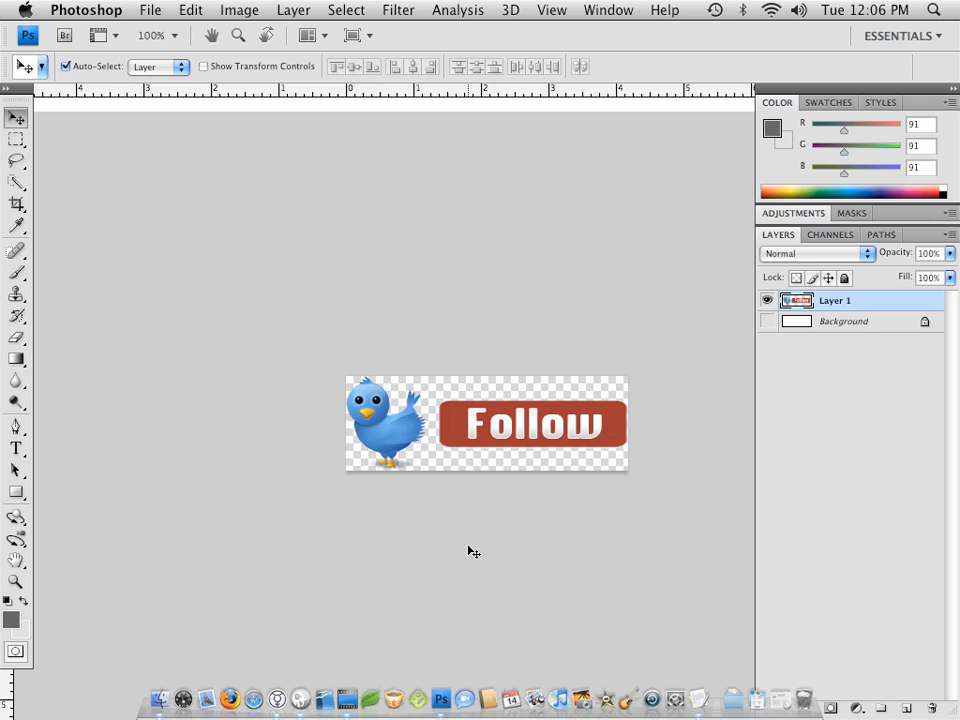
mouse_move(513, 388)
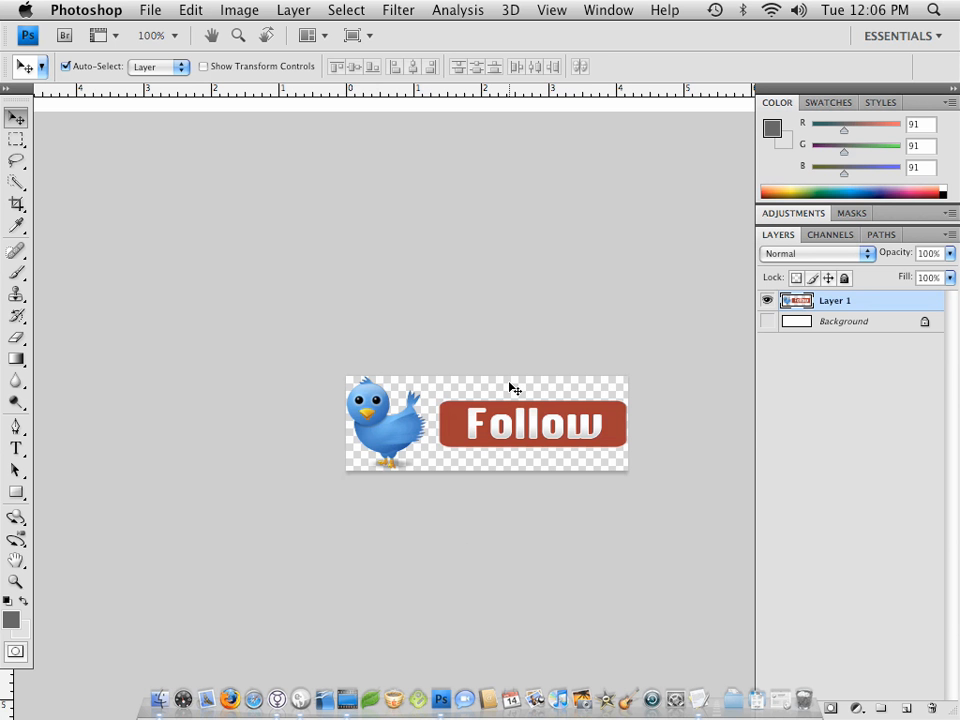
mouse_move(539, 237)
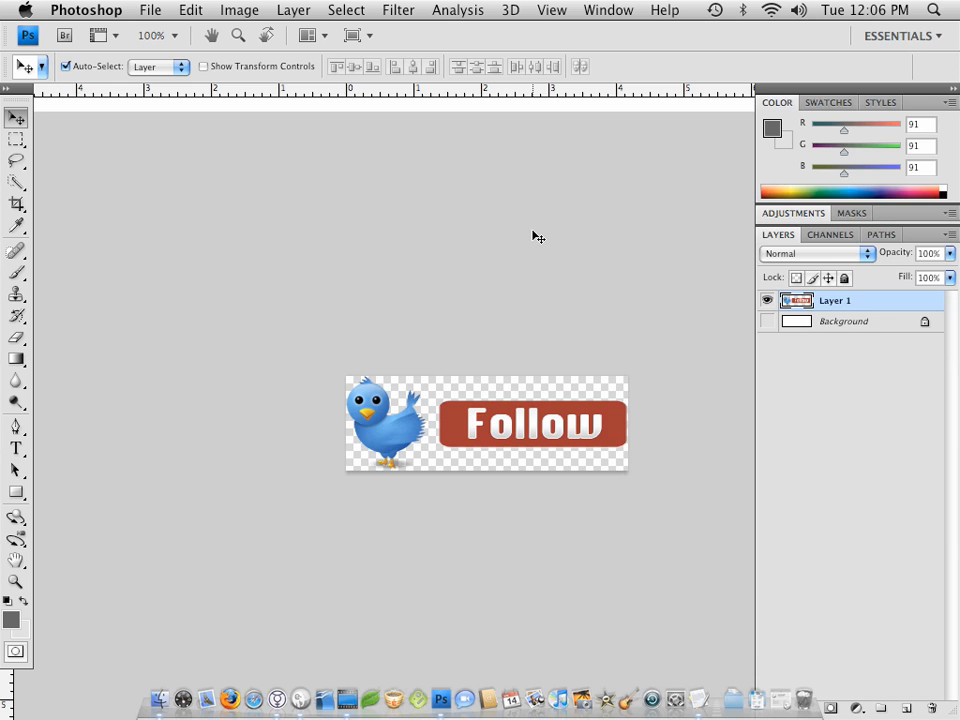
Export the bird-and-Follow badge as a transparent PNG-24 into img, then close unsaved
click(150, 9)
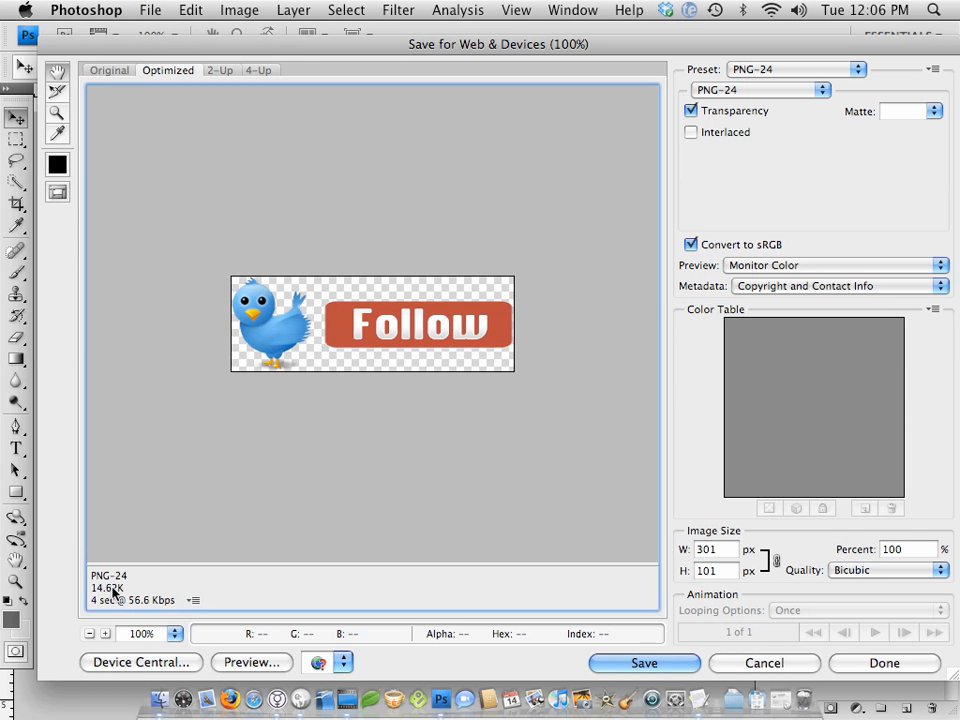
mouse_move(252, 330)
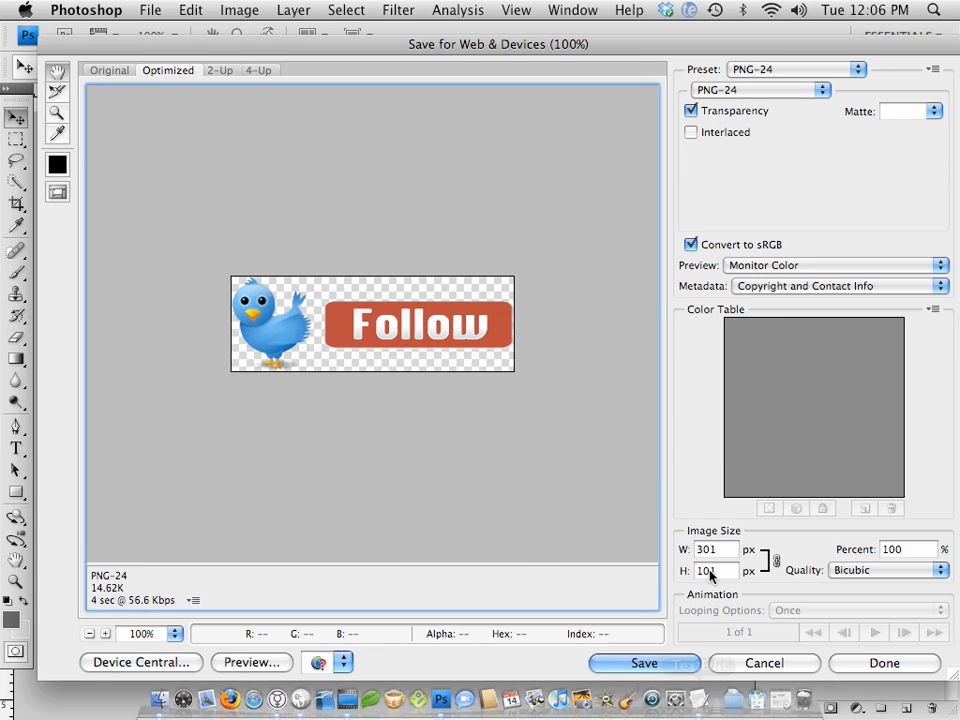
click(644, 663)
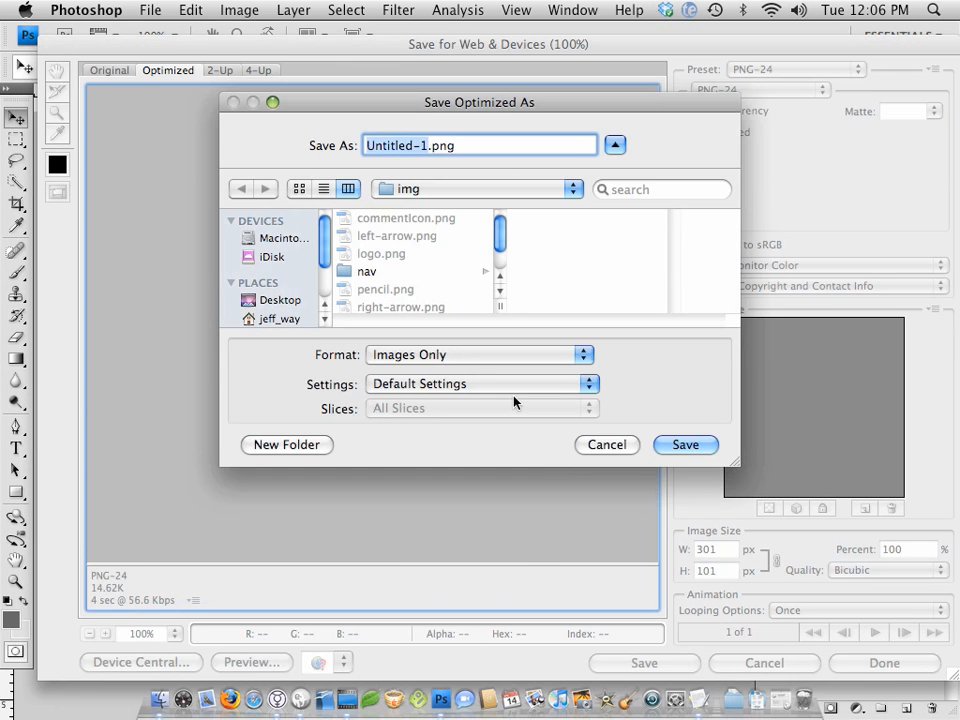
mouse_move(693, 695)
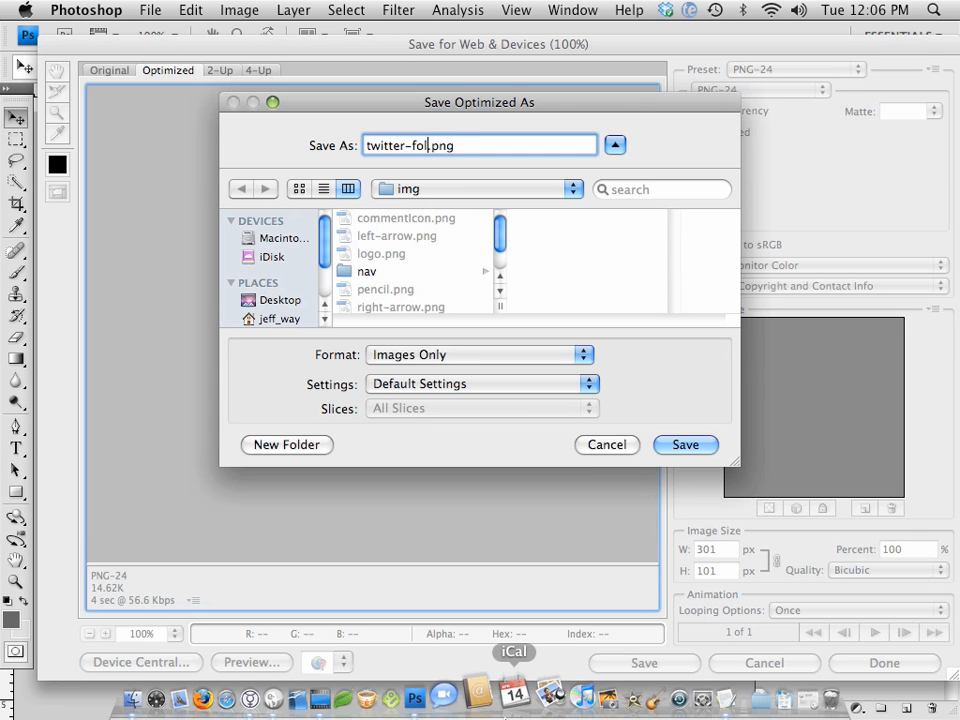
click(686, 444)
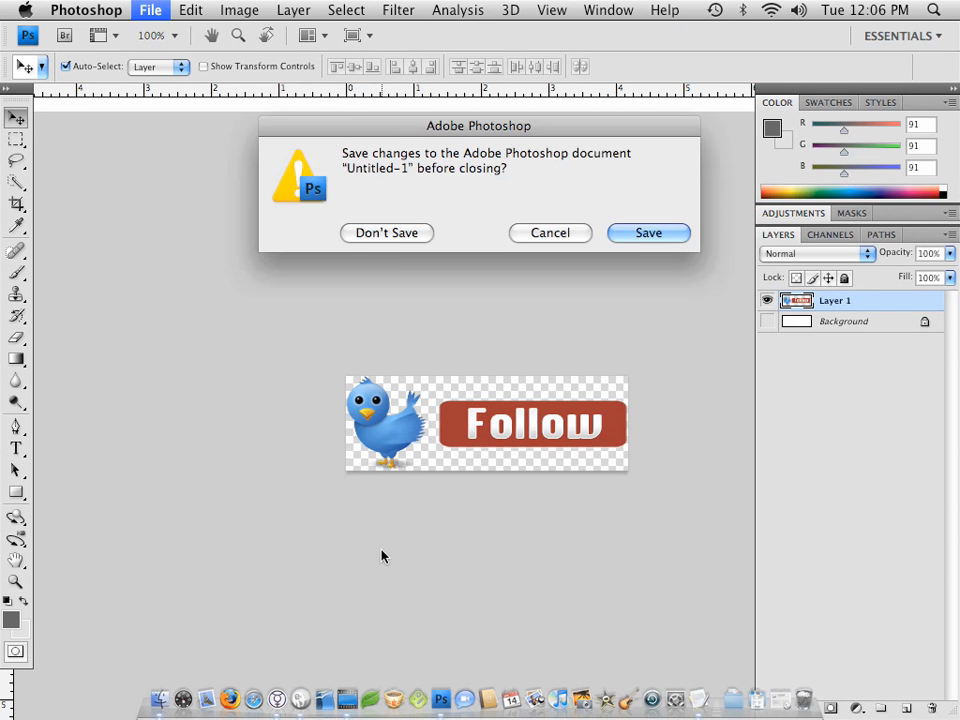
click(386, 232)
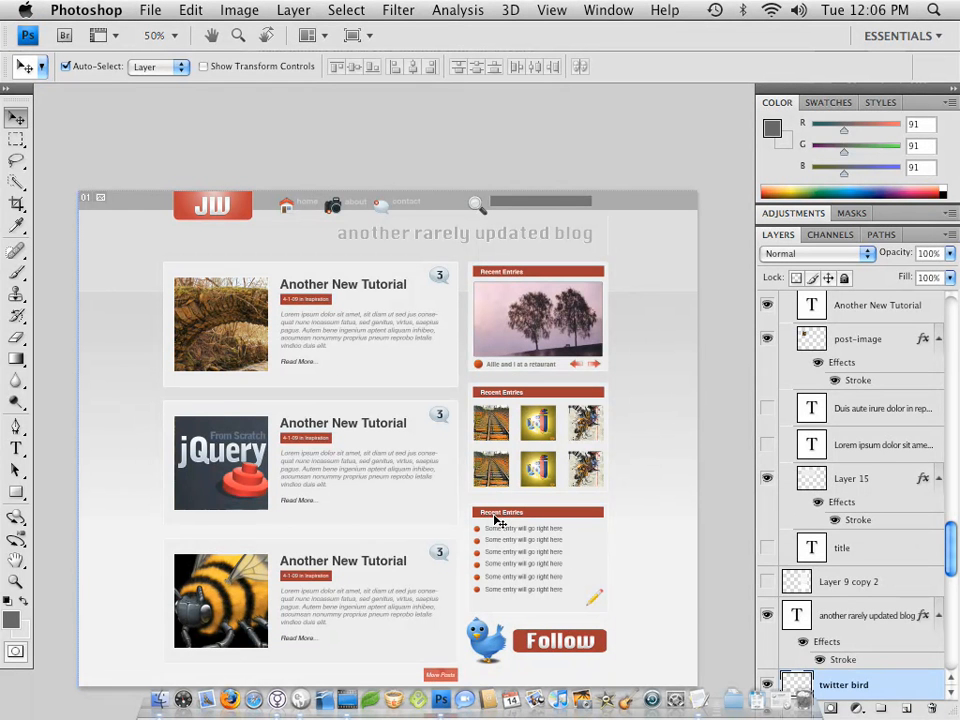
mouse_move(550, 313)
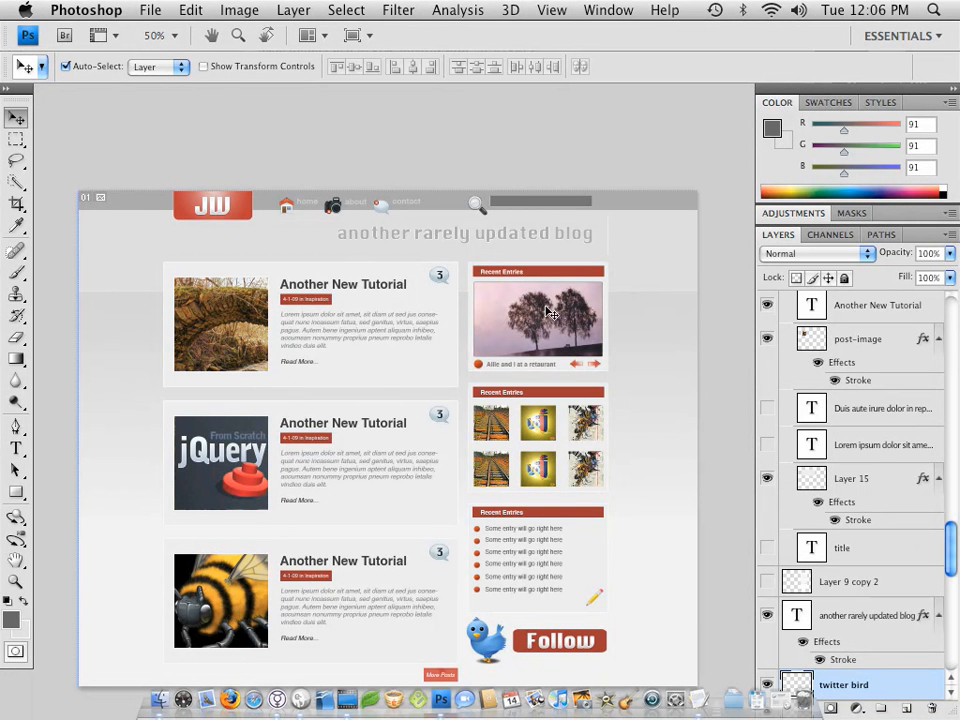
mouse_move(250, 435)
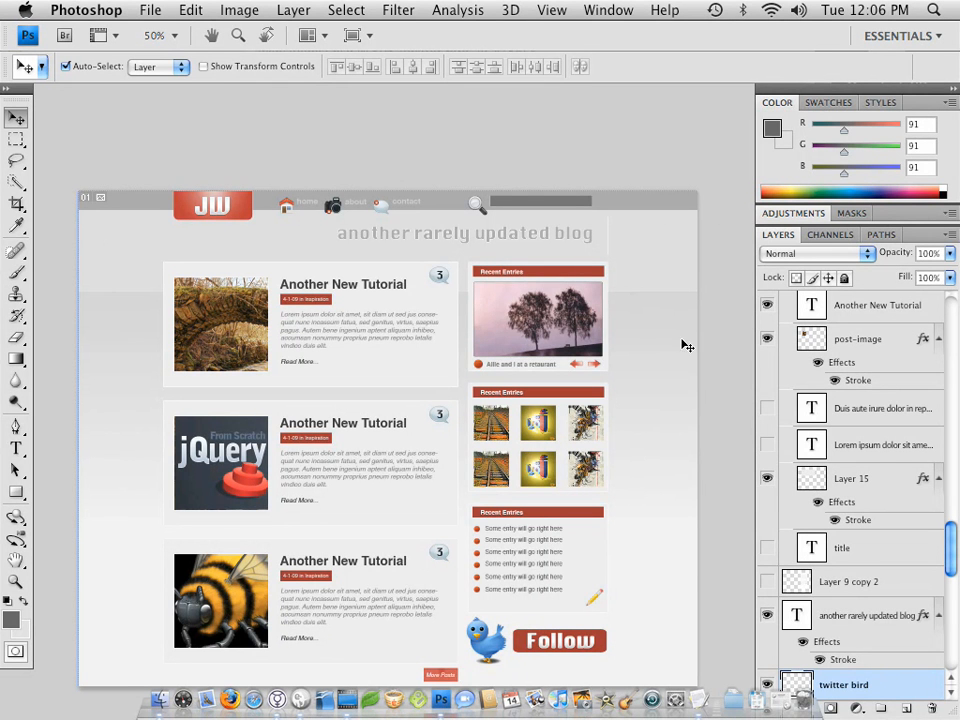
mouse_move(680, 253)
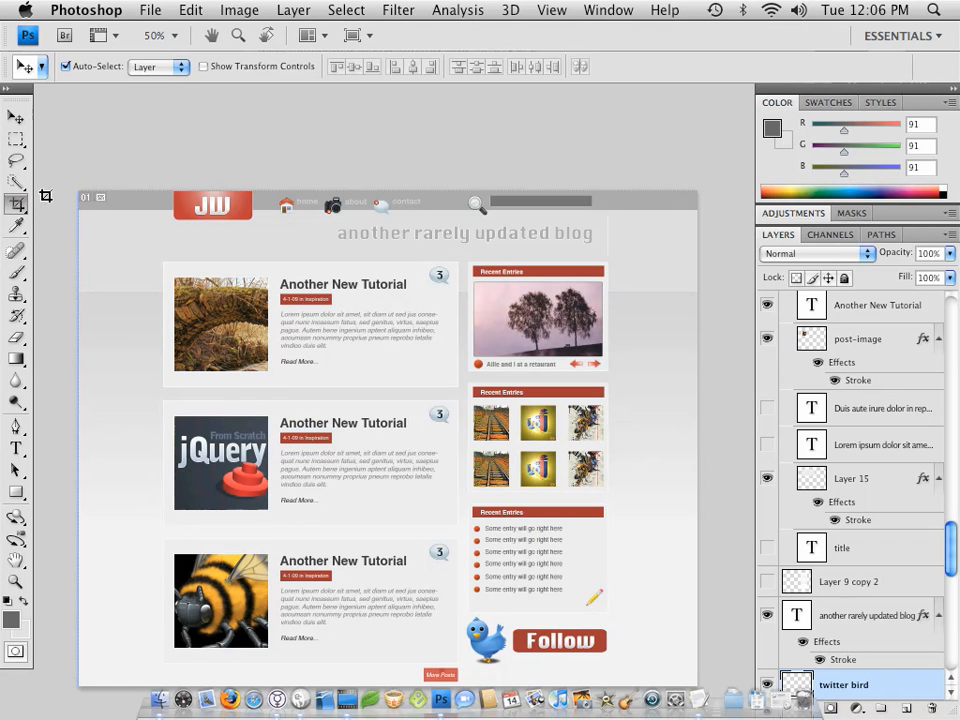
Crop the mockup to a thin full-height strip at the page's left edge
click(17, 207)
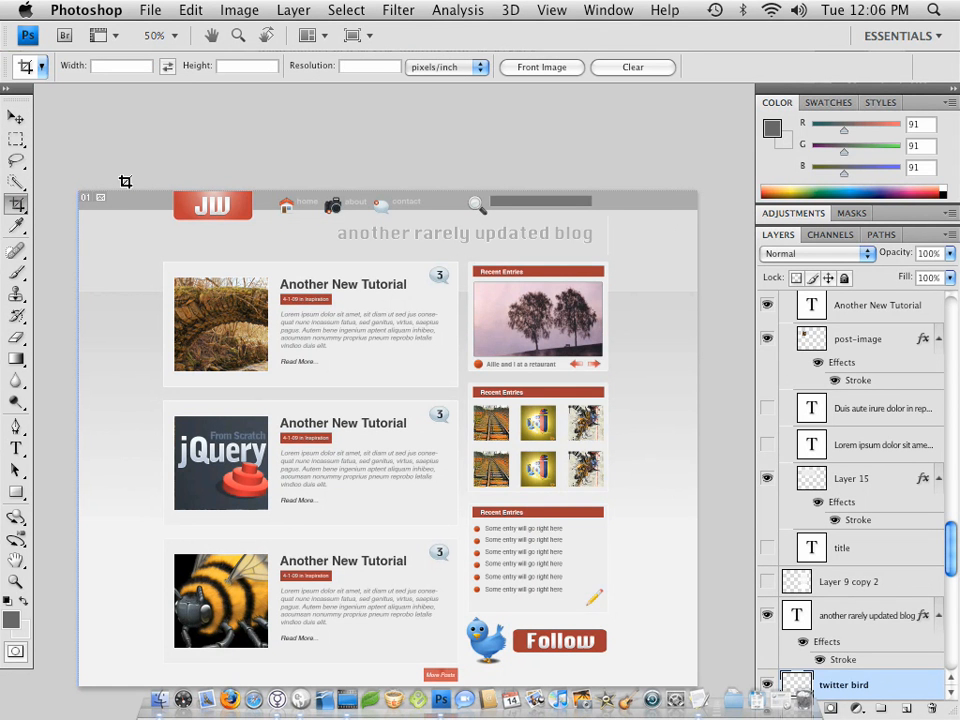
drag(125, 182, 131, 430)
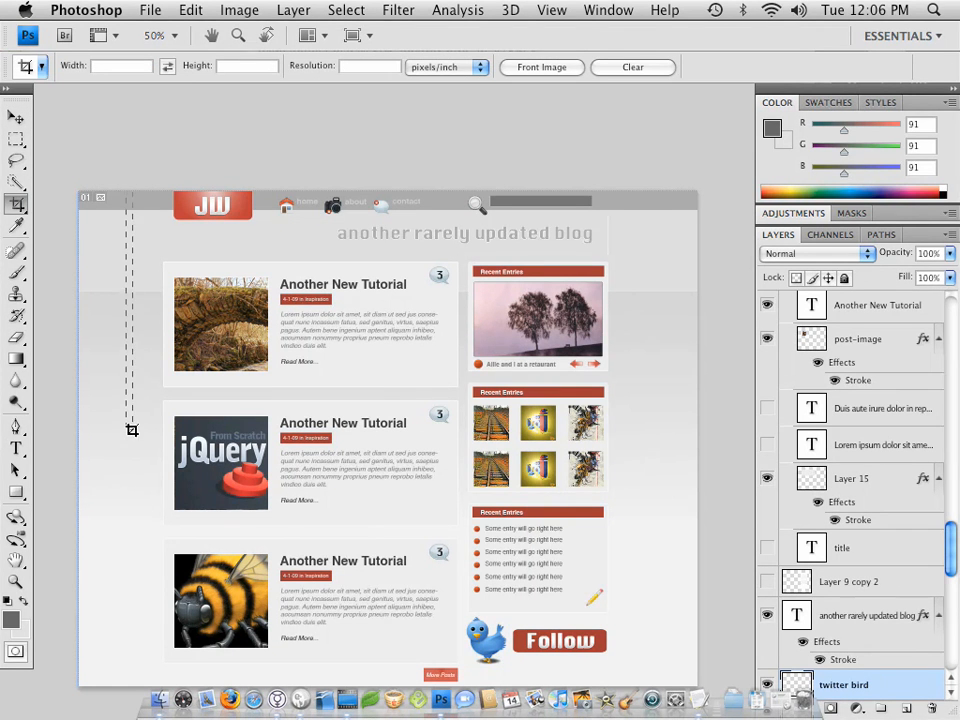
mouse_move(127, 577)
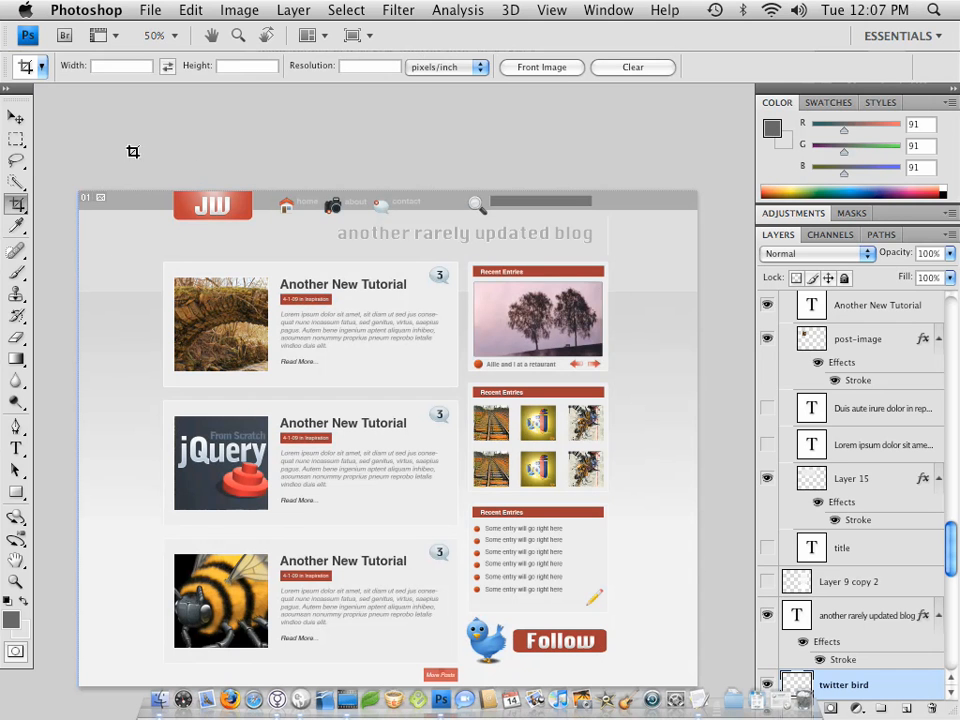
drag(133, 152, 138, 663)
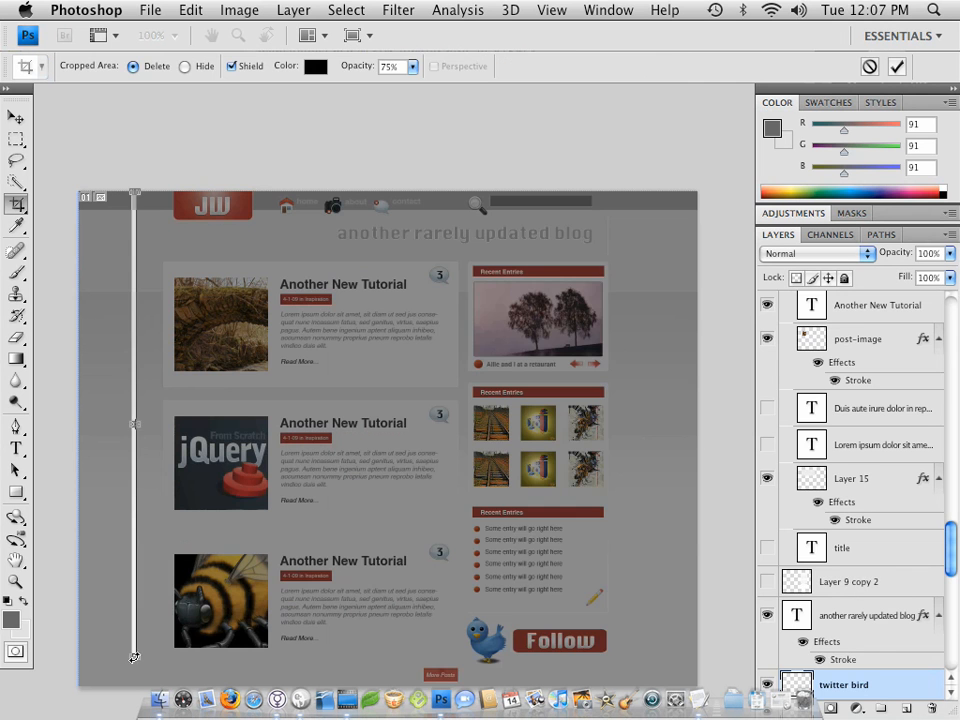
key(Escape)
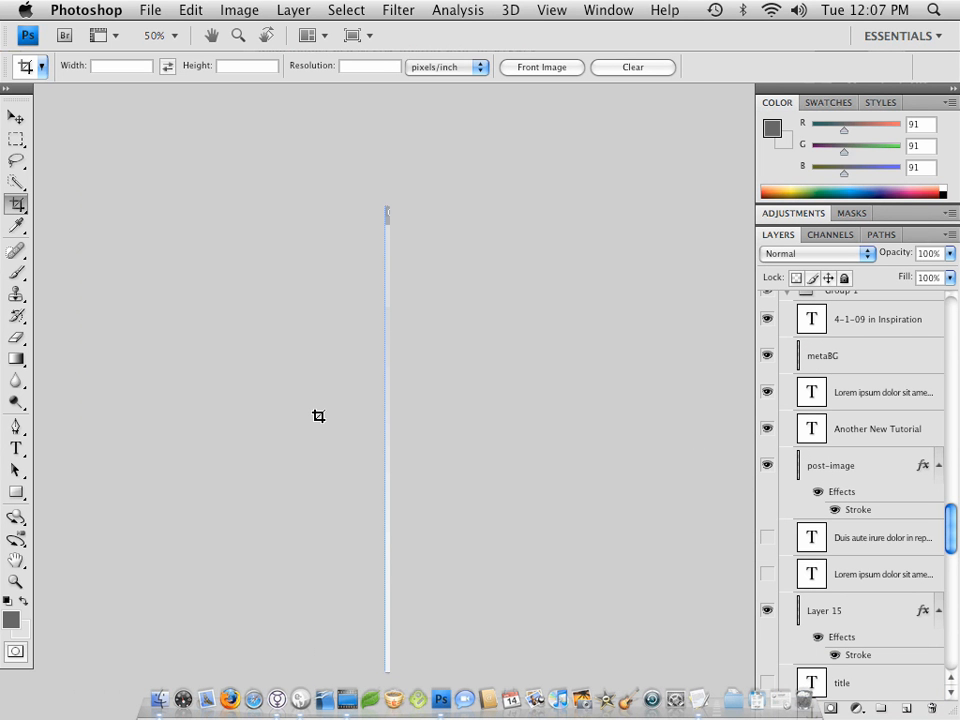
Save the strip for web as bg.jpg, a quality-60 JPEG, in the img folder
click(150, 10)
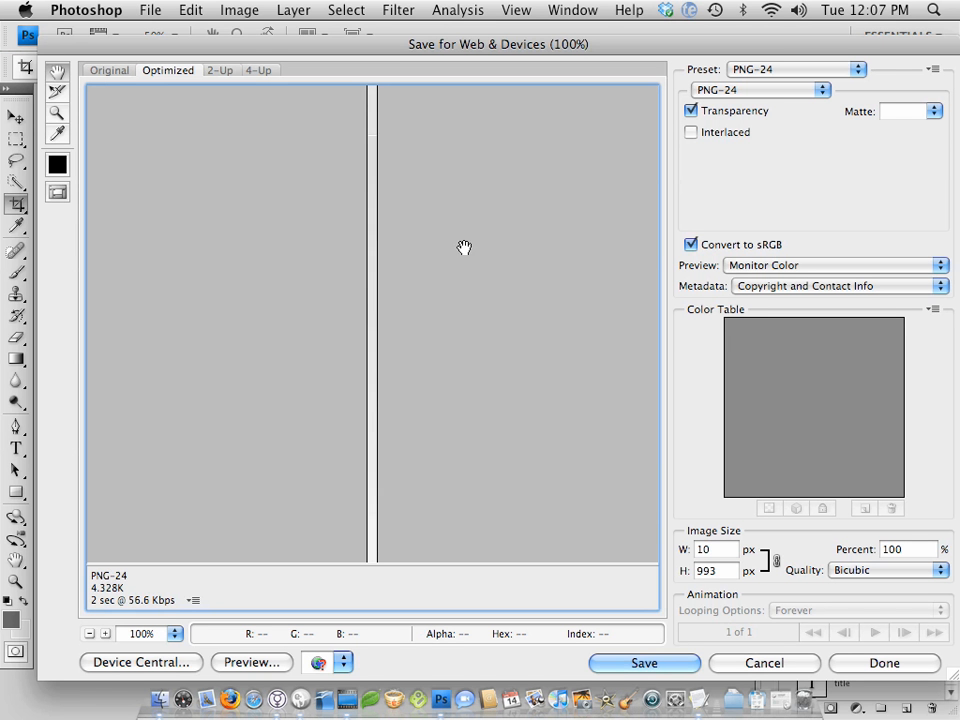
mouse_move(5, 670)
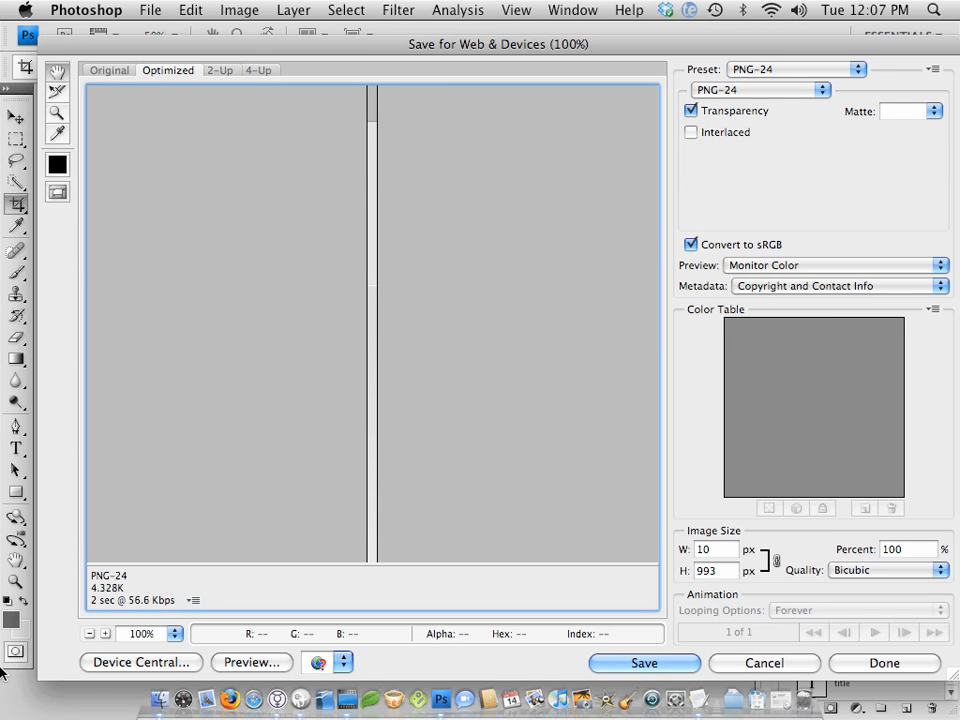
mouse_move(314, 396)
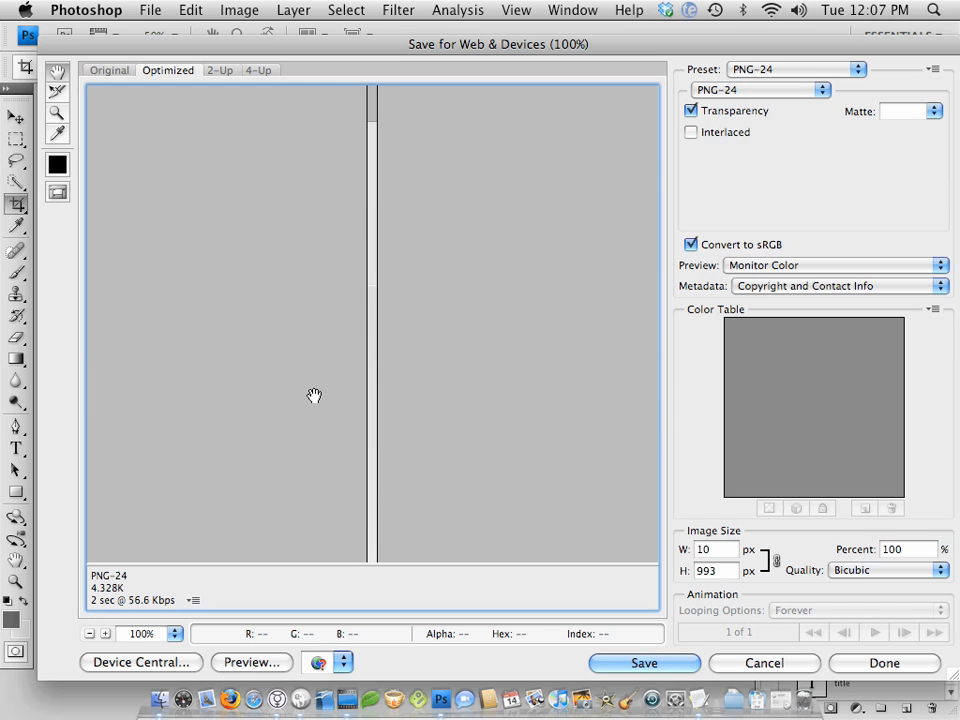
mouse_move(398, 338)
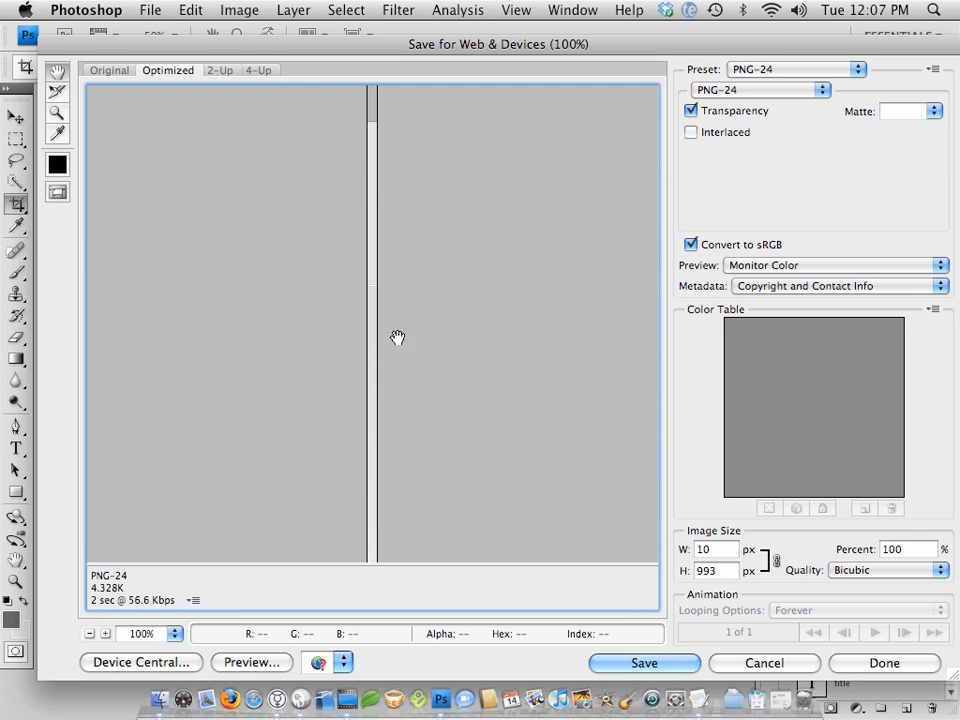
mouse_move(373, 602)
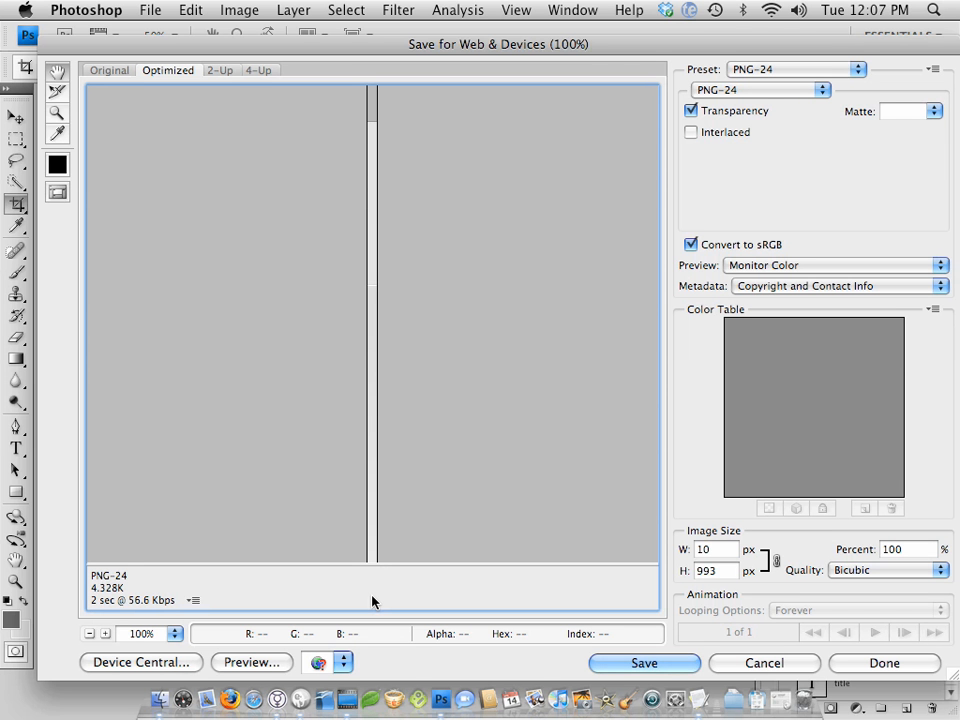
mouse_move(230, 598)
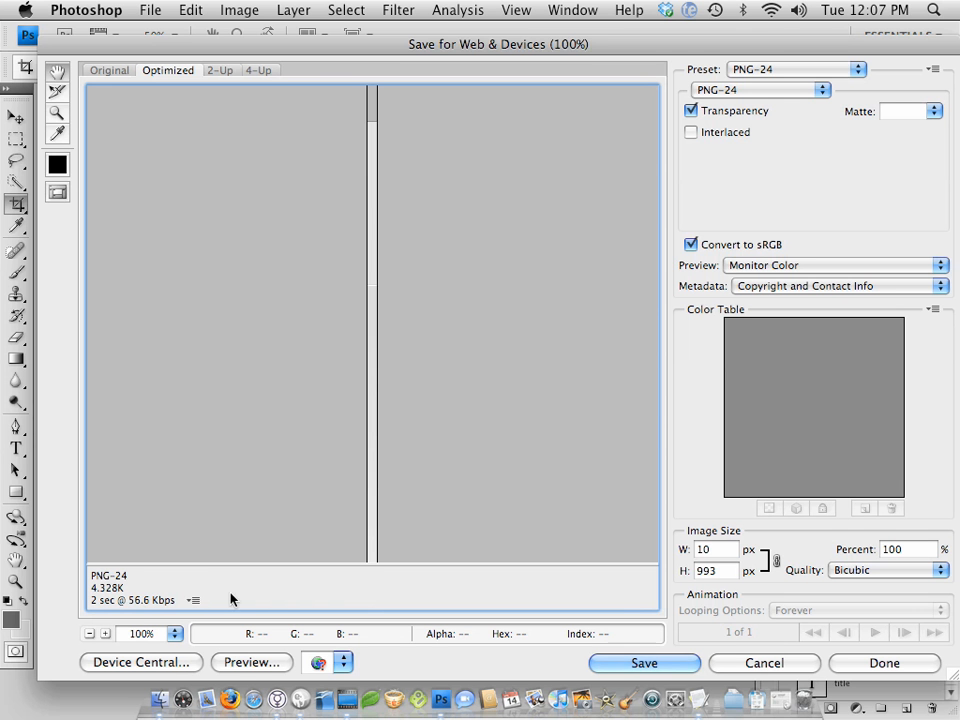
mouse_move(456, 7)
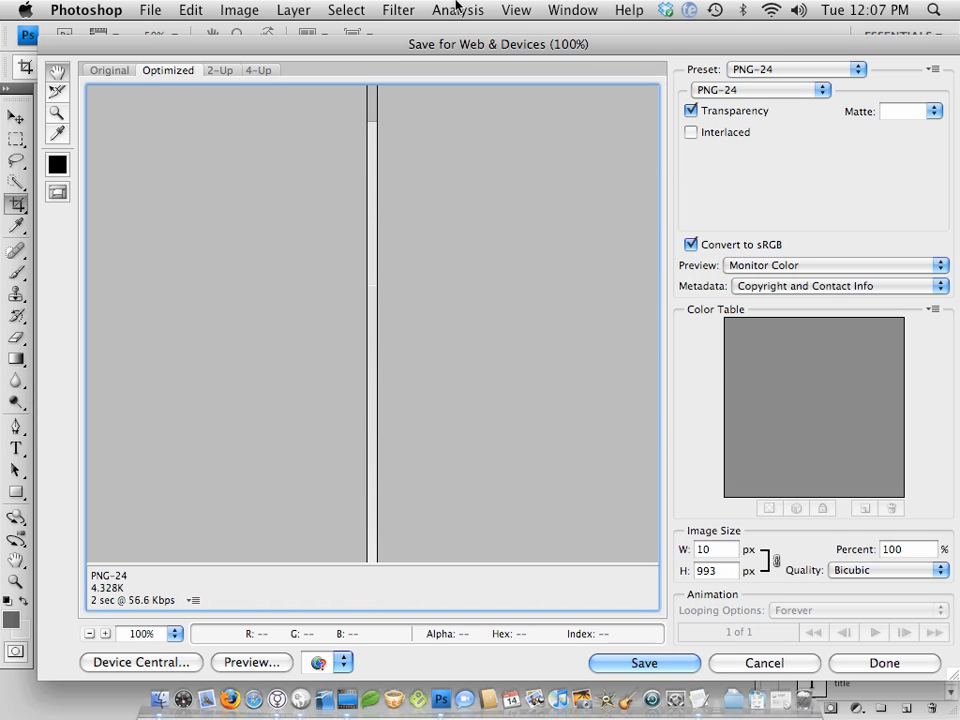
mouse_move(434, 216)
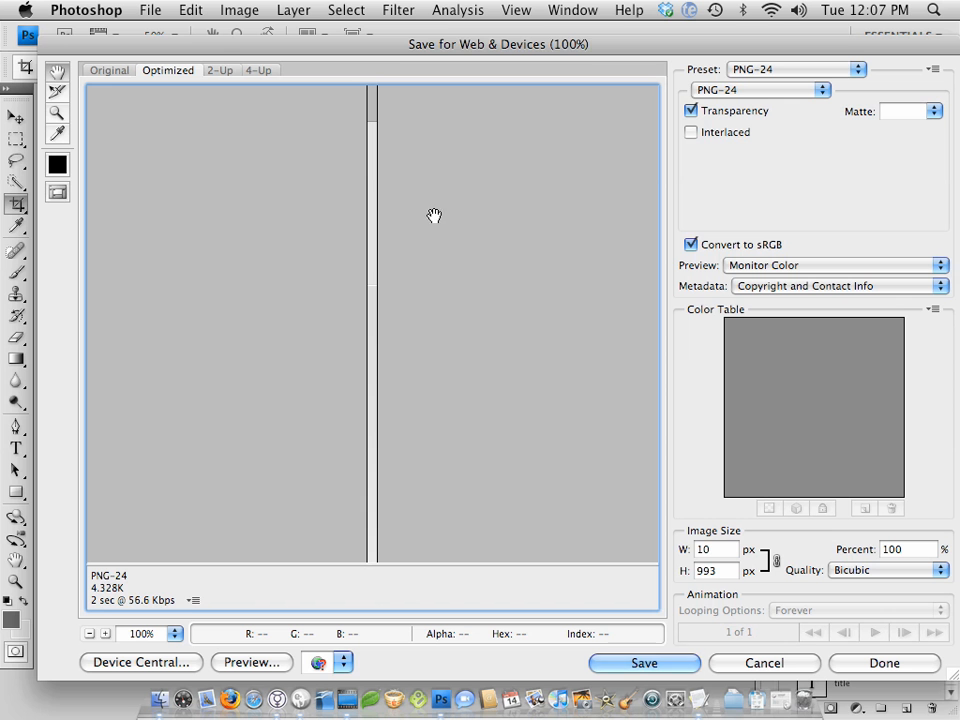
mouse_move(42, 577)
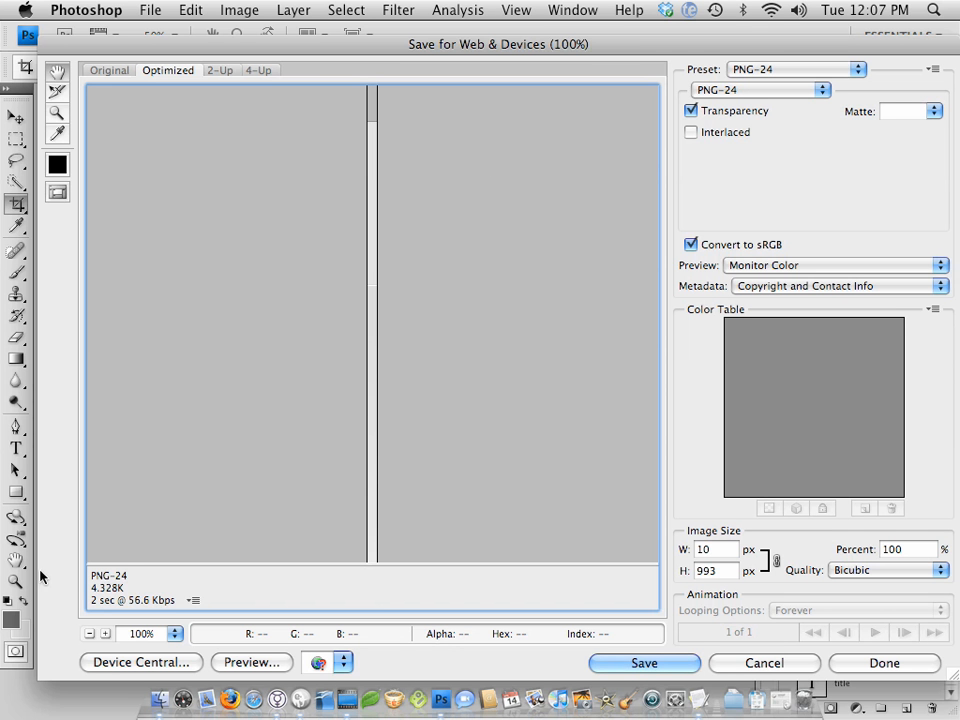
mouse_move(614, 130)
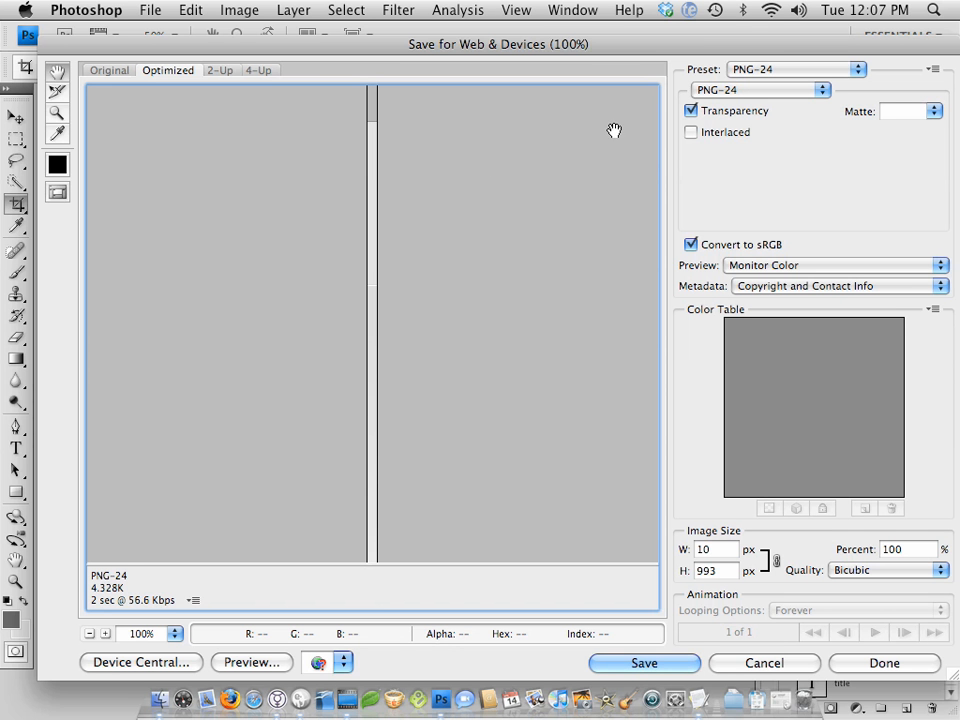
mouse_move(87, 603)
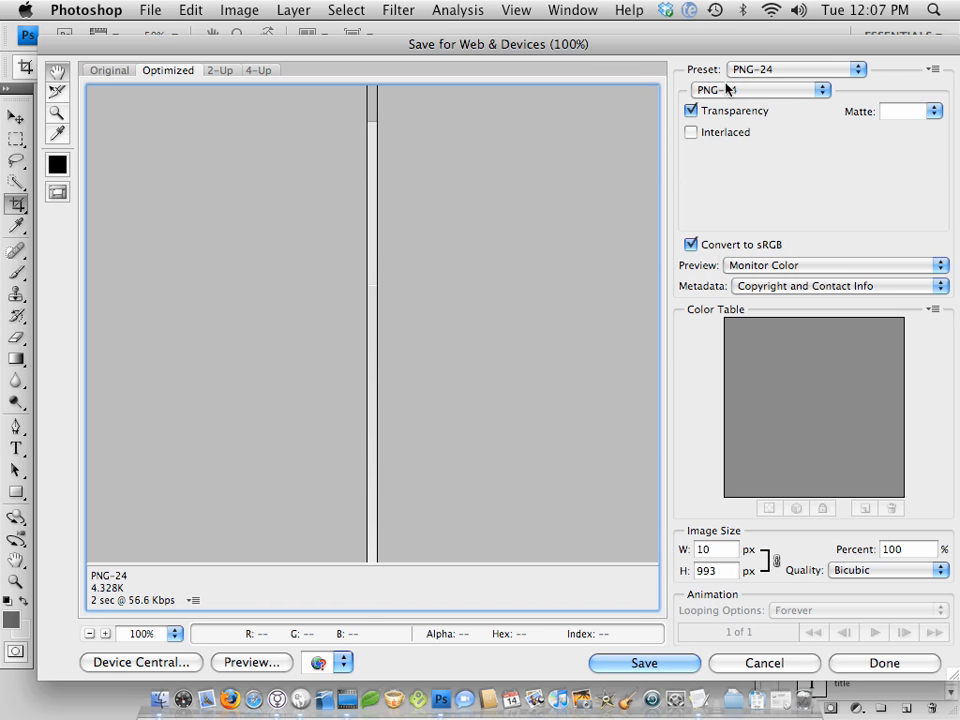
click(760, 90)
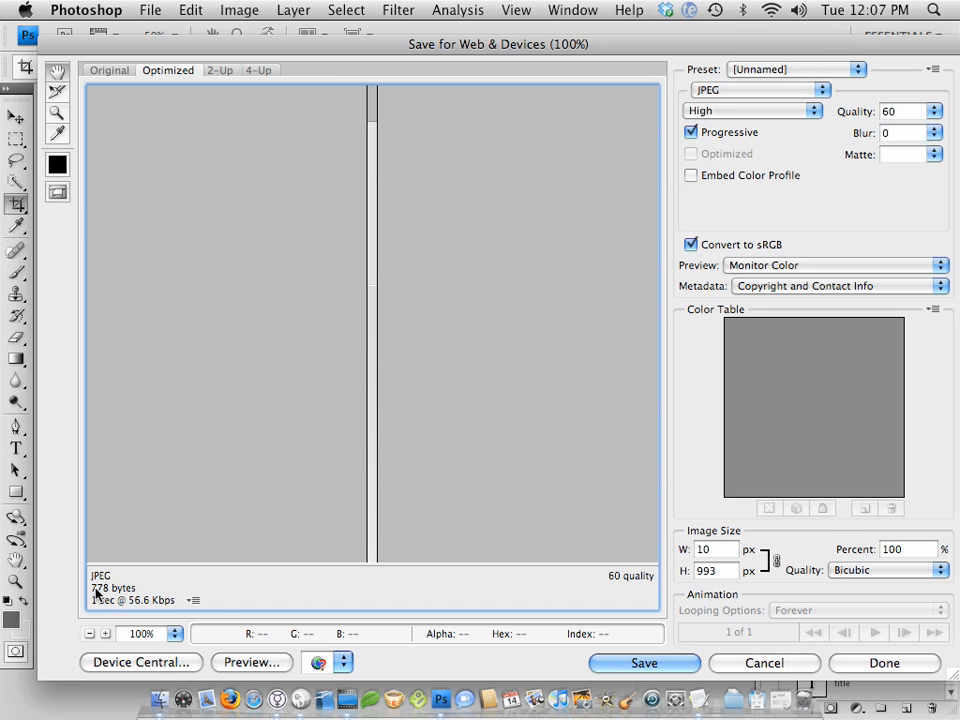
mouse_move(323, 251)
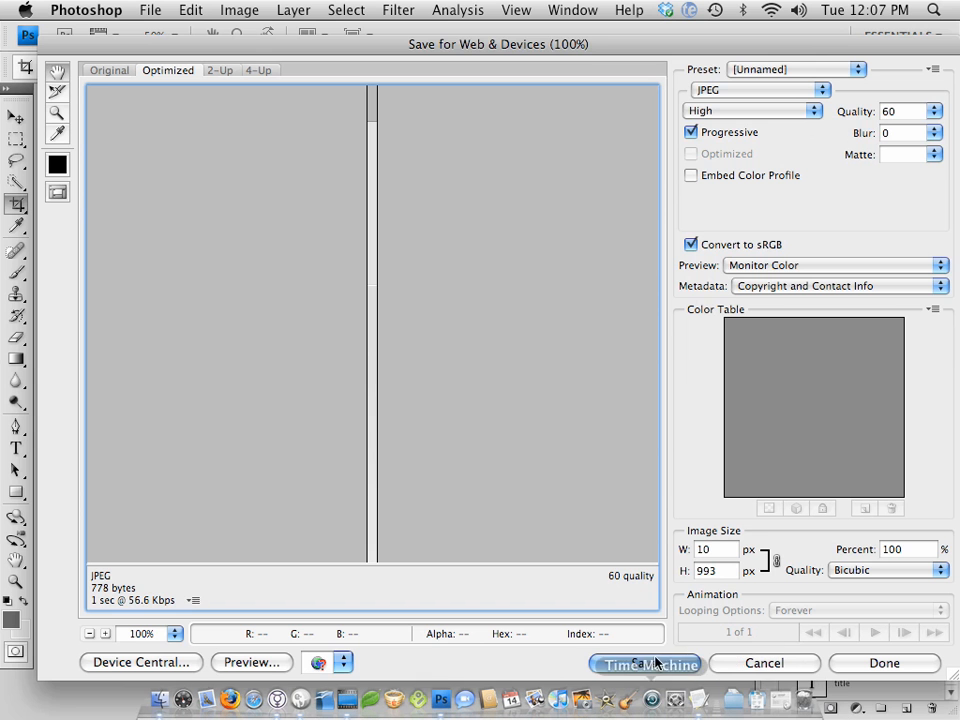
click(645, 663)
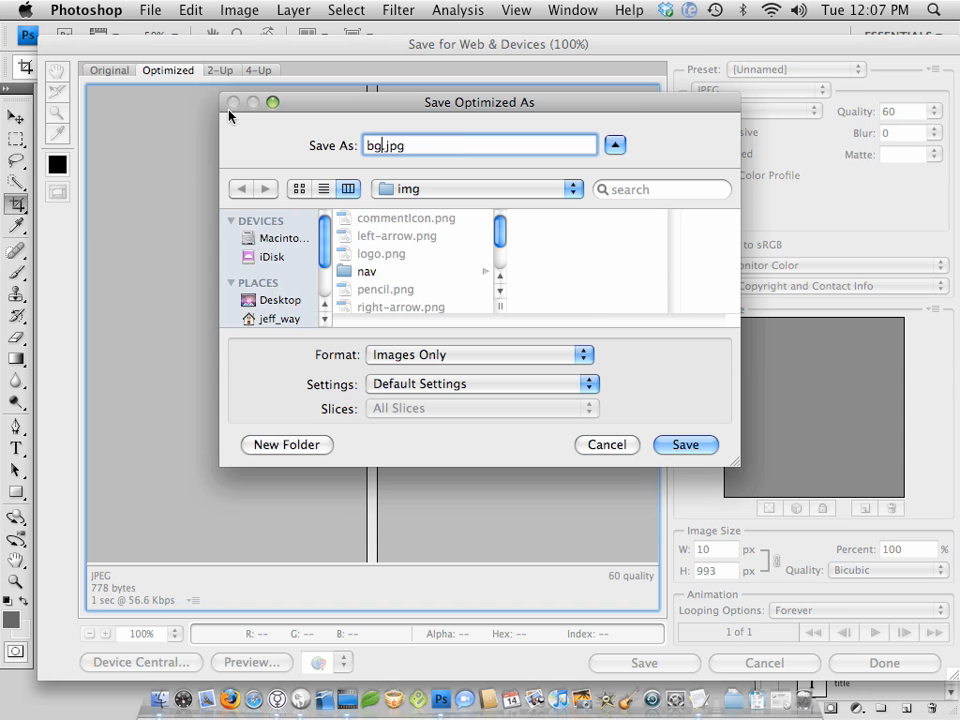
click(685, 444)
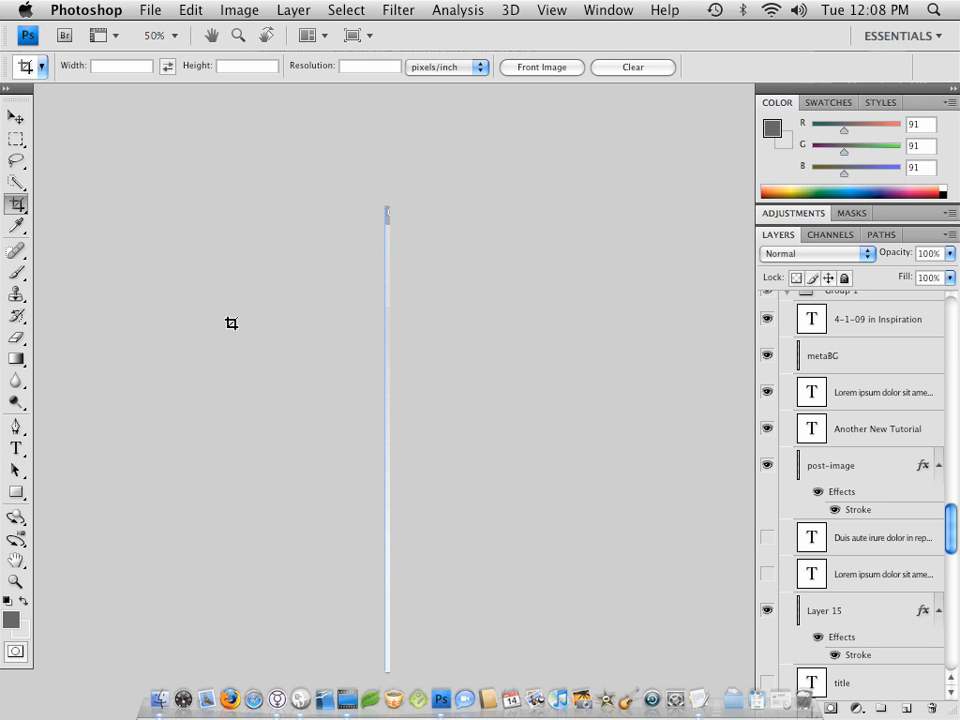
mouse_move(731, 331)
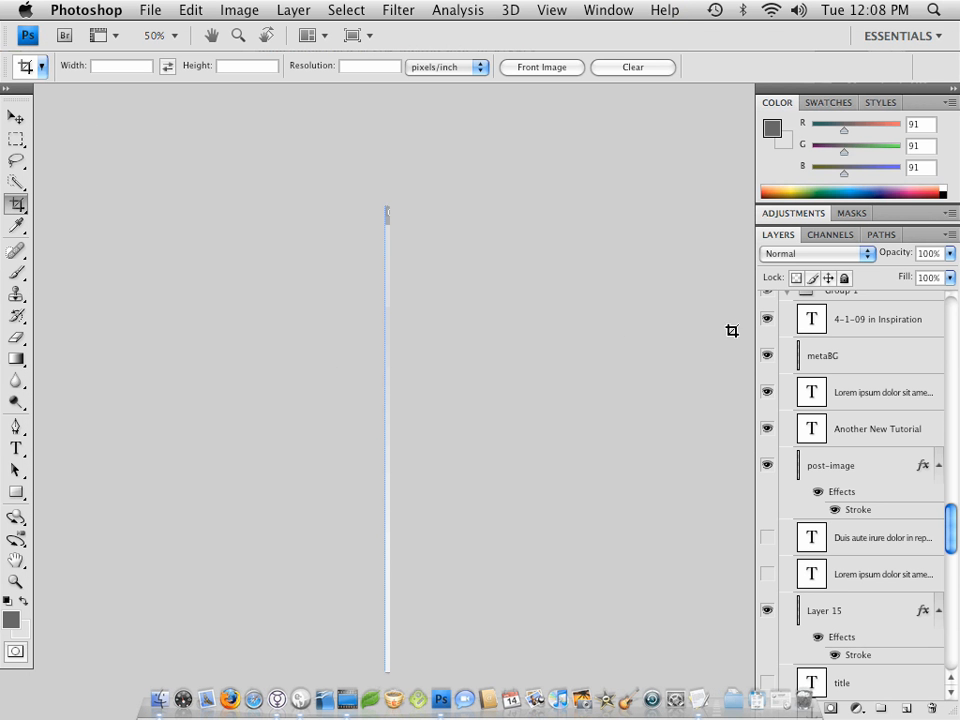
mouse_move(681, 278)
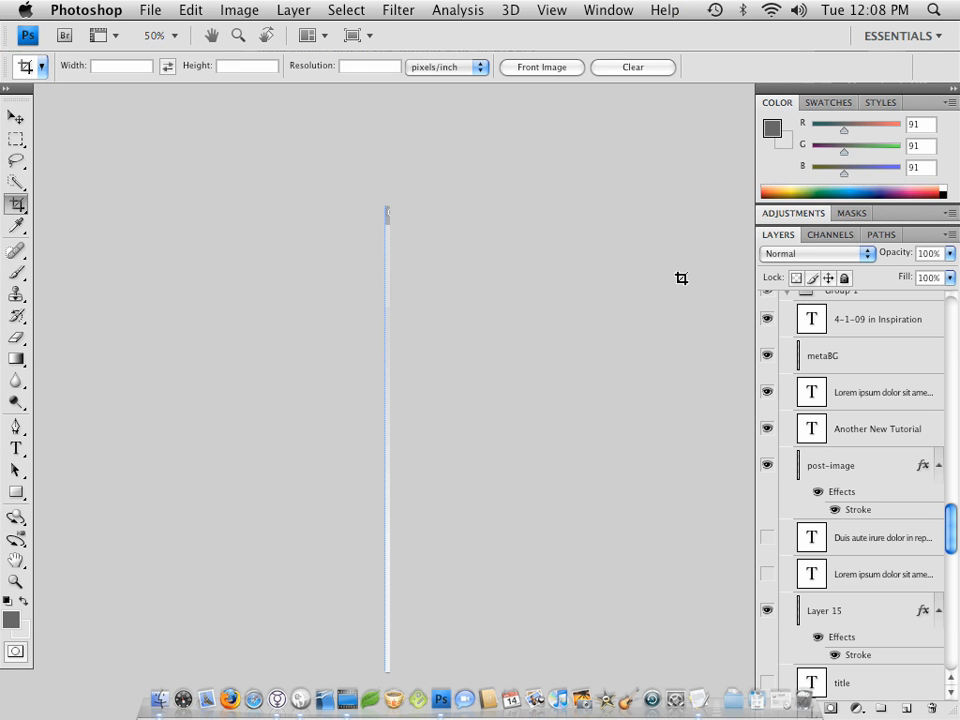
mouse_move(686, 283)
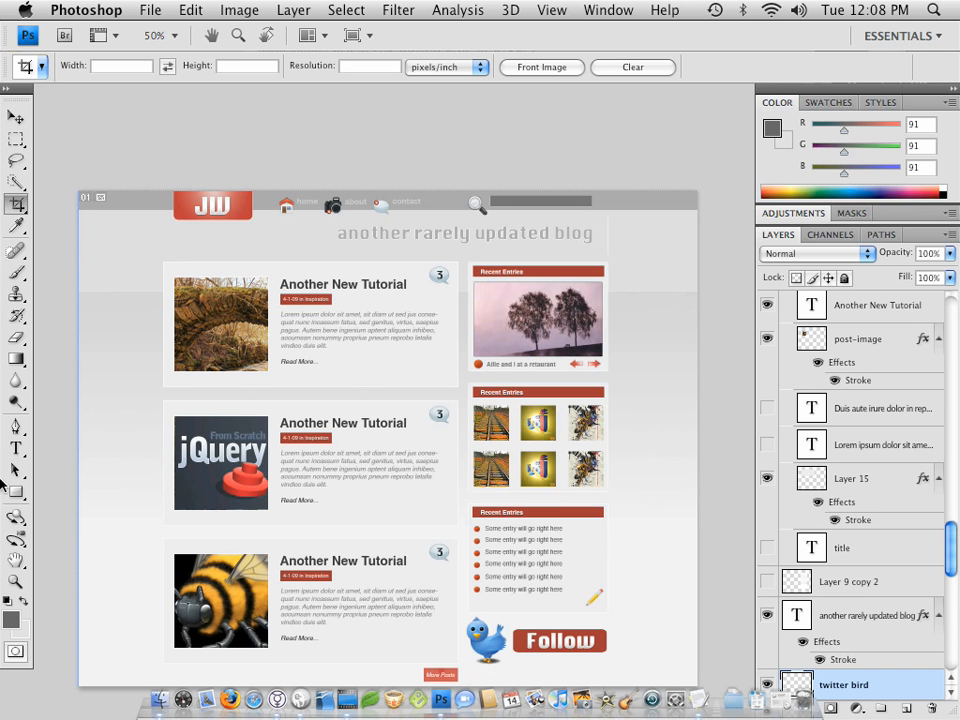
Hide Photoshop from the Photoshop menu to check the exported files in Finder
click(86, 10)
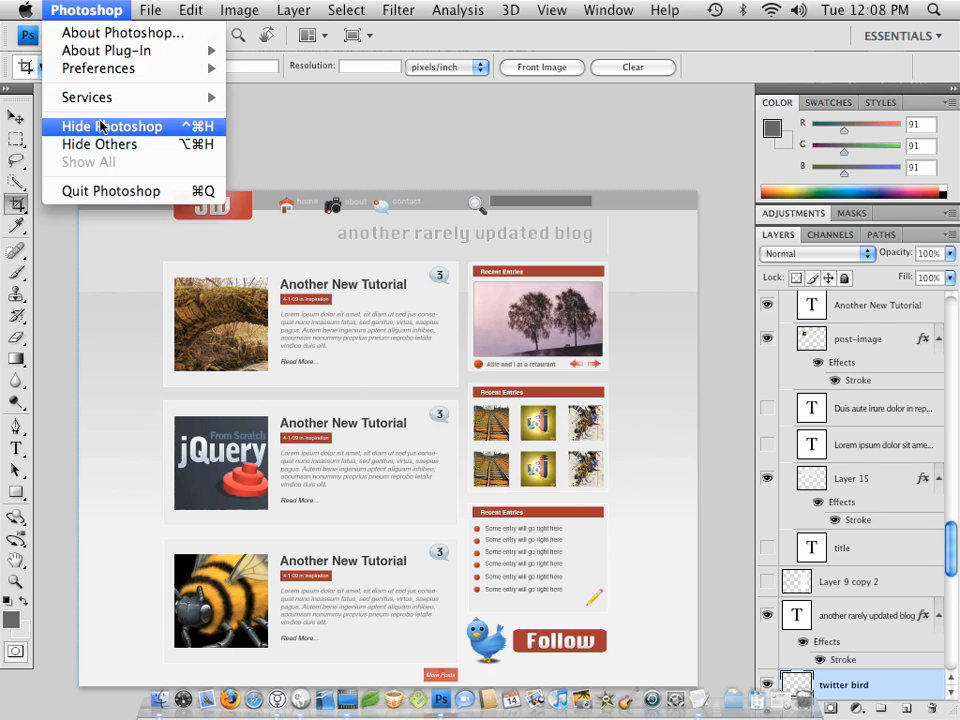
click(111, 126)
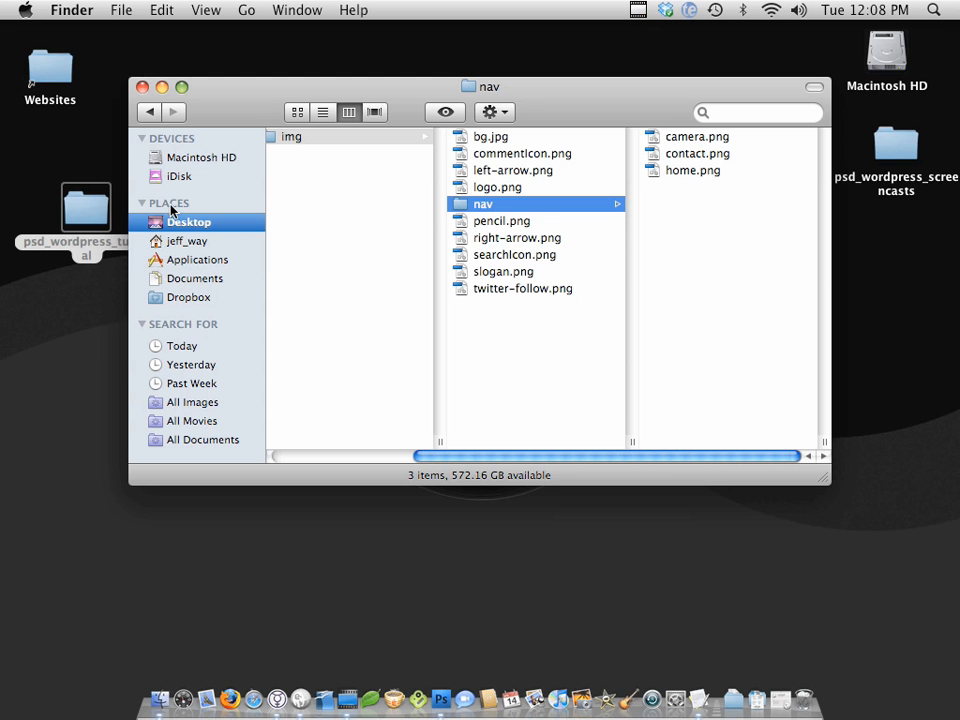
mouse_move(183, 232)
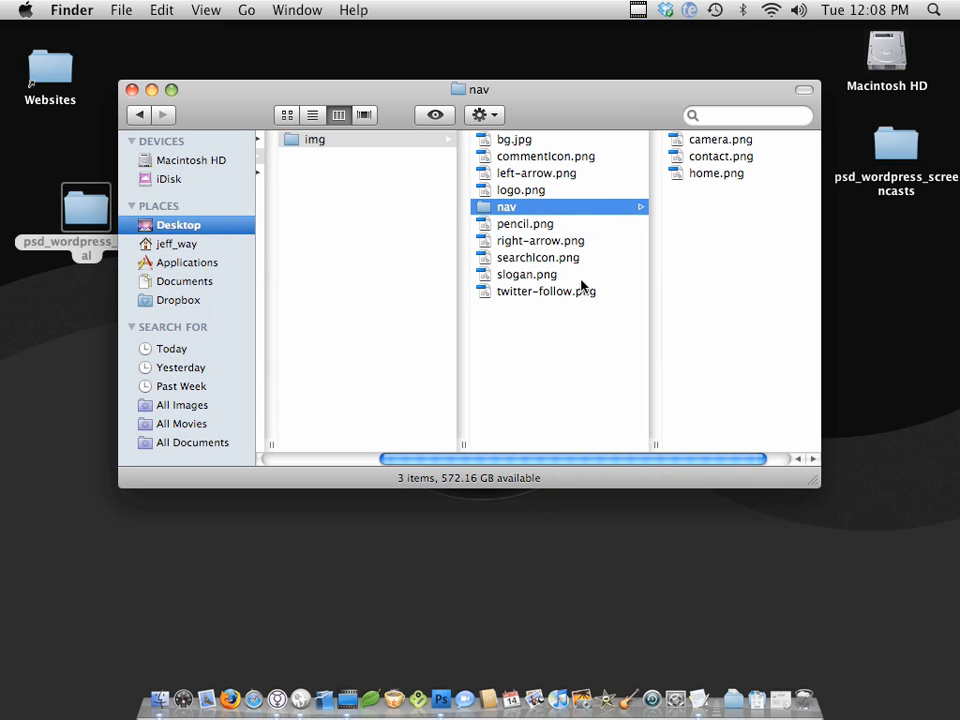
mouse_move(235, 693)
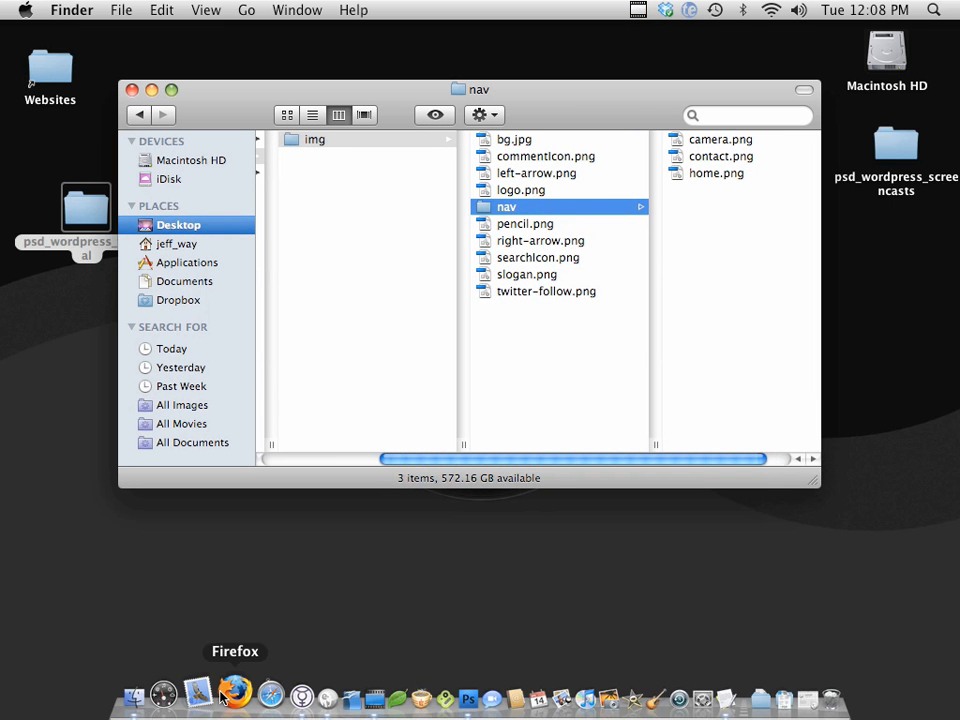
mouse_move(318, 671)
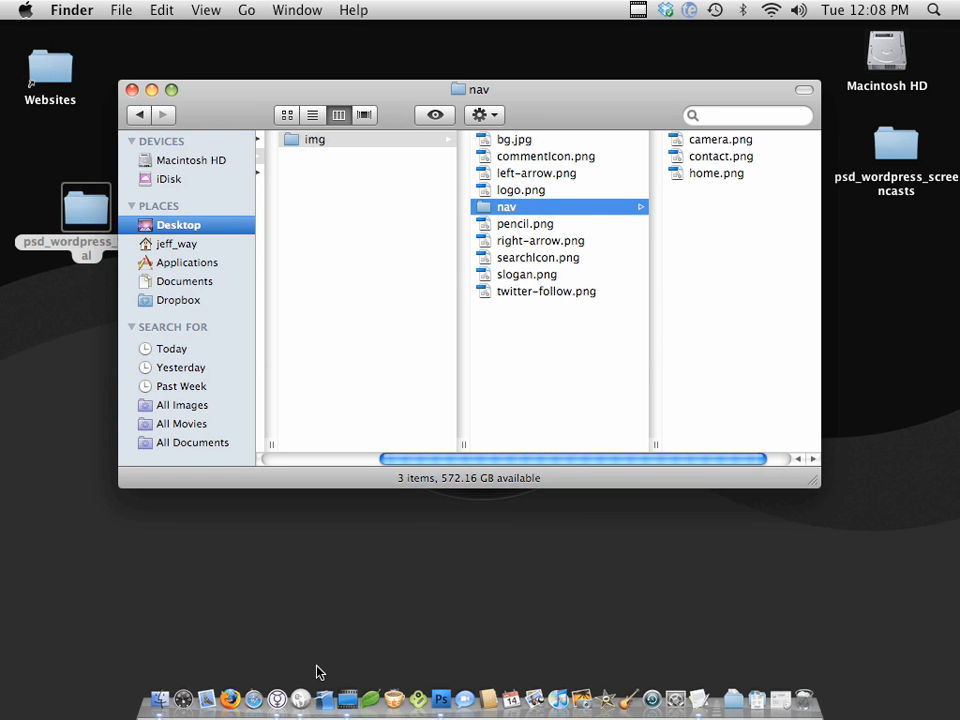
mouse_move(437, 692)
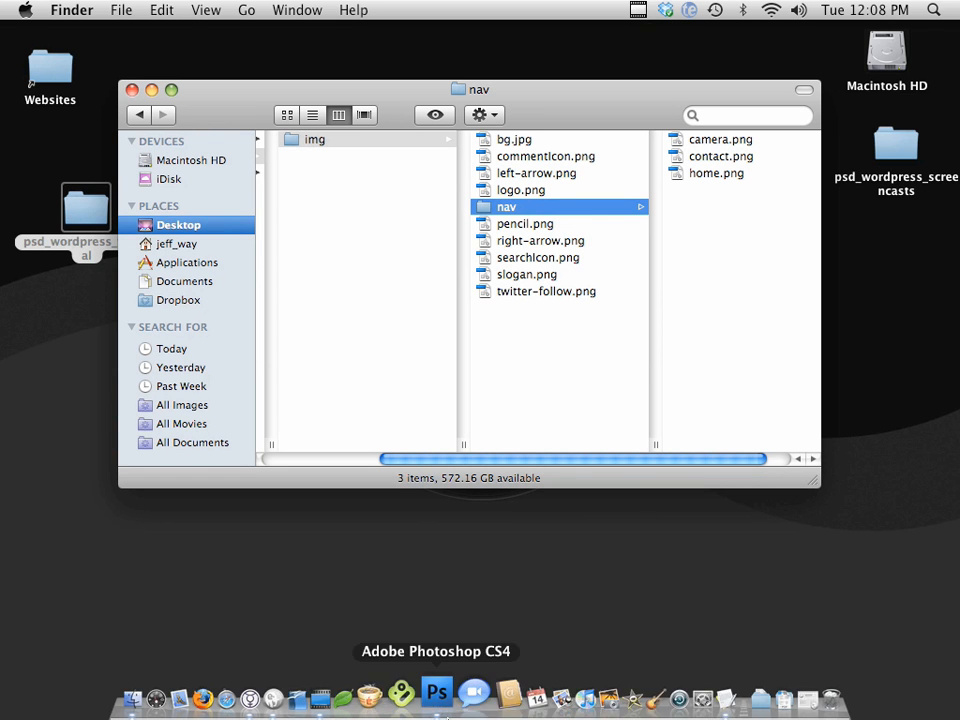
Return to Photoshop from the Dock after reviewing the img folder
click(437, 692)
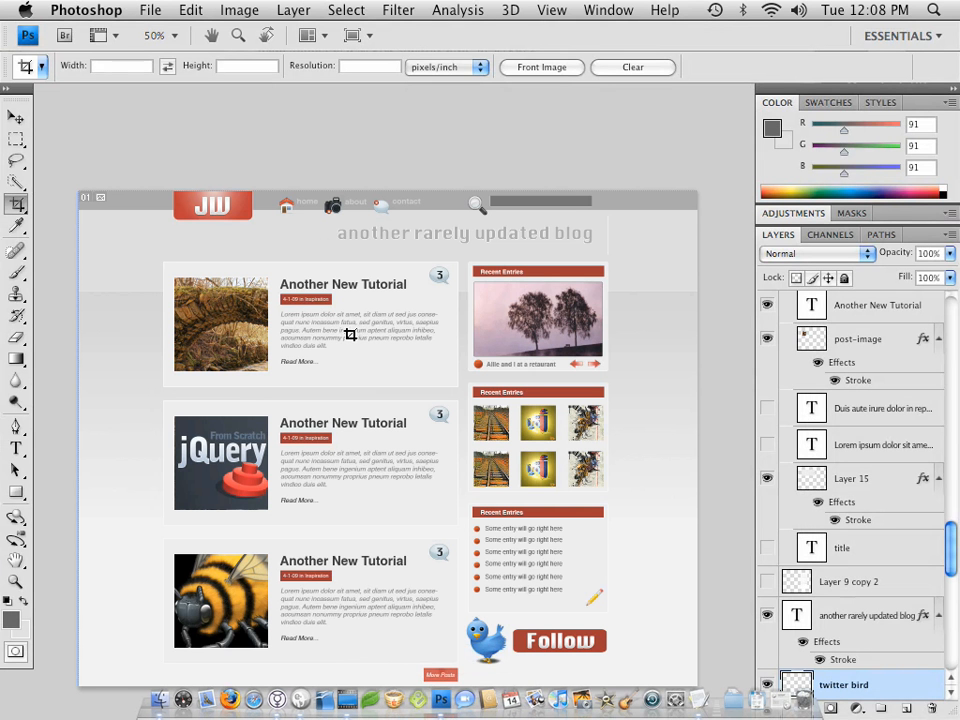